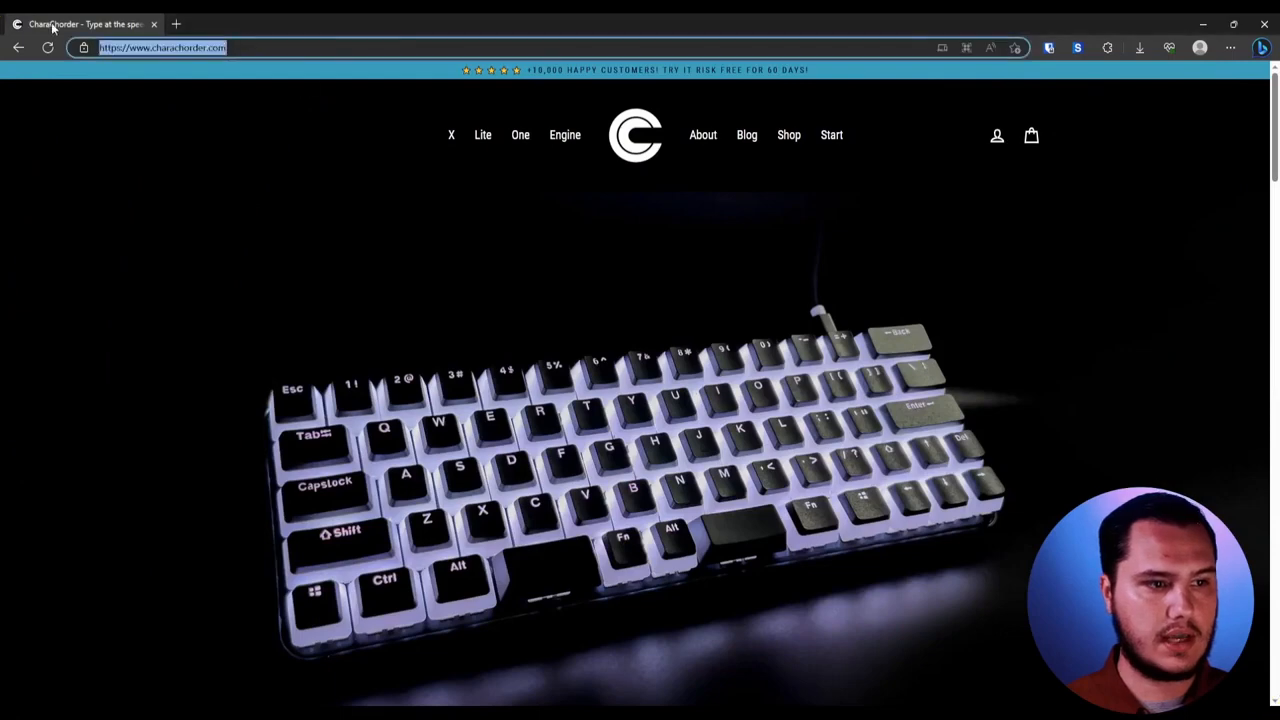
pyautogui.moveTo(550, 148)
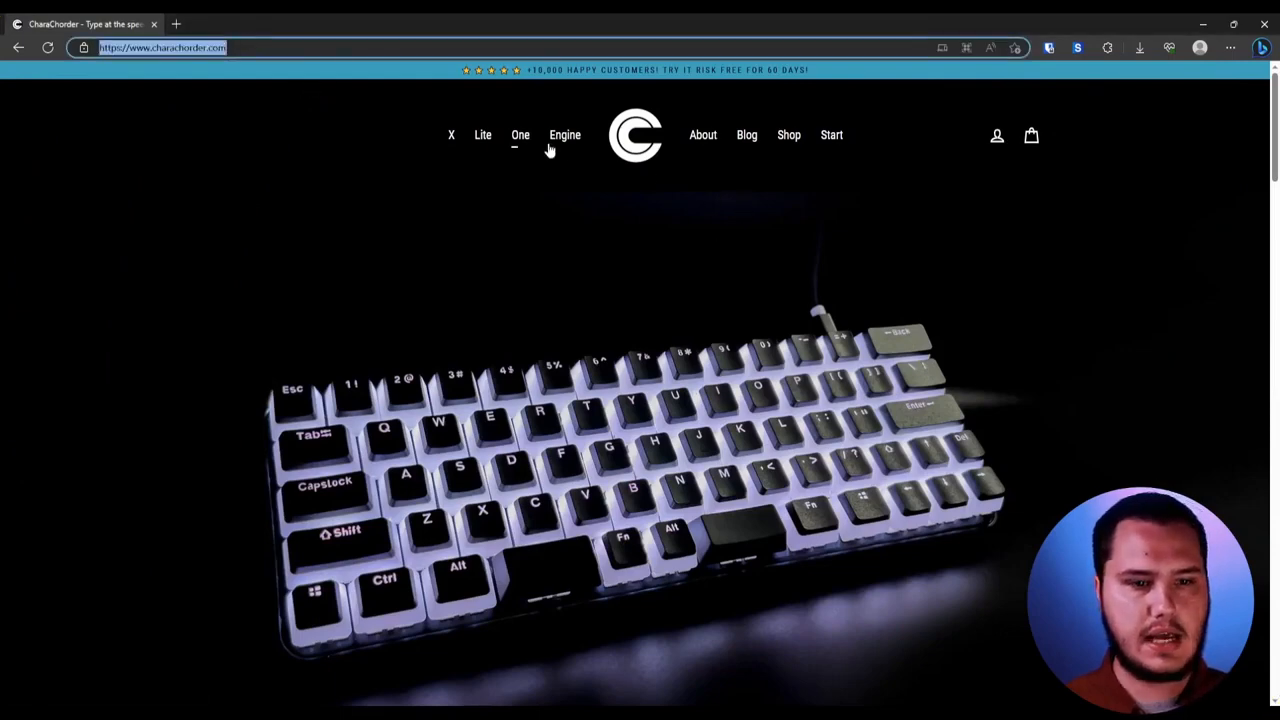
# From the CharaChorder Start page, scroll to the Dot I/O section and access the training platform
pyautogui.click(832, 136)
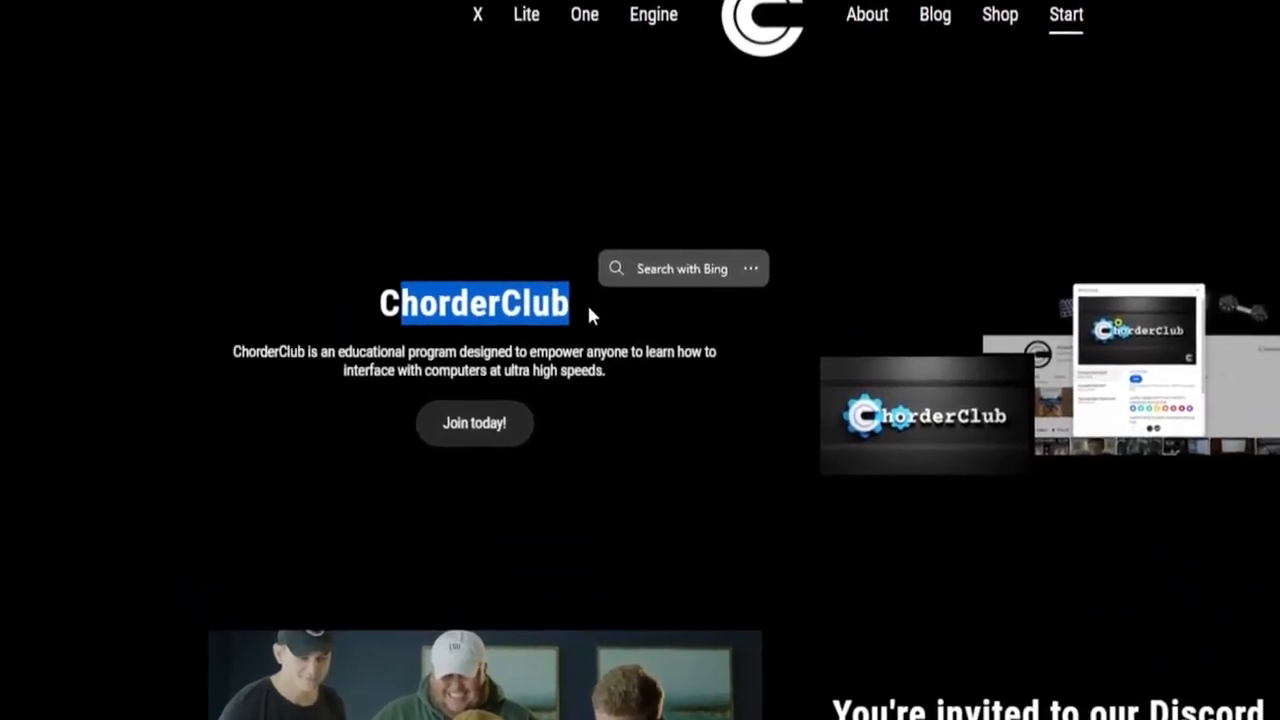
pyautogui.scroll(-3)
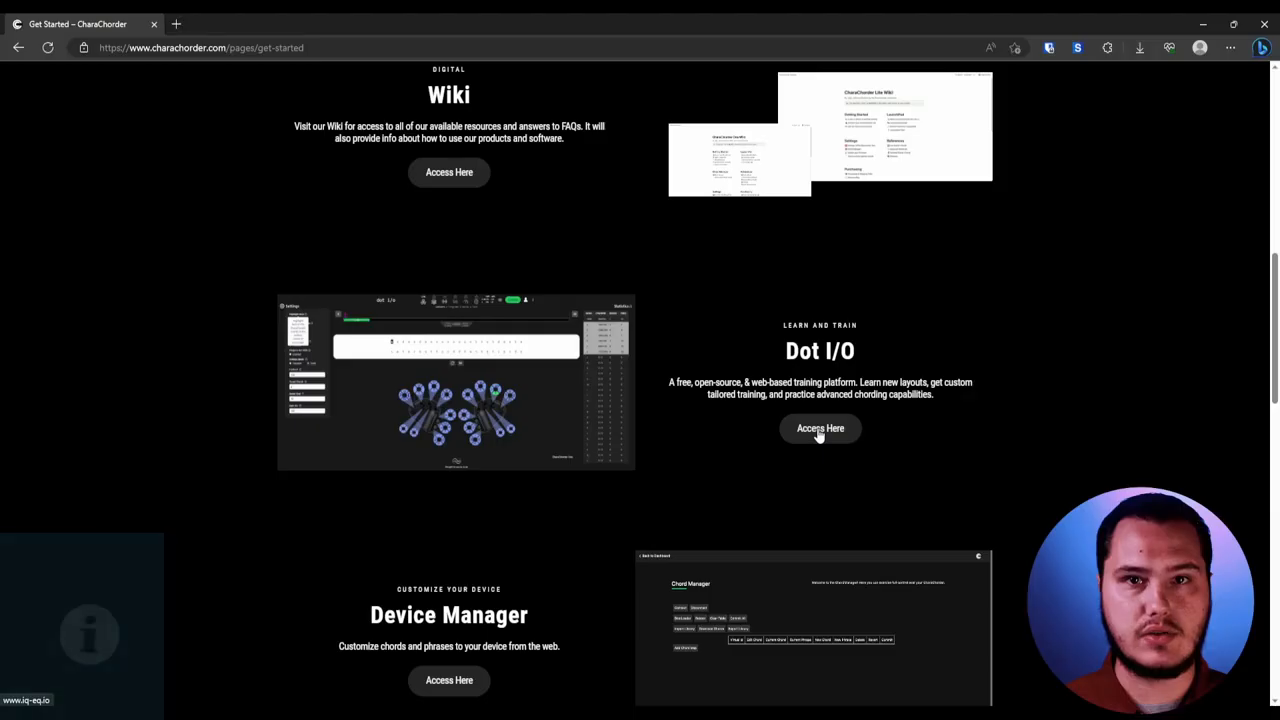
pyautogui.click(820, 428)
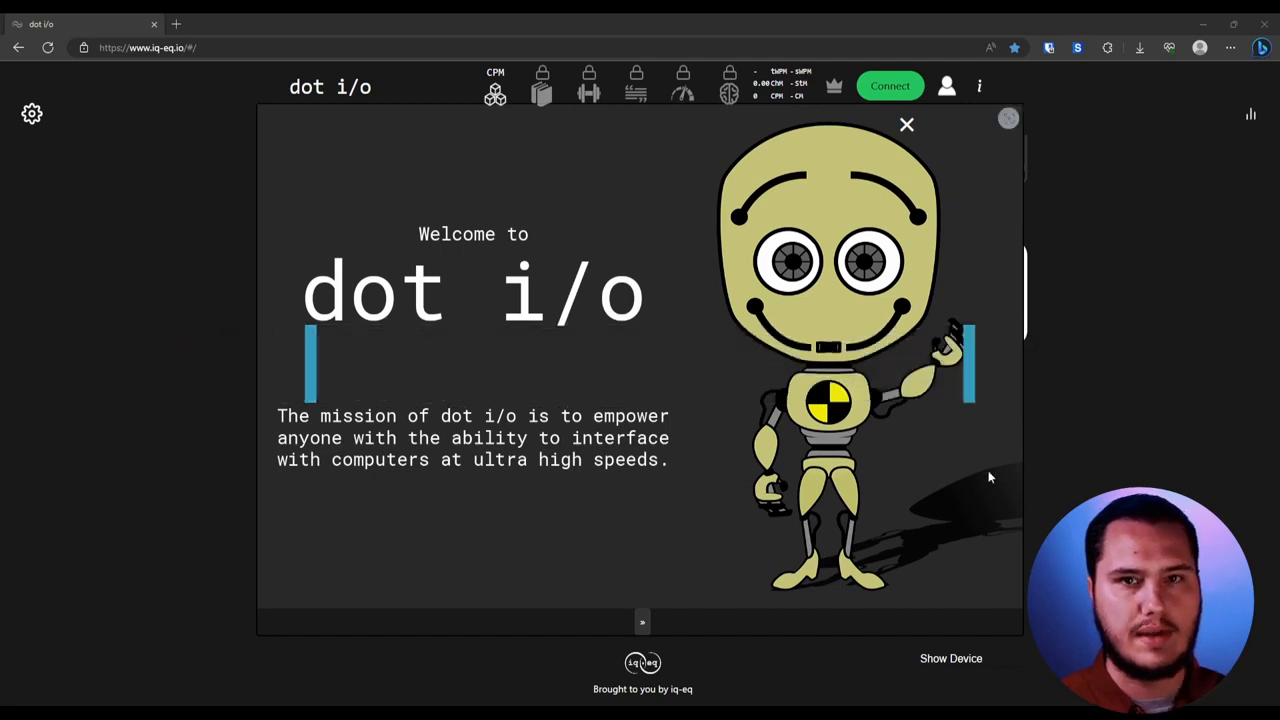
pyautogui.moveTo(762, 560)
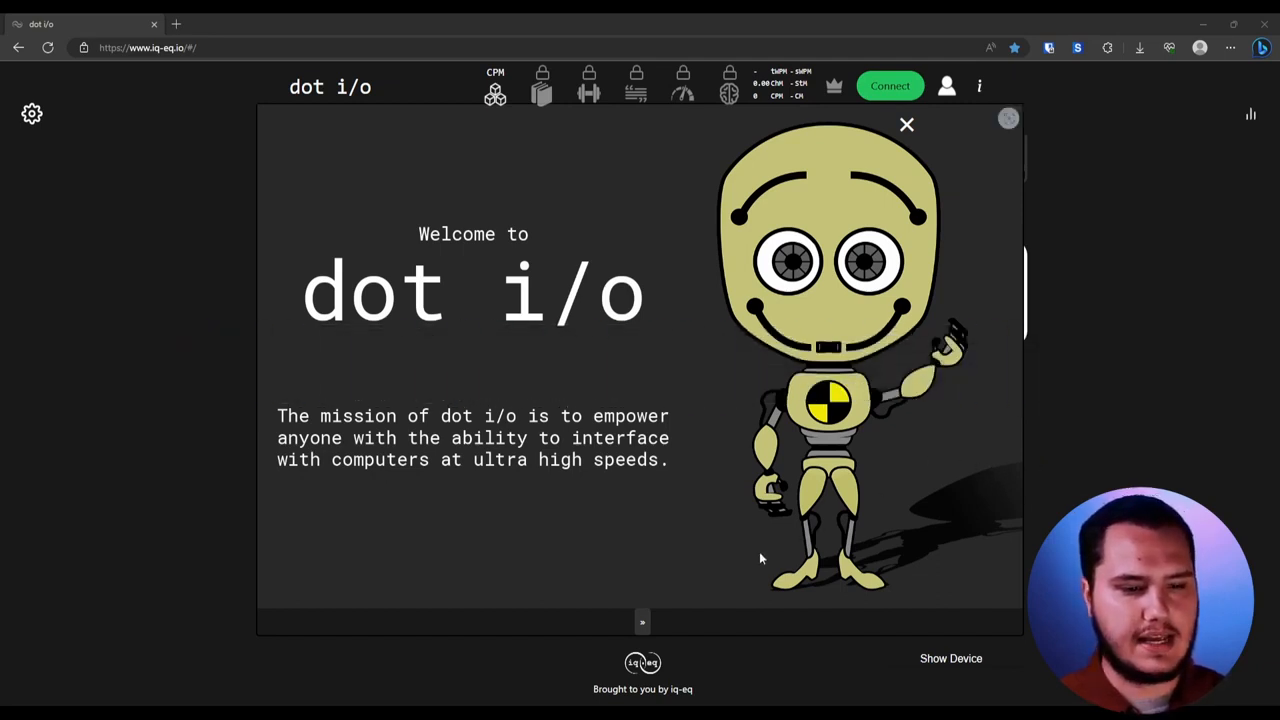
# Advance the welcome introduction to the slide on six unlockable progress modules
pyautogui.click(908, 124)
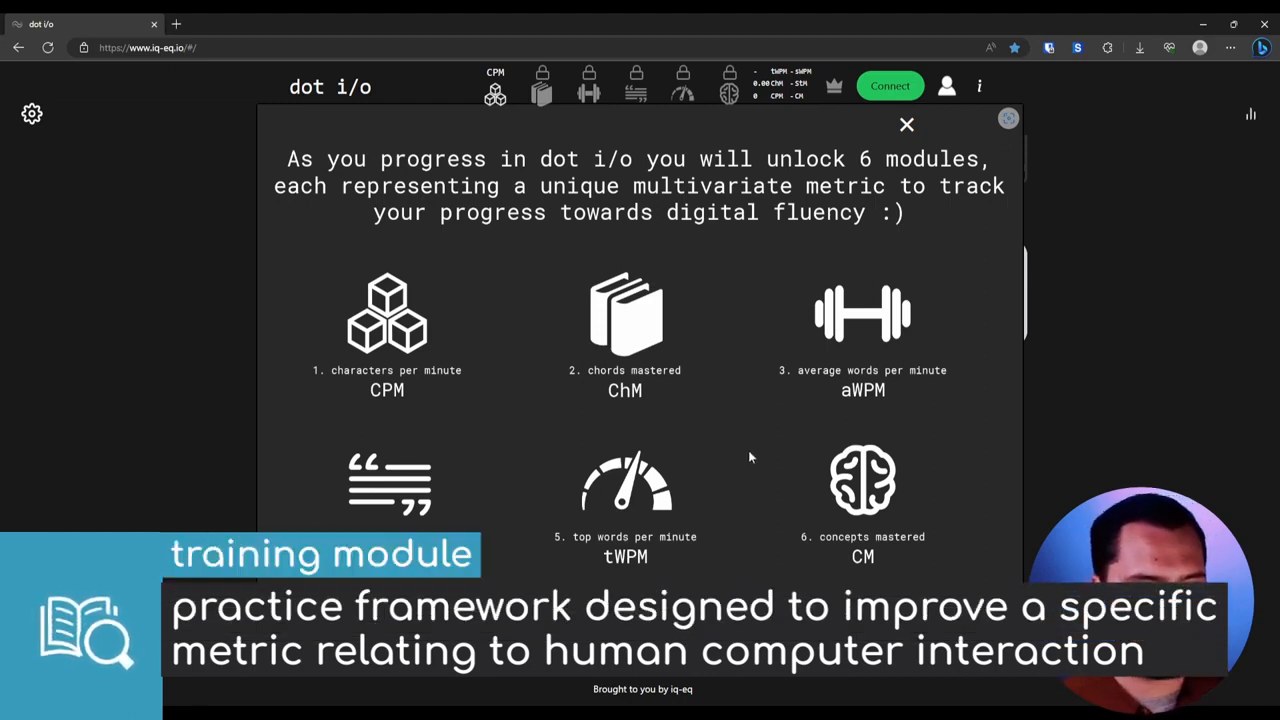
pyautogui.moveTo(416, 380)
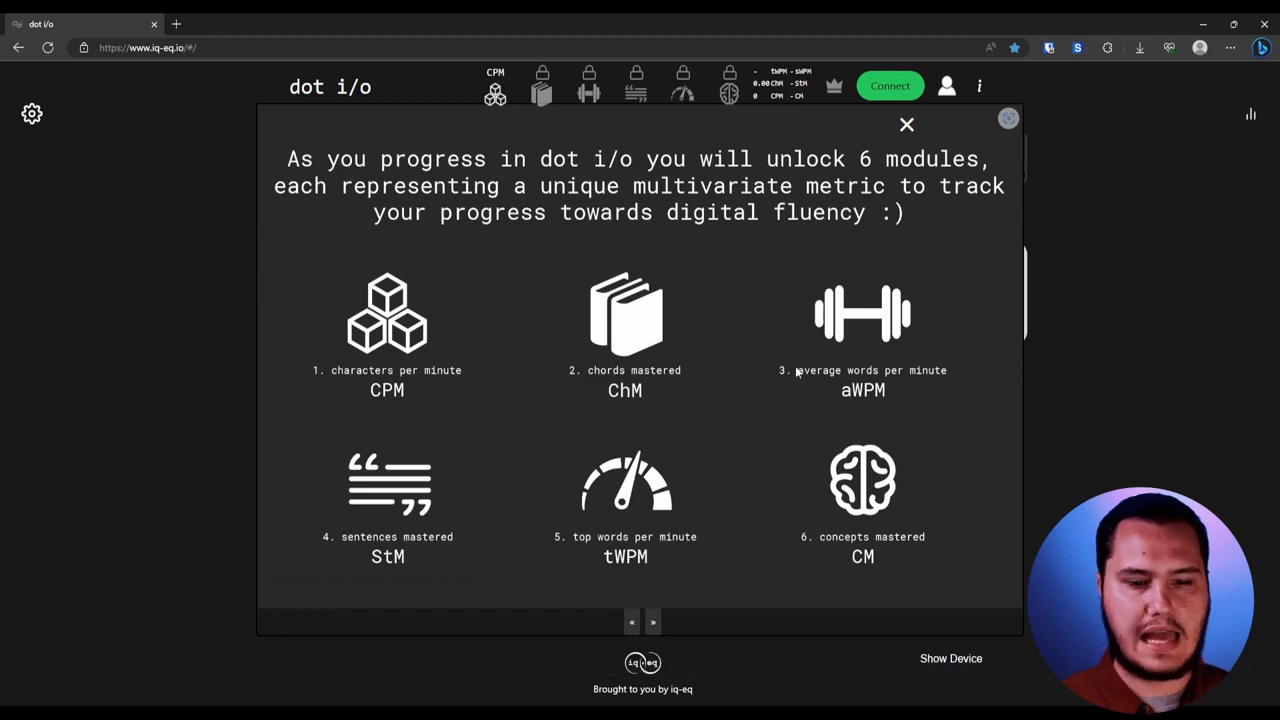
pyautogui.moveTo(758, 412)
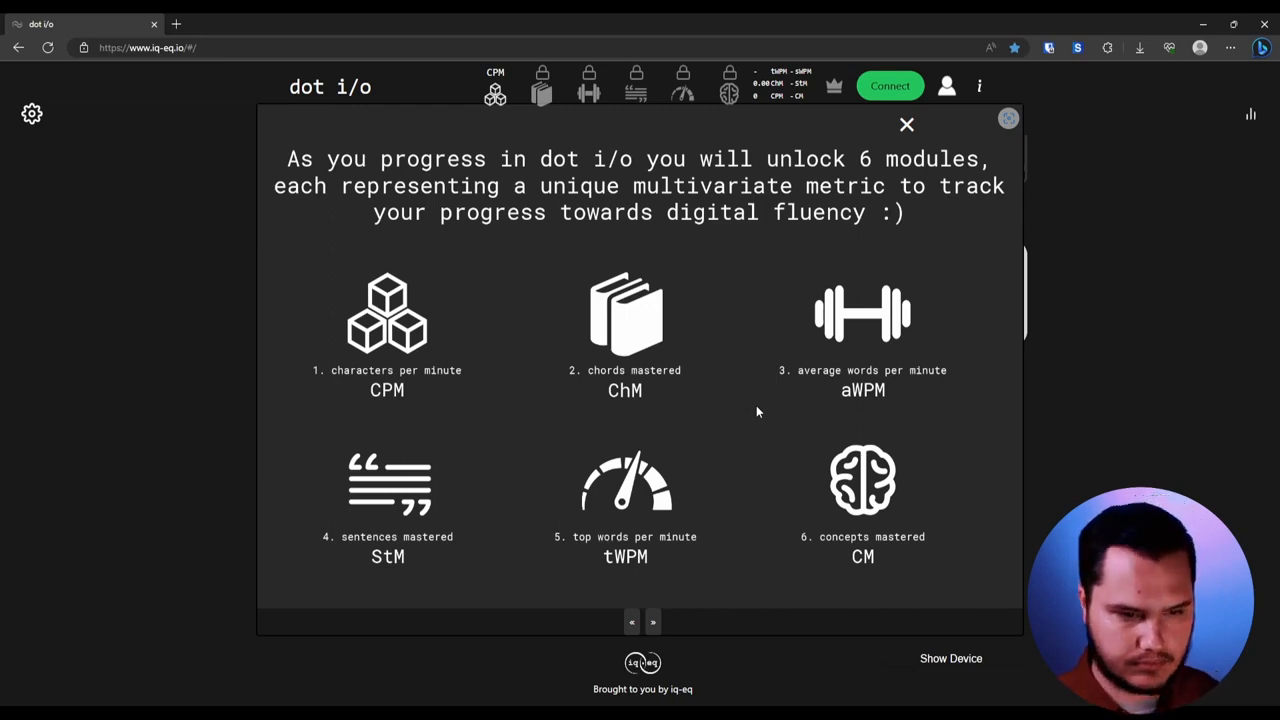
pyautogui.moveTo(462, 414)
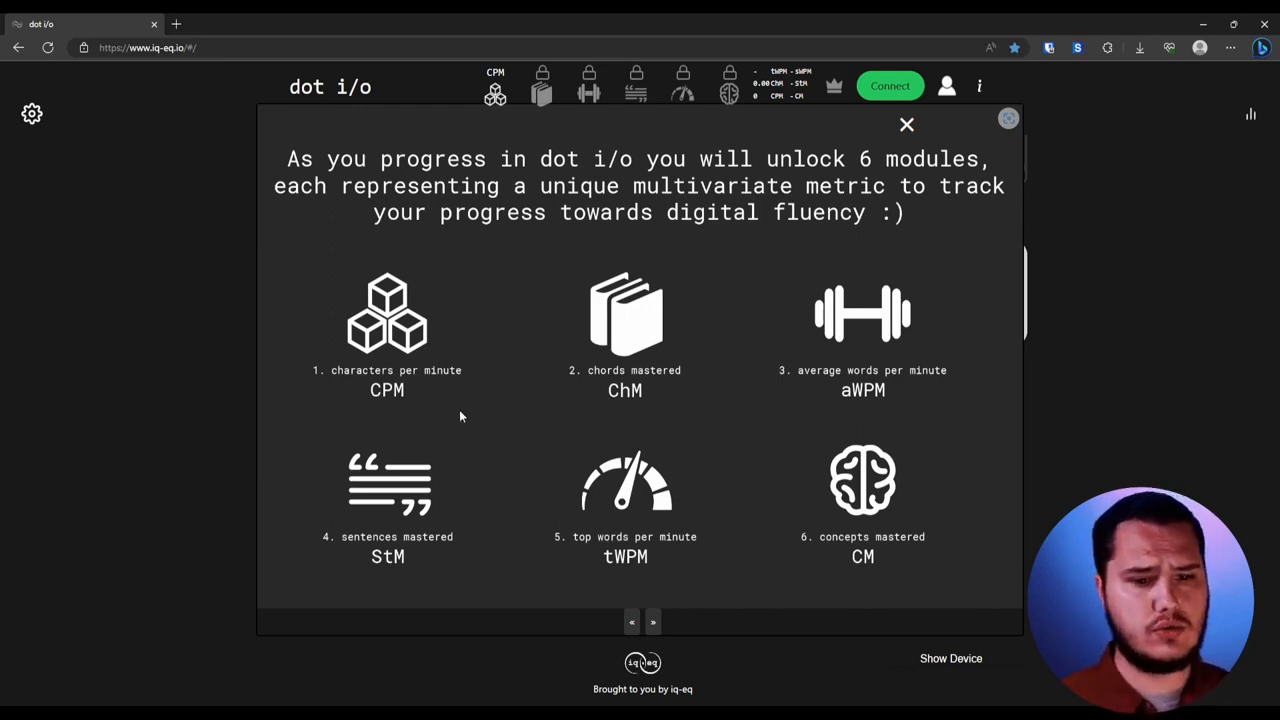
pyautogui.moveTo(712, 456)
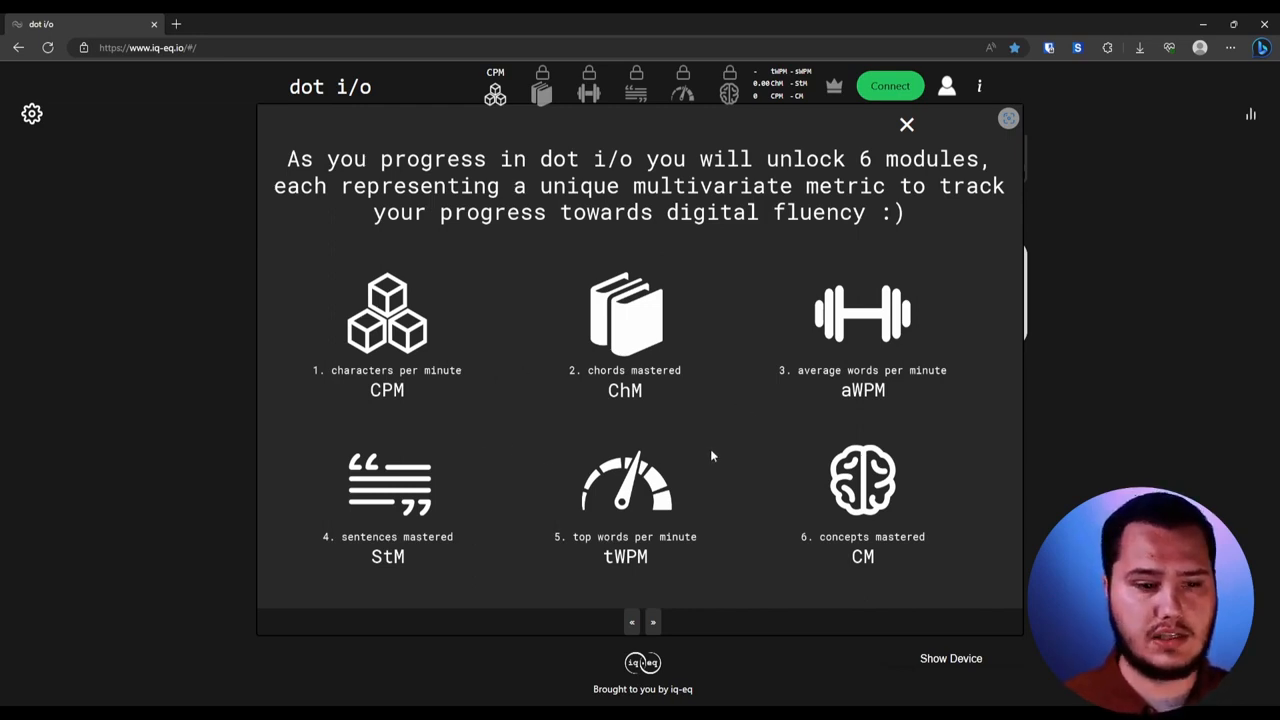
pyautogui.moveTo(488, 388)
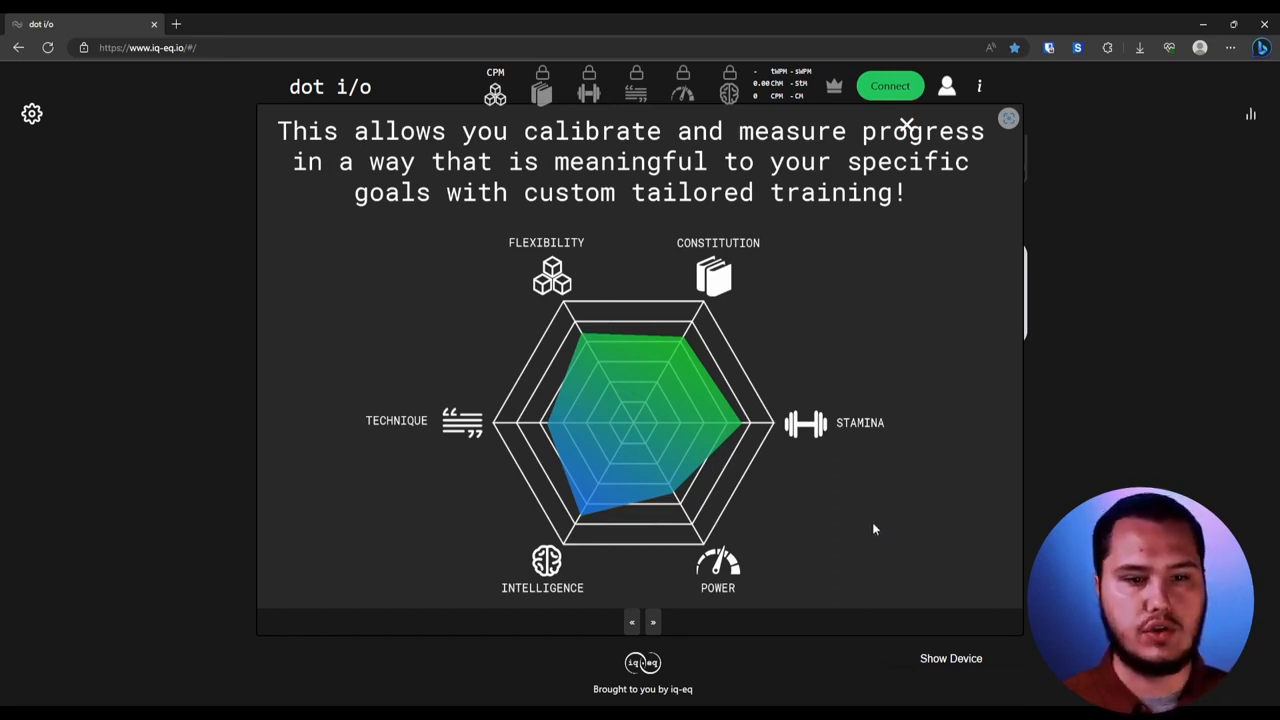
pyautogui.moveTo(900, 452)
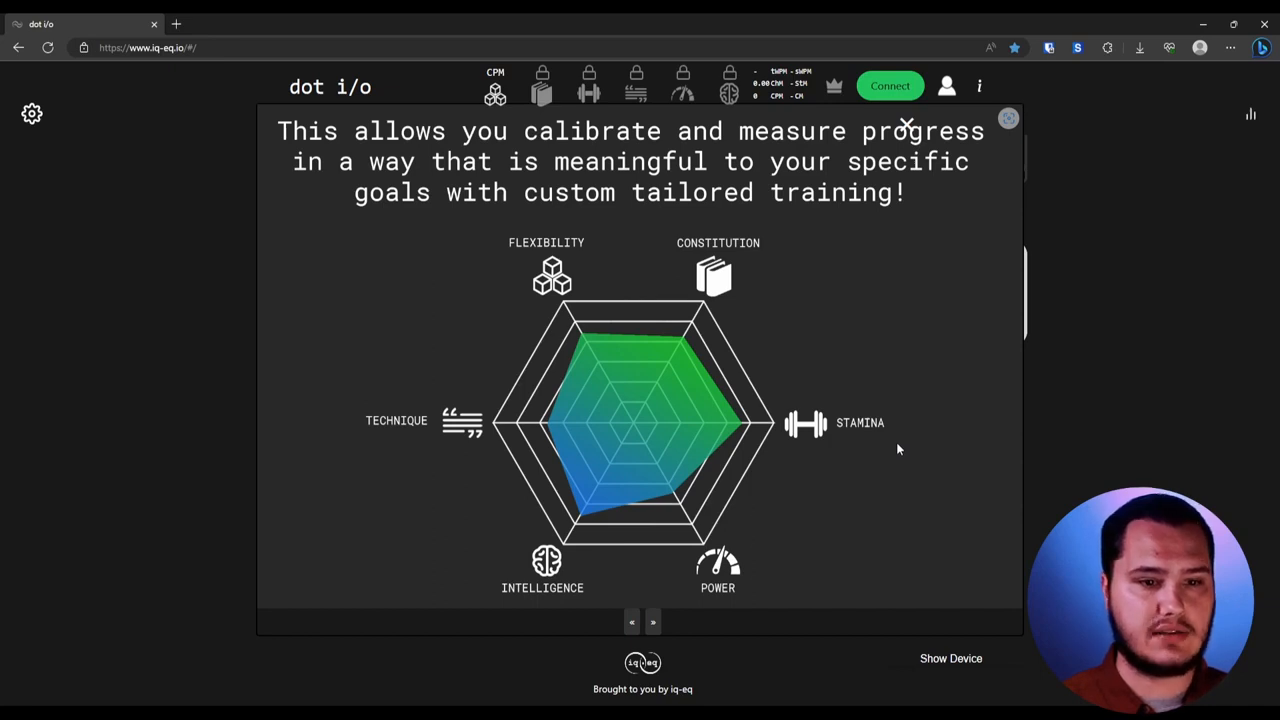
pyautogui.moveTo(904, 476)
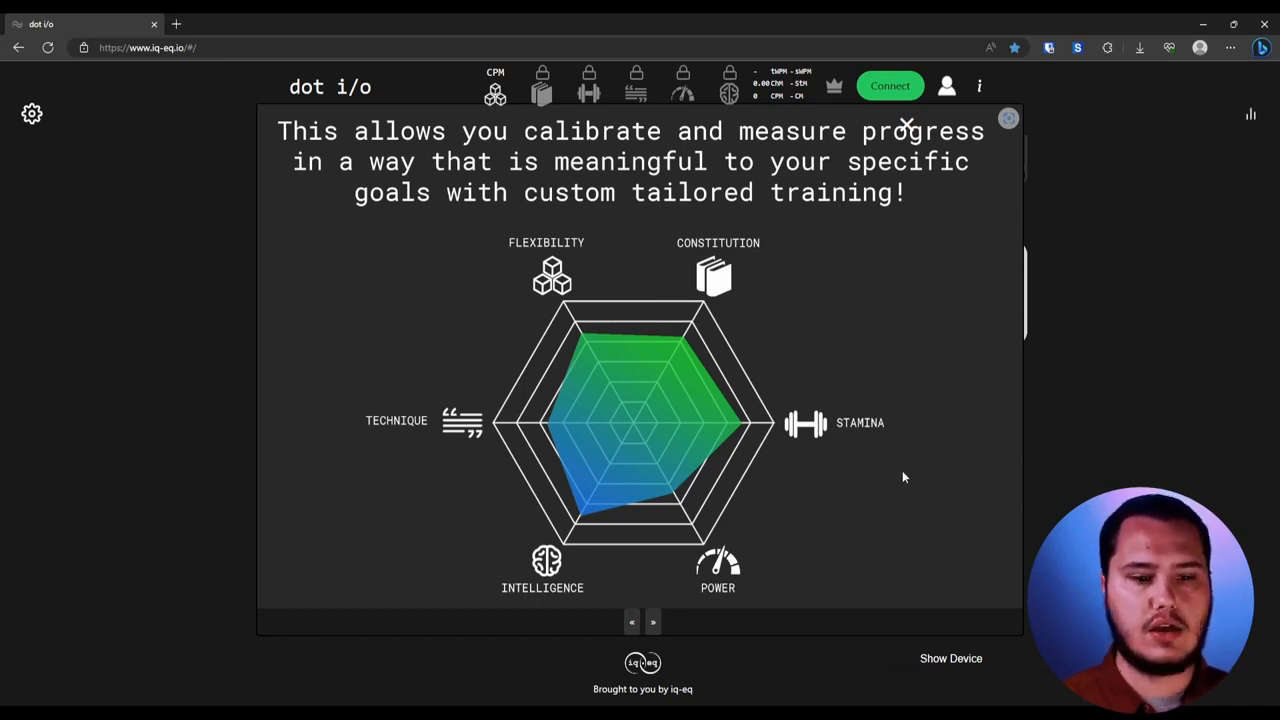
pyautogui.moveTo(882, 510)
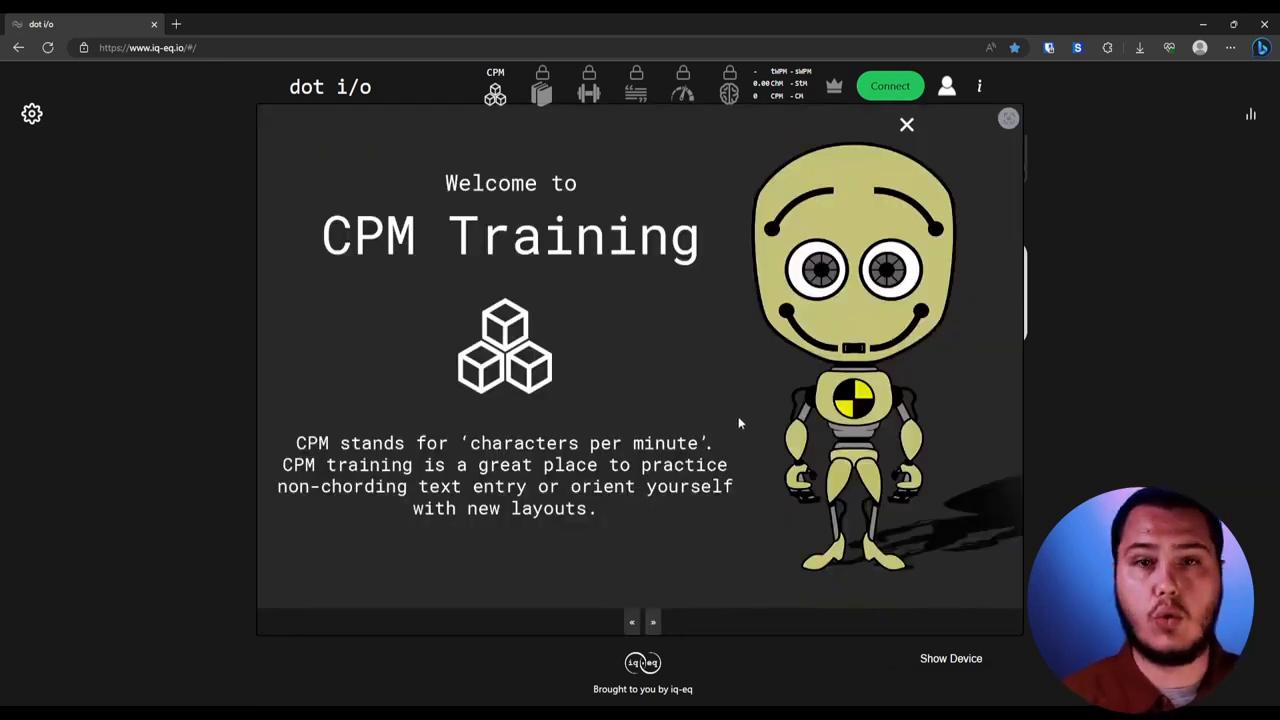
pyautogui.moveTo(736, 408)
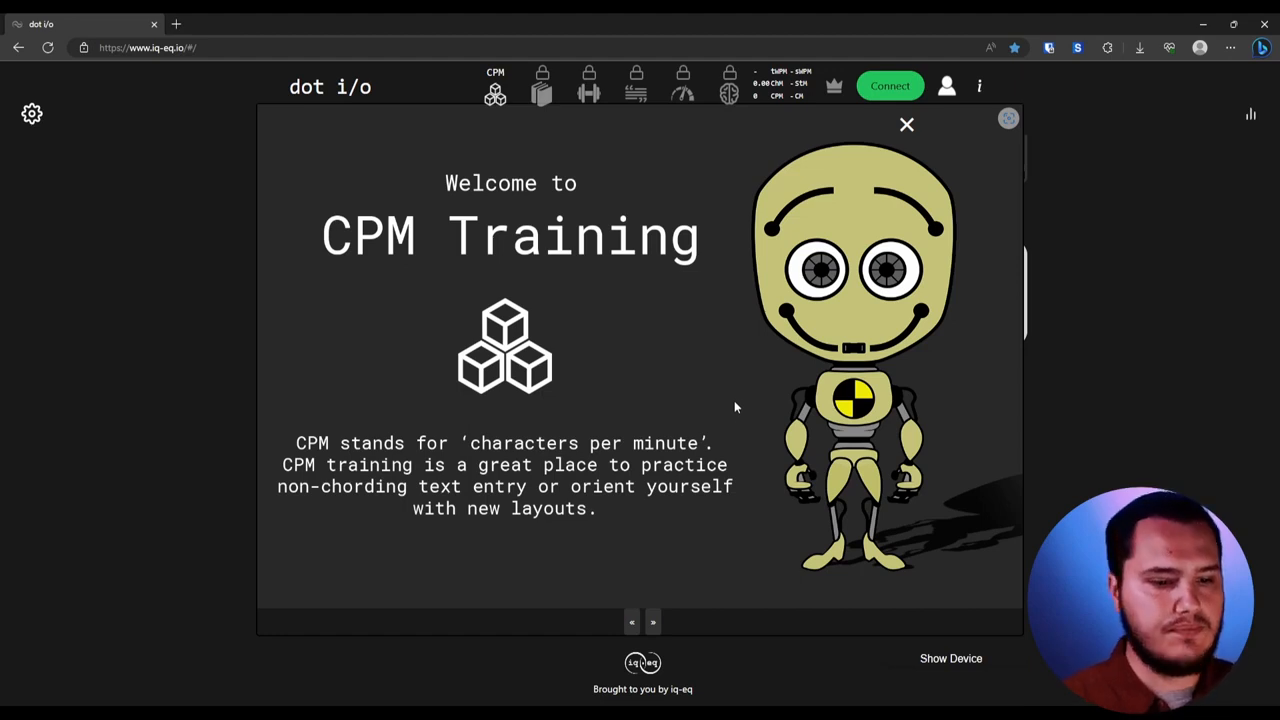
pyautogui.moveTo(728, 384)
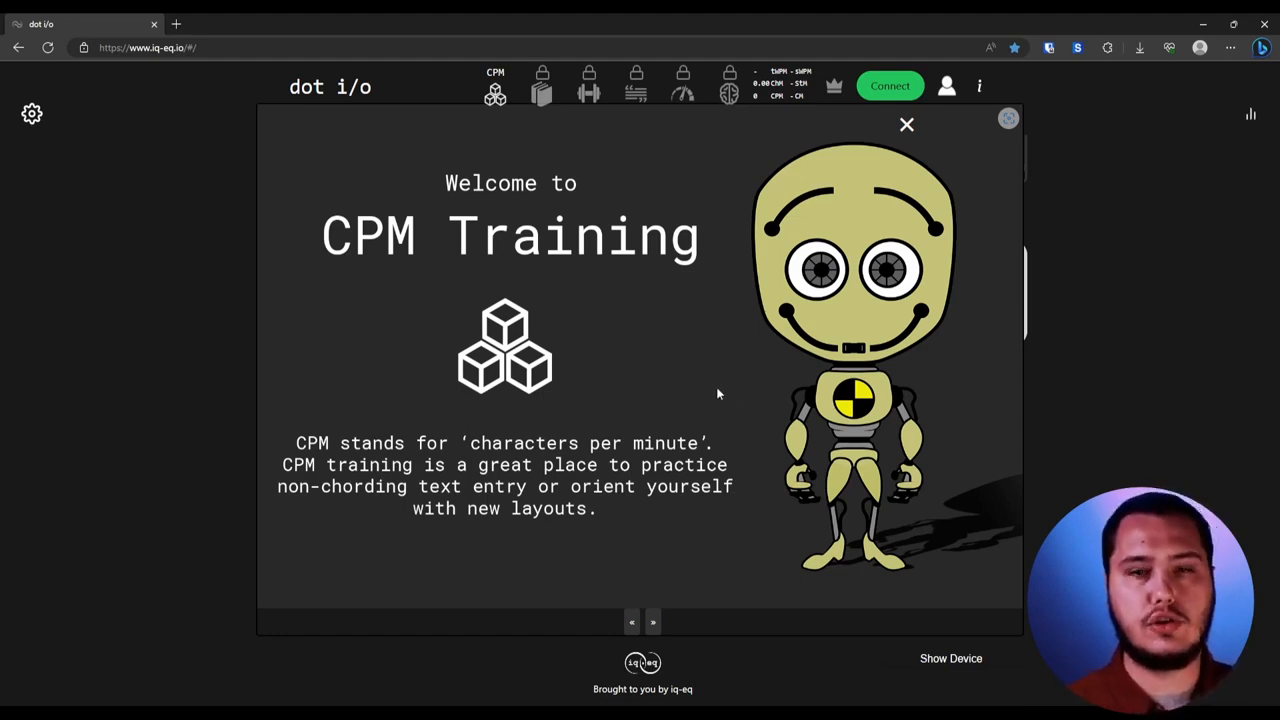
pyautogui.moveTo(712, 392)
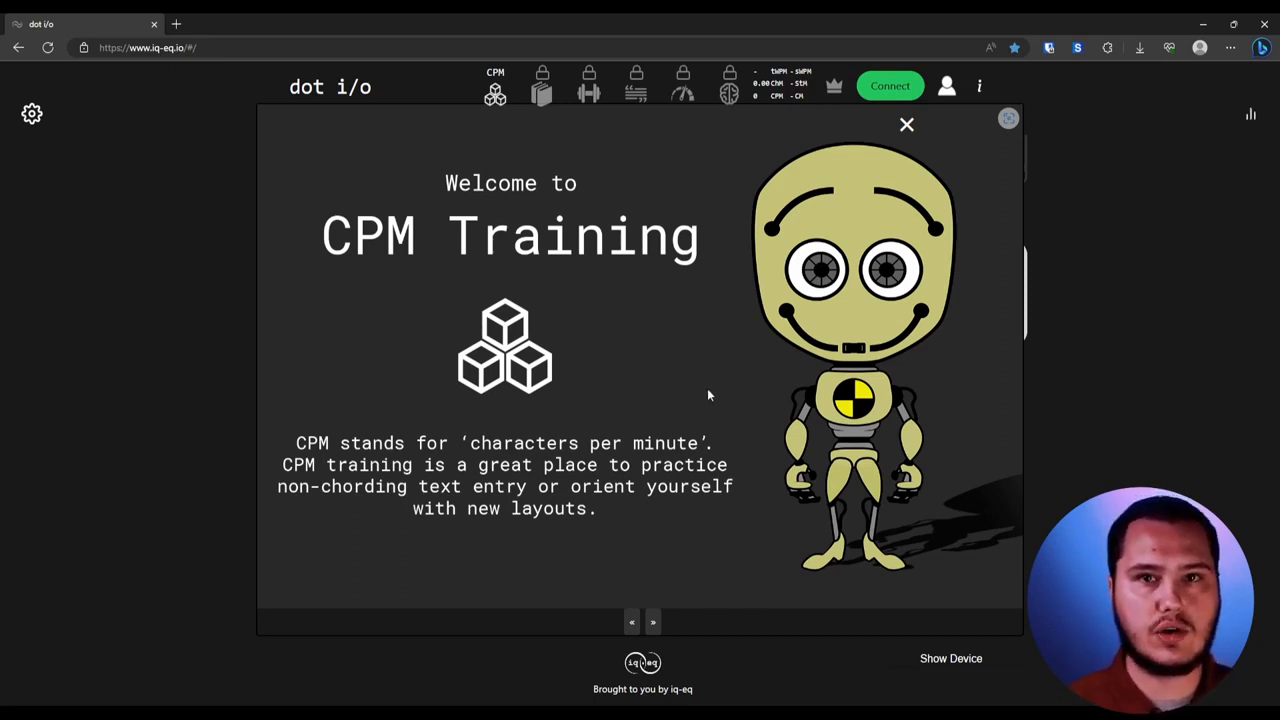
pyautogui.moveTo(714, 408)
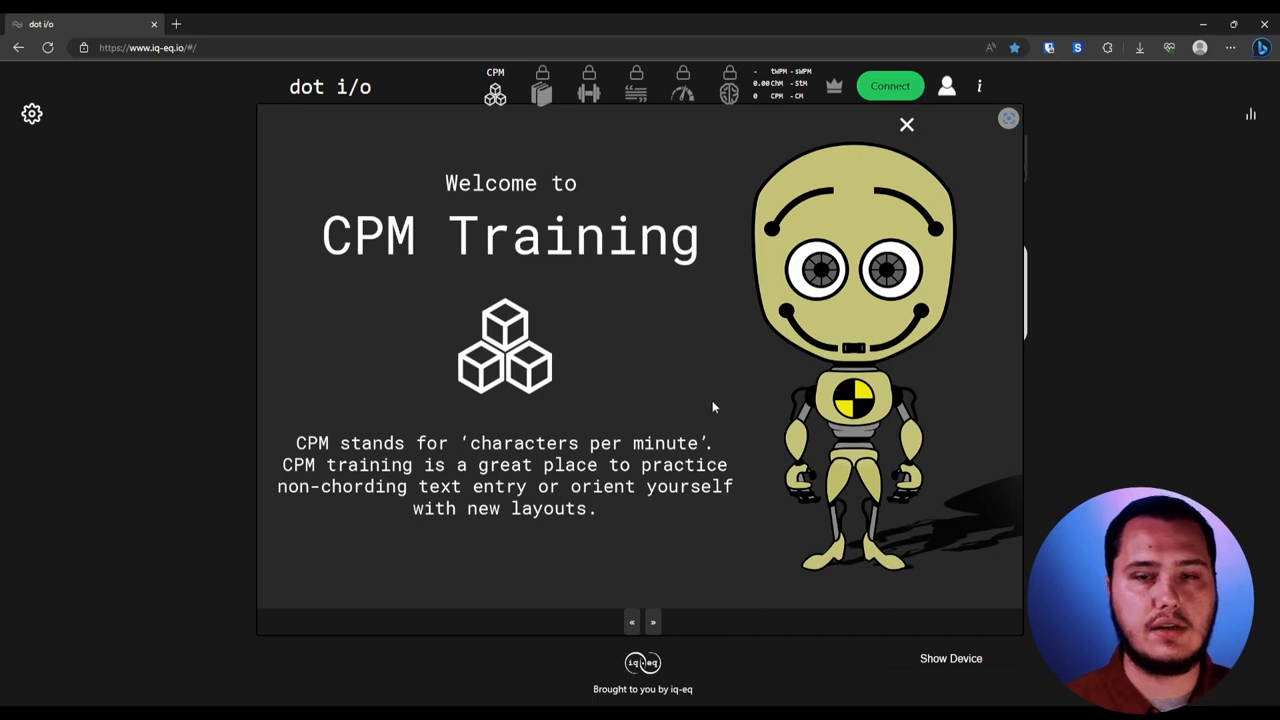
pyautogui.moveTo(704, 392)
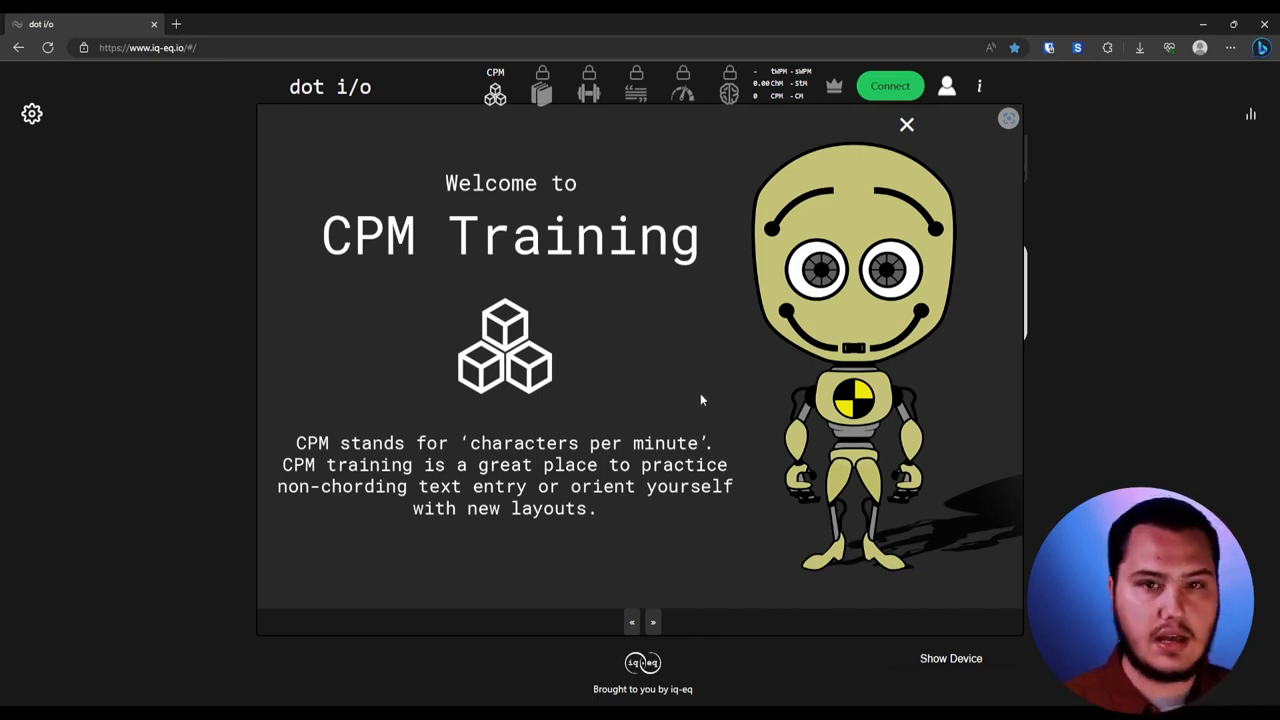
pyautogui.moveTo(710, 420)
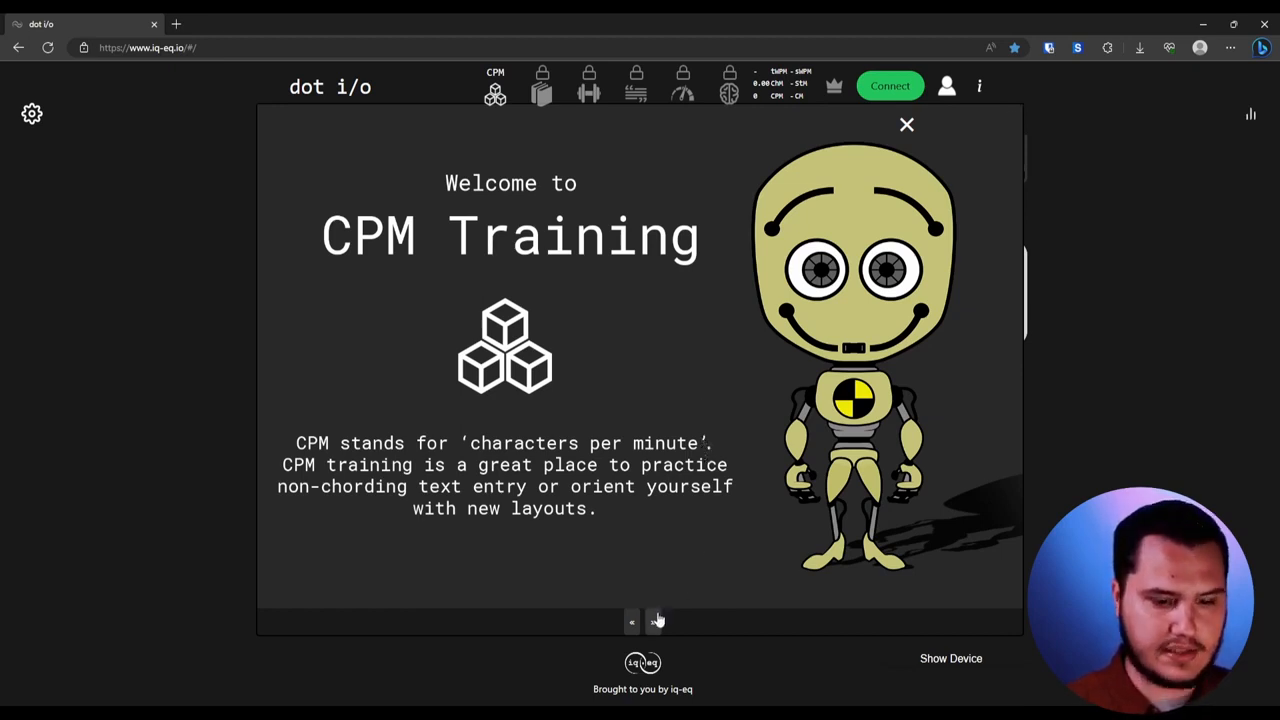
pyautogui.moveTo(668, 614)
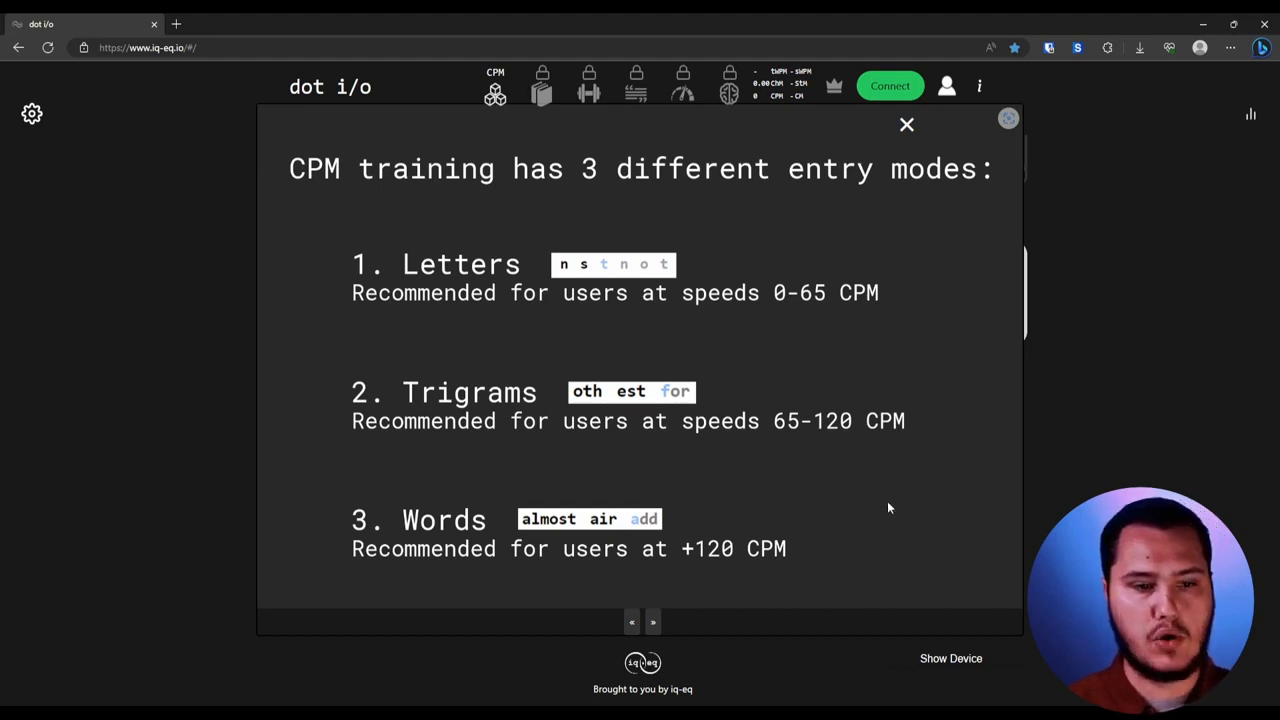
pyautogui.moveTo(896, 484)
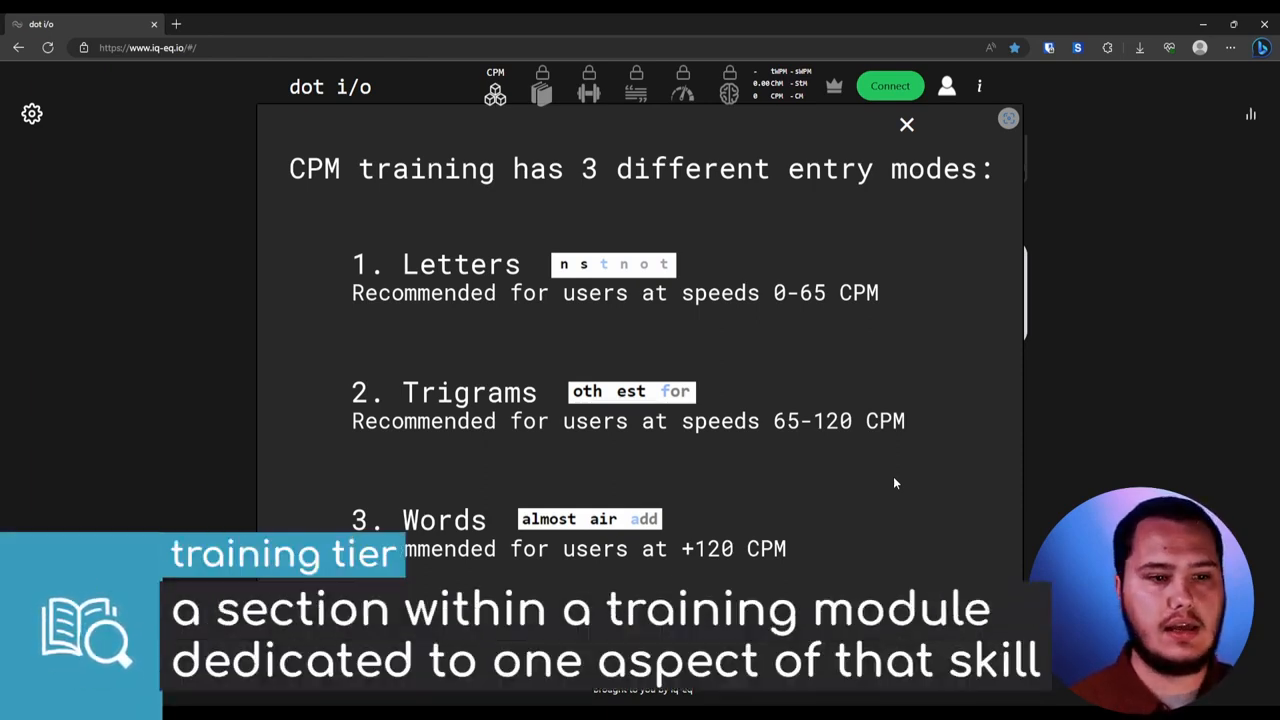
pyautogui.moveTo(882, 460)
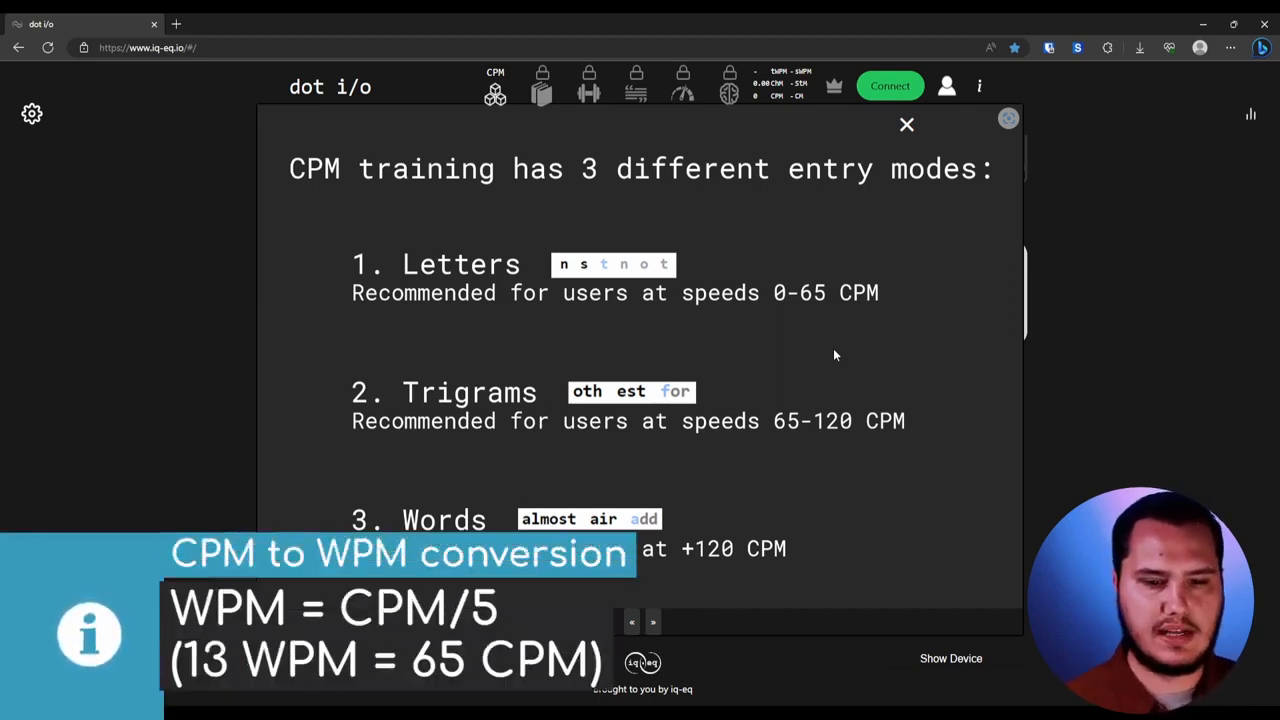
pyautogui.moveTo(888, 358)
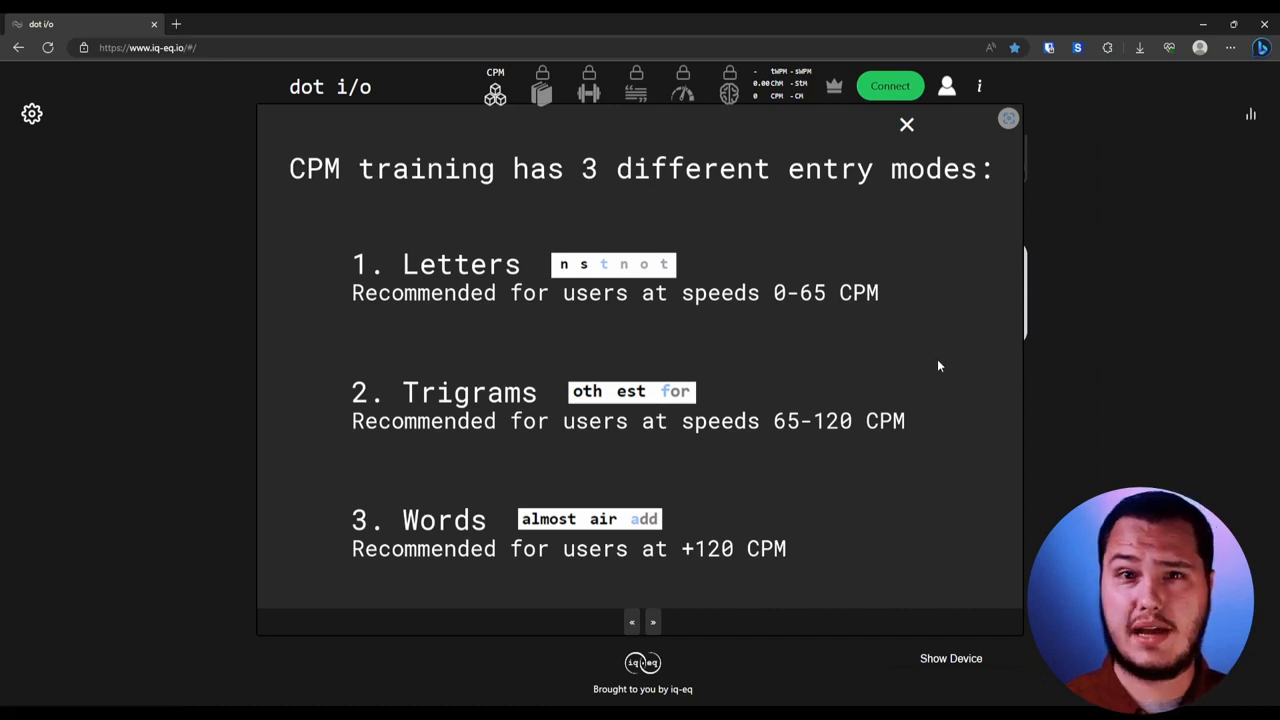
pyautogui.moveTo(910, 380)
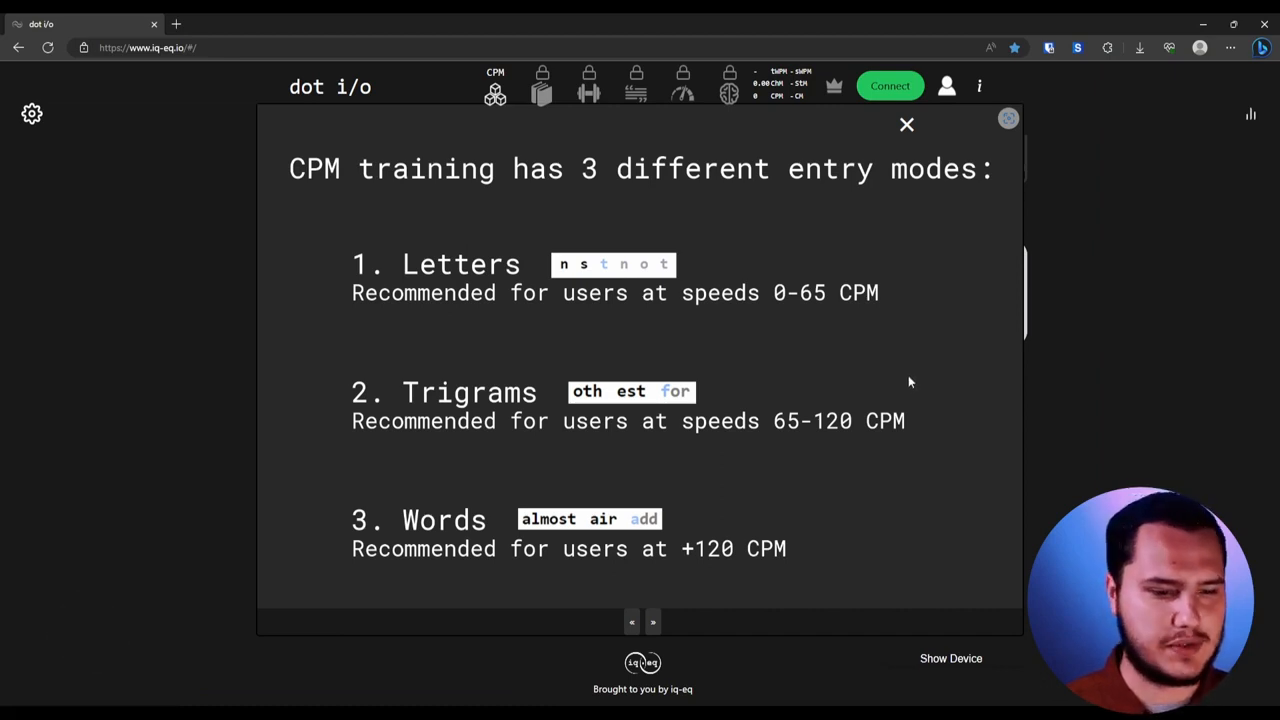
pyautogui.moveTo(716, 420)
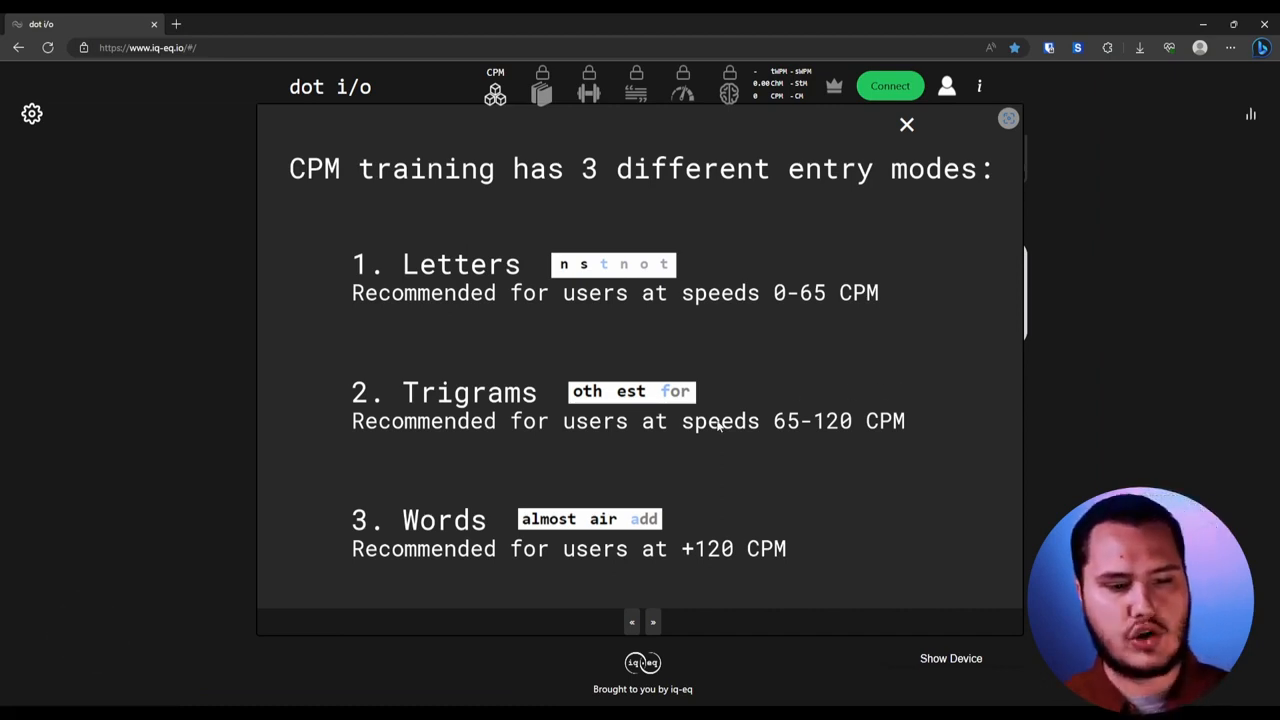
pyautogui.moveTo(590, 404)
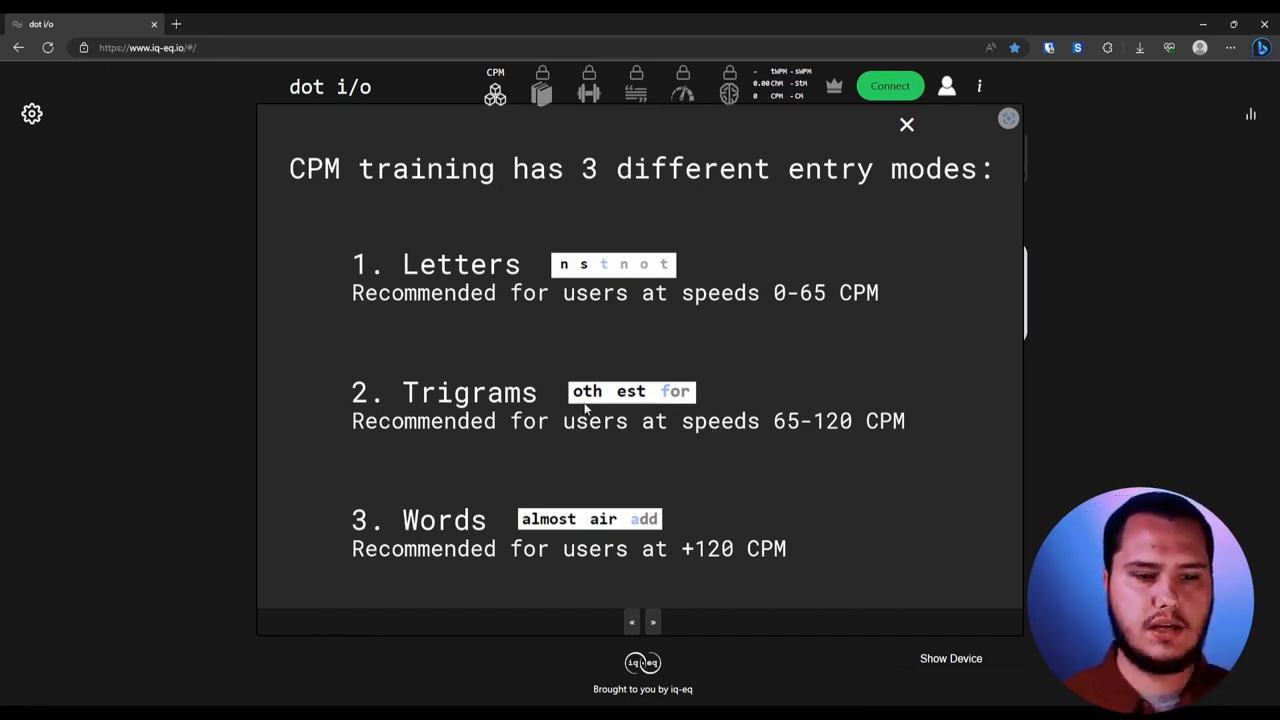
pyautogui.moveTo(608, 448)
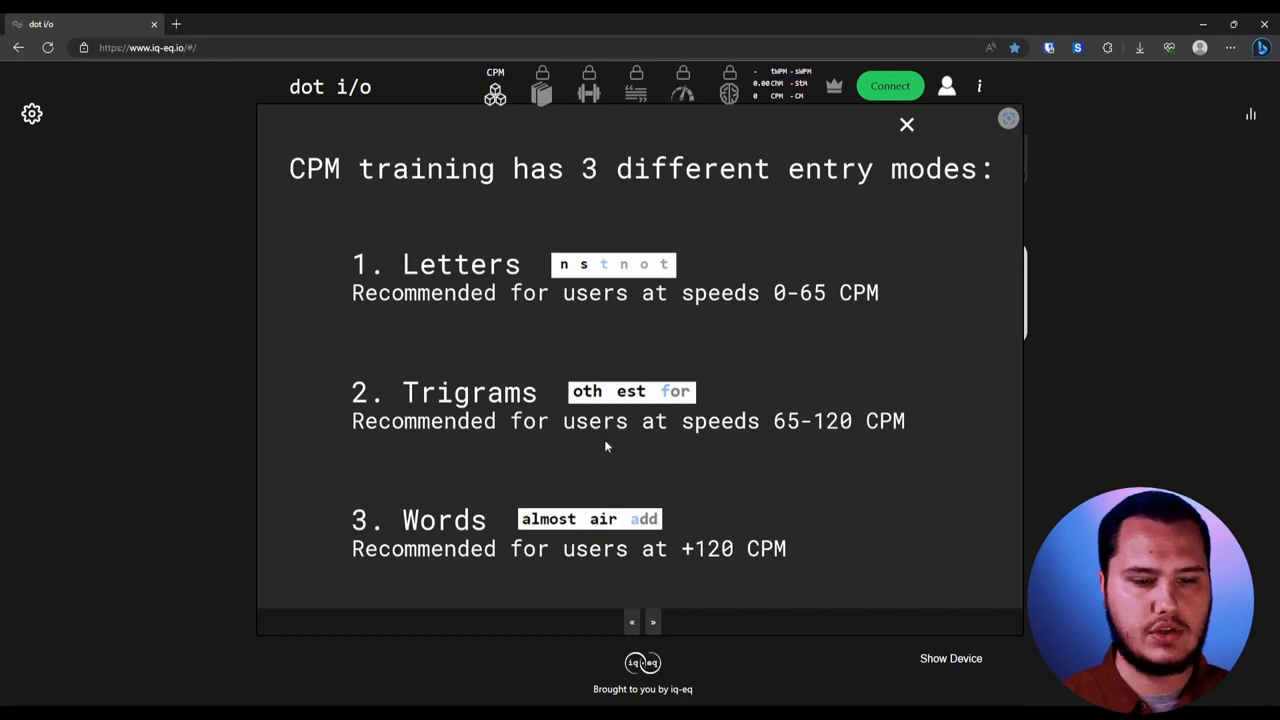
pyautogui.moveTo(754, 482)
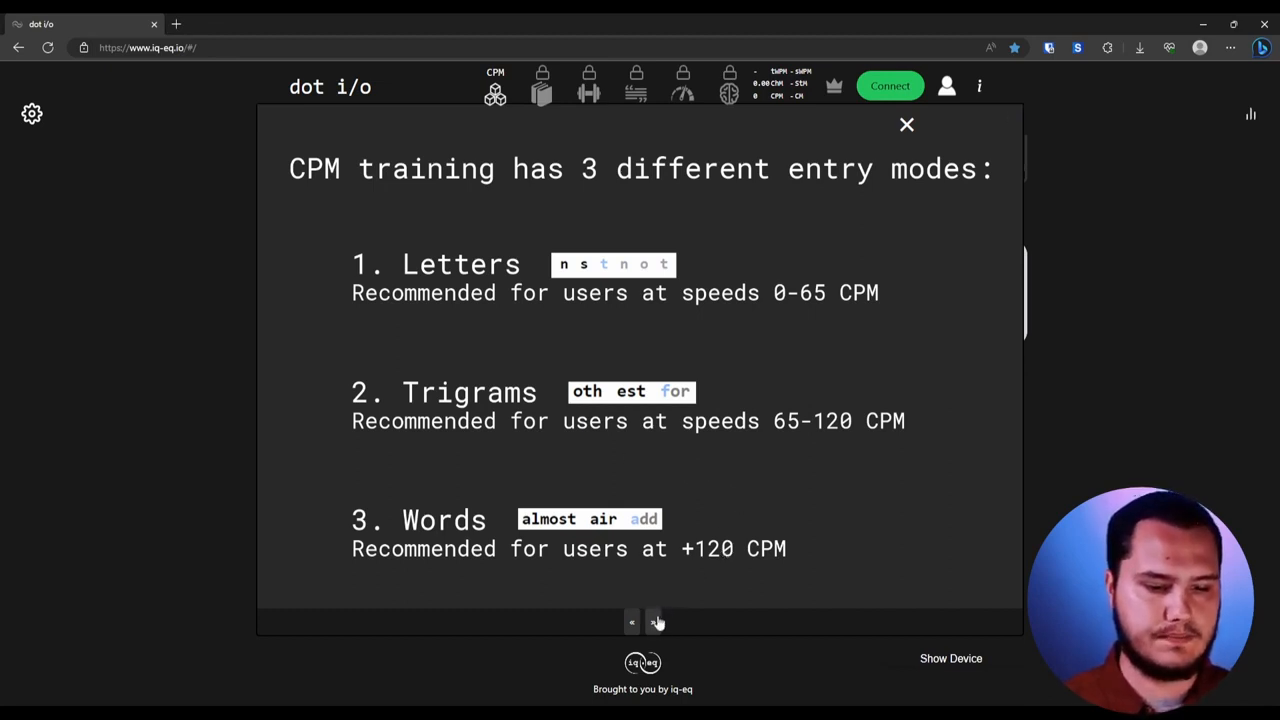
# Move past the entry-modes slide to the Good Luck page about unlocking CHM at 200 CPM
pyautogui.click(656, 622)
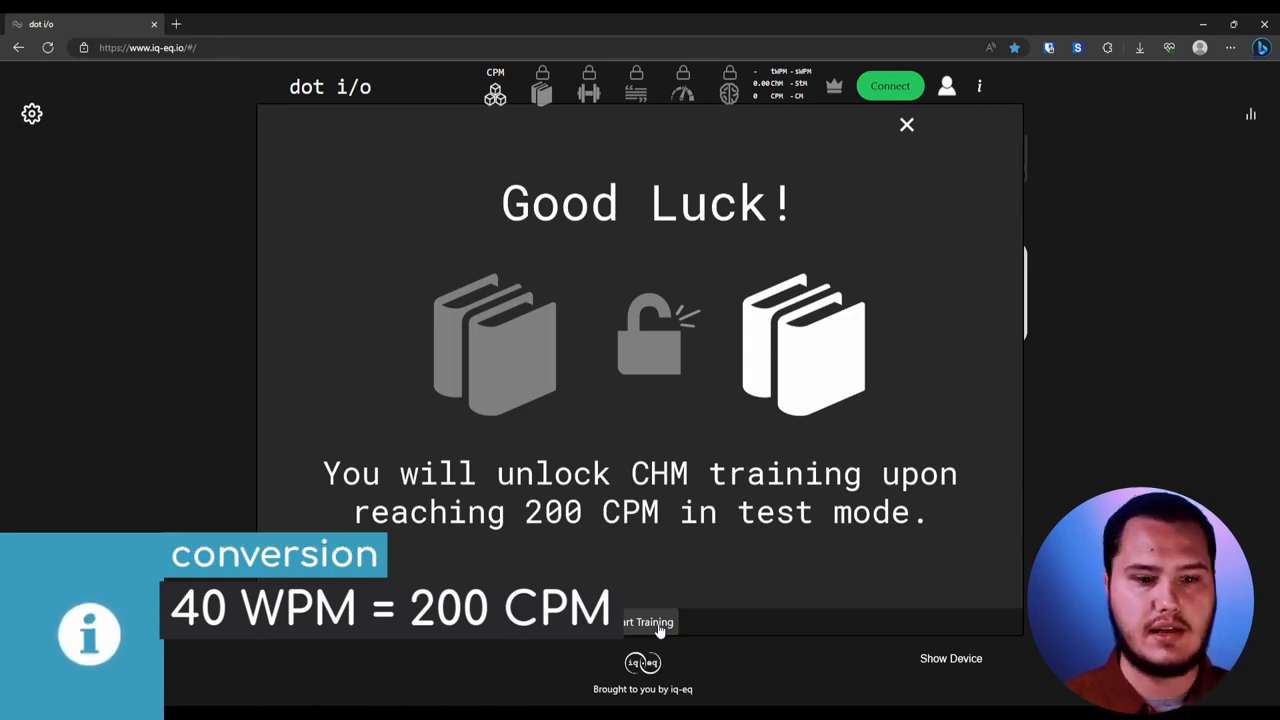
# Start Training from the Good Luck page to reach the CPM Letters training screen
pyautogui.click(648, 622)
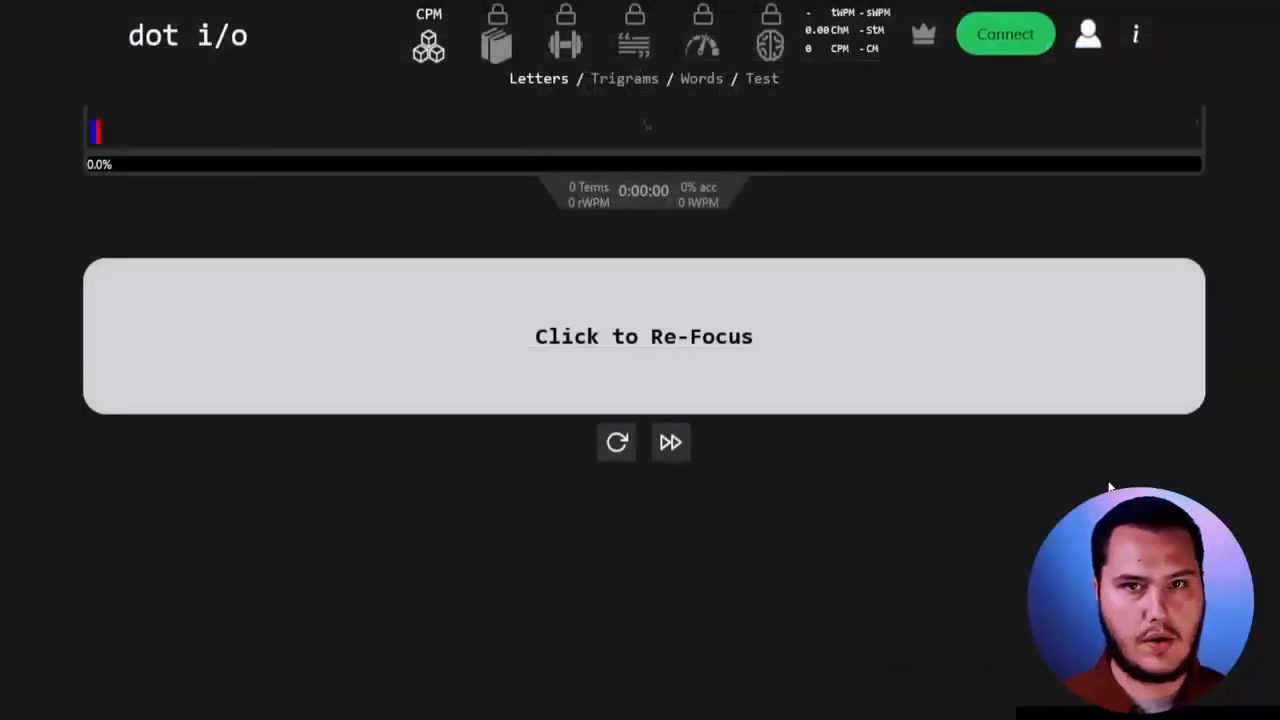
pyautogui.moveTo(368, 40)
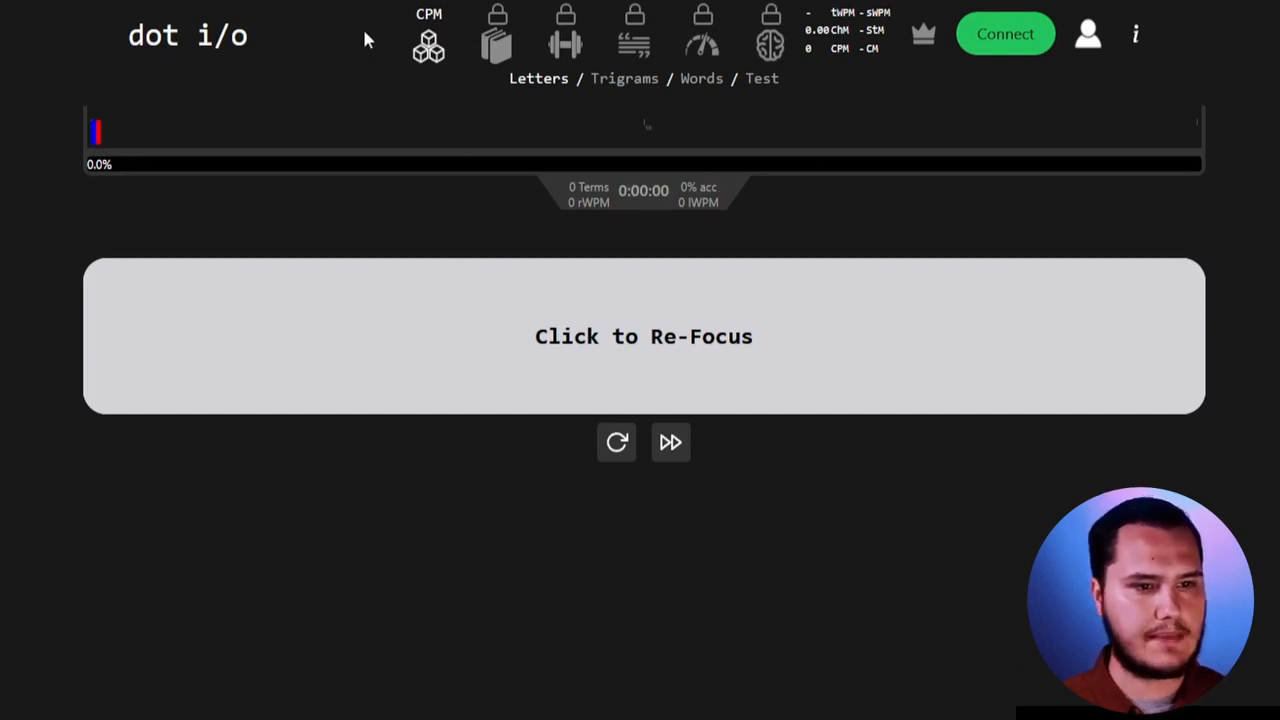
pyautogui.moveTo(768, 40)
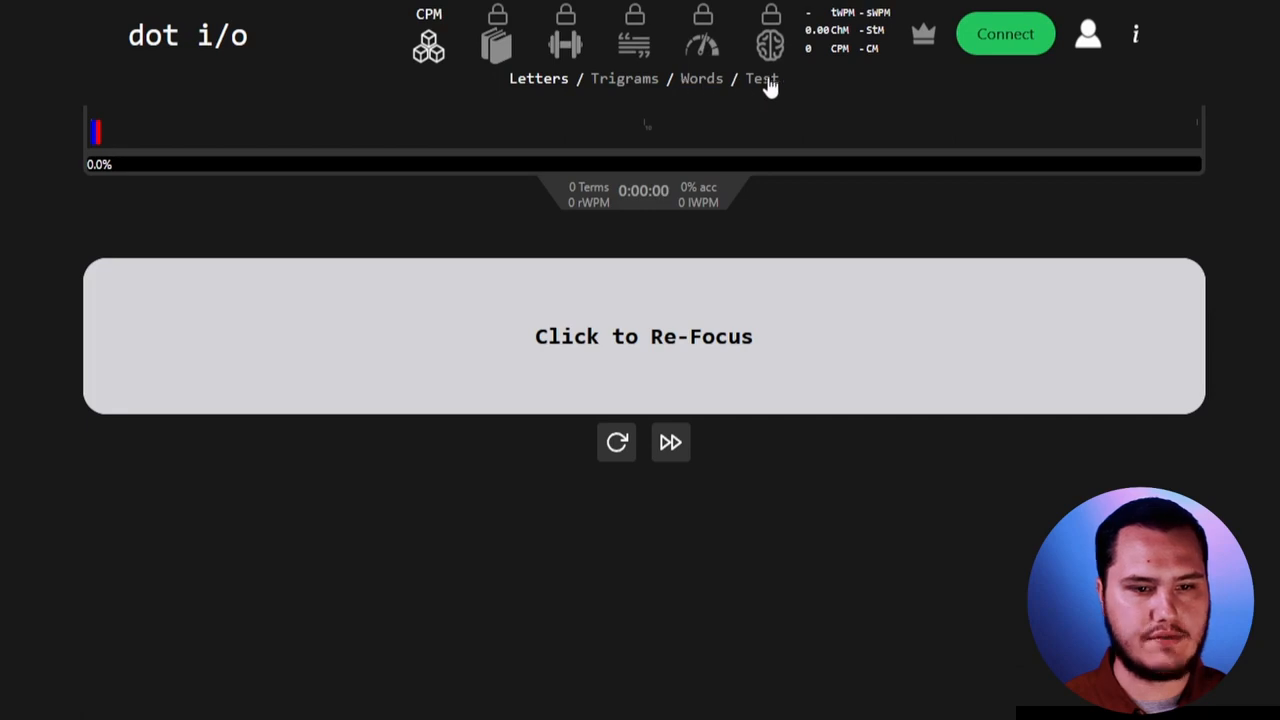
pyautogui.moveTo(816, 20)
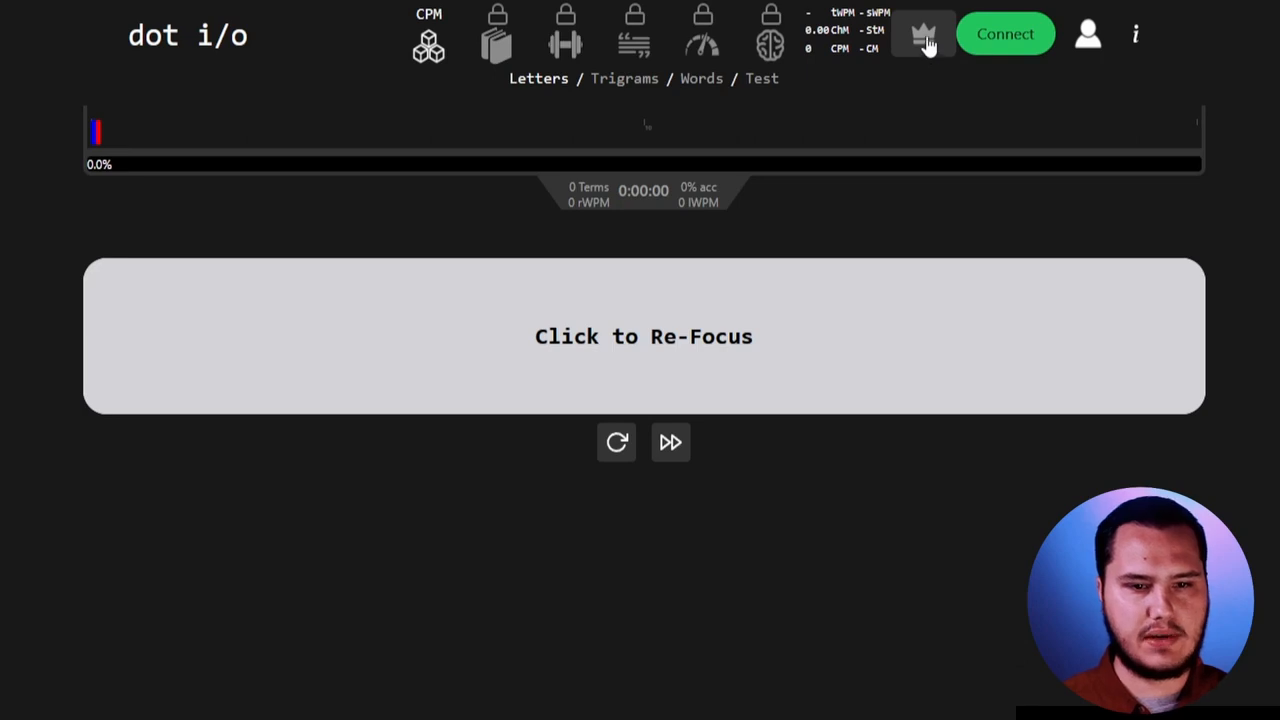
pyautogui.moveTo(932, 48)
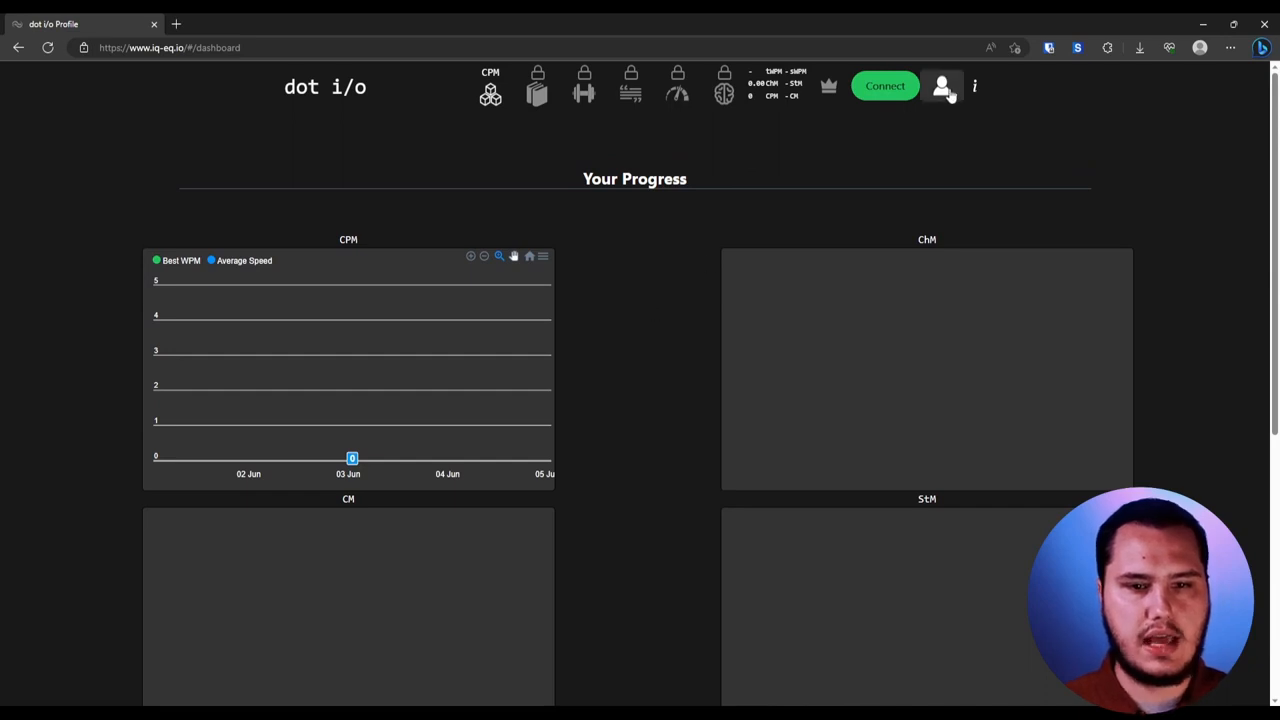
pyautogui.moveTo(972, 88)
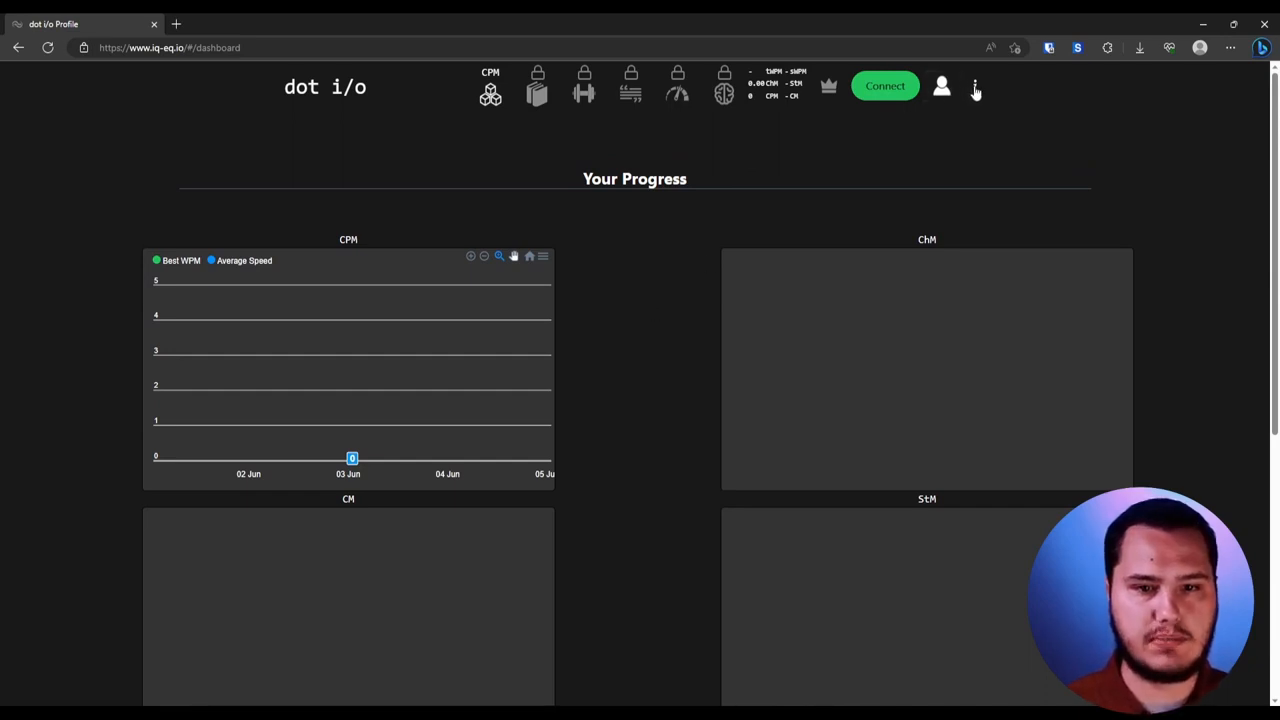
pyautogui.moveTo(798, 228)
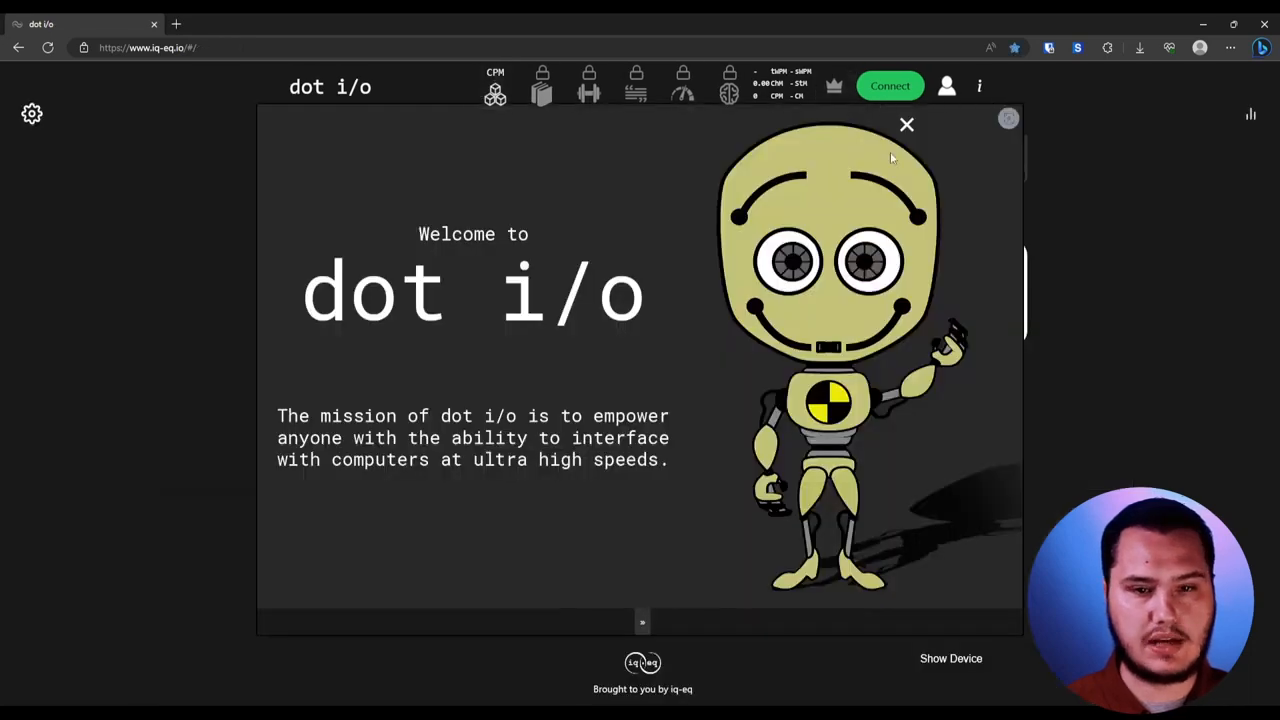
pyautogui.moveTo(508, 310)
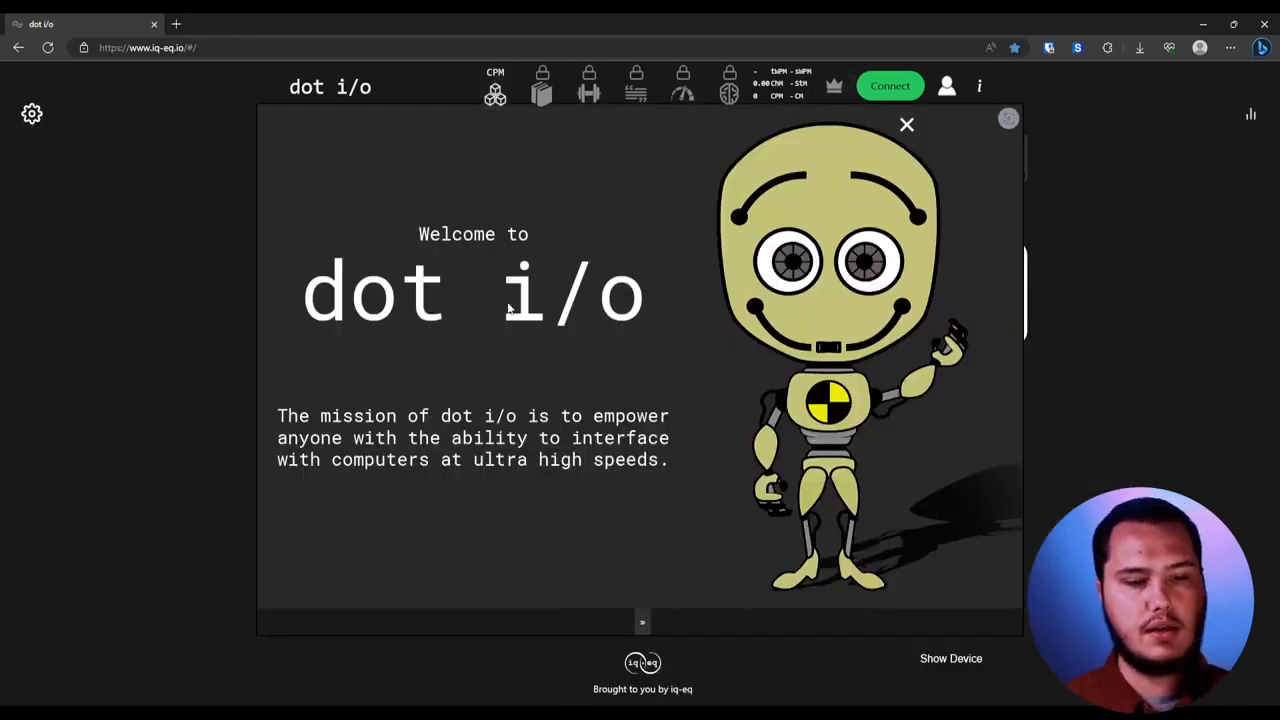
# Close the welcome overview to return to the Letters CPM training screen
pyautogui.click(906, 124)
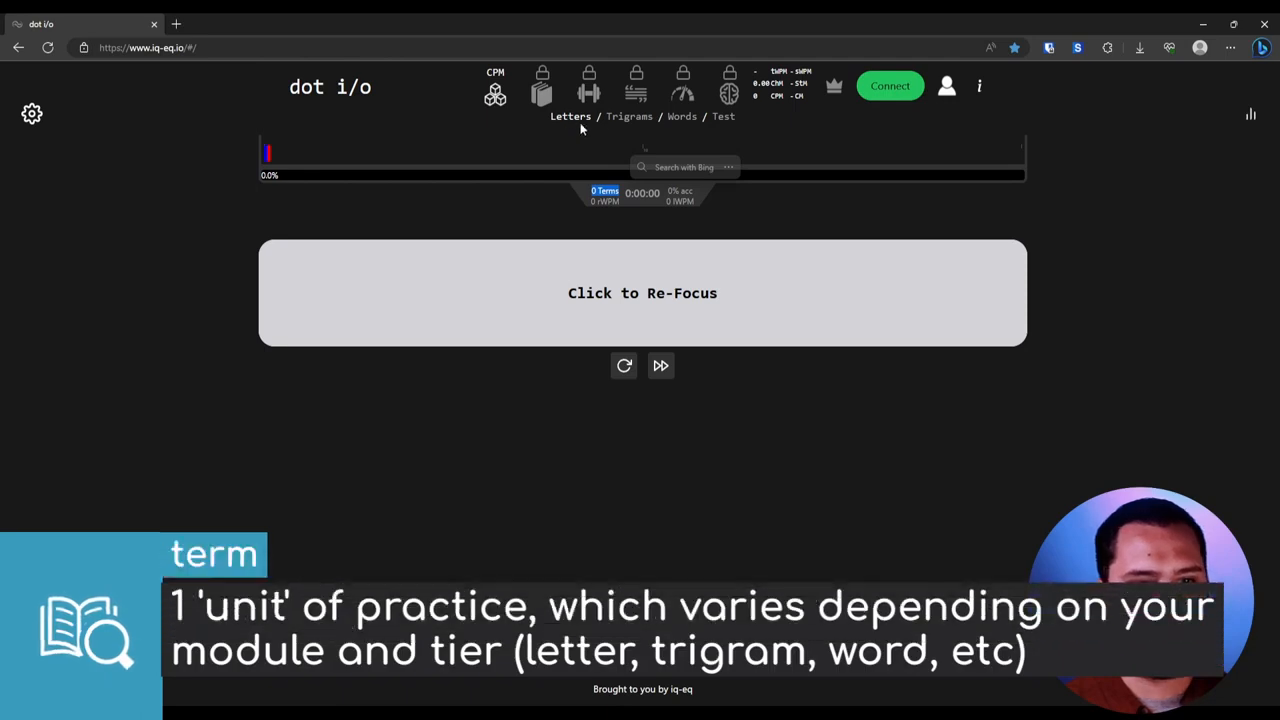
pyautogui.moveTo(628, 128)
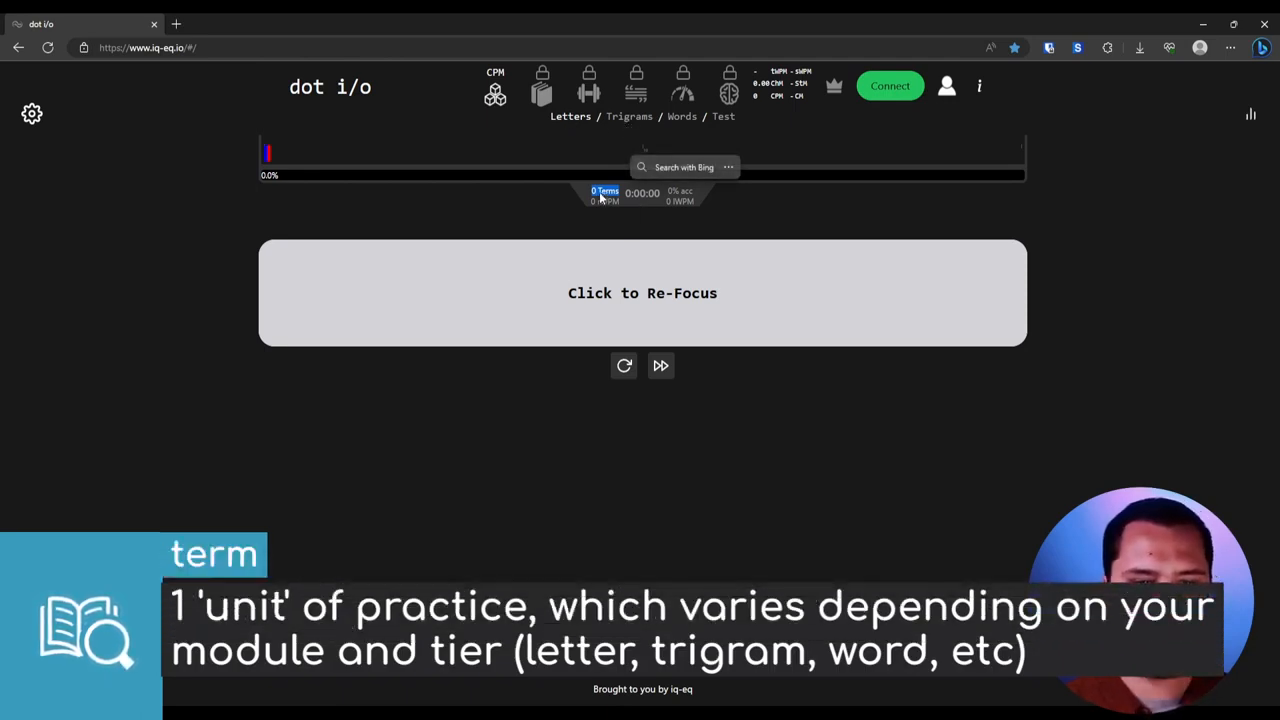
pyautogui.moveTo(760, 220)
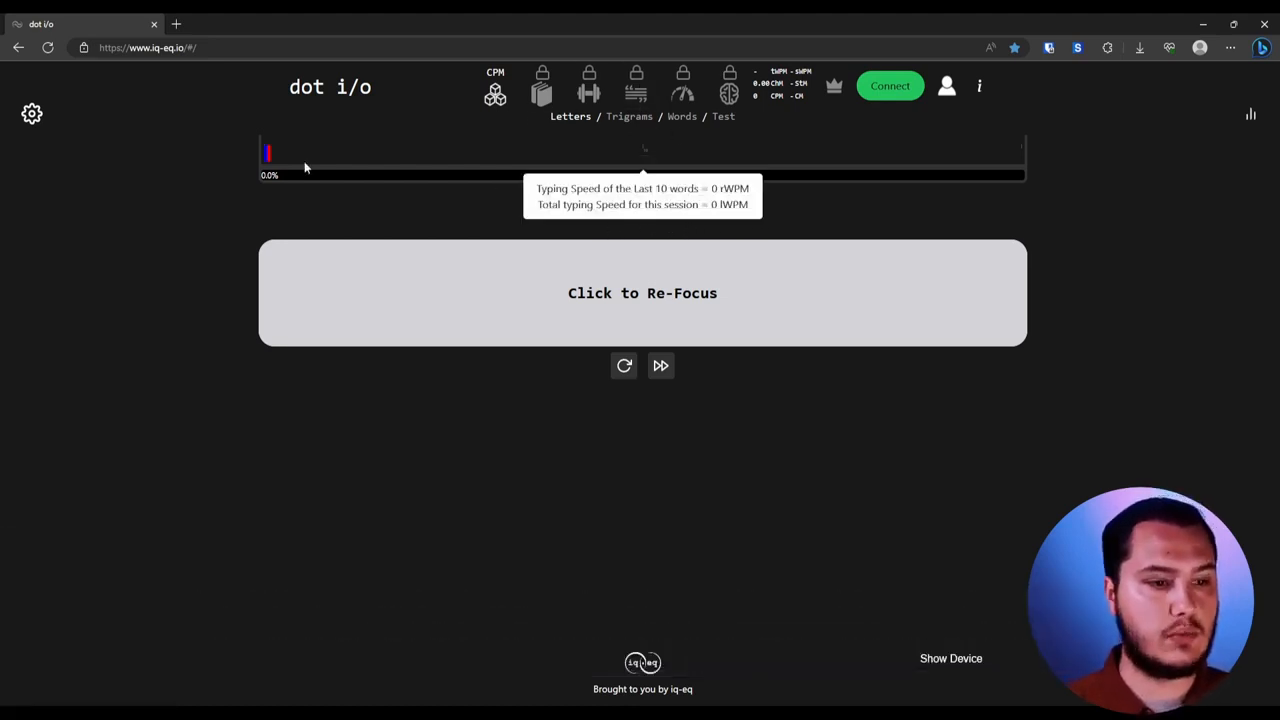
pyautogui.moveTo(640, 154)
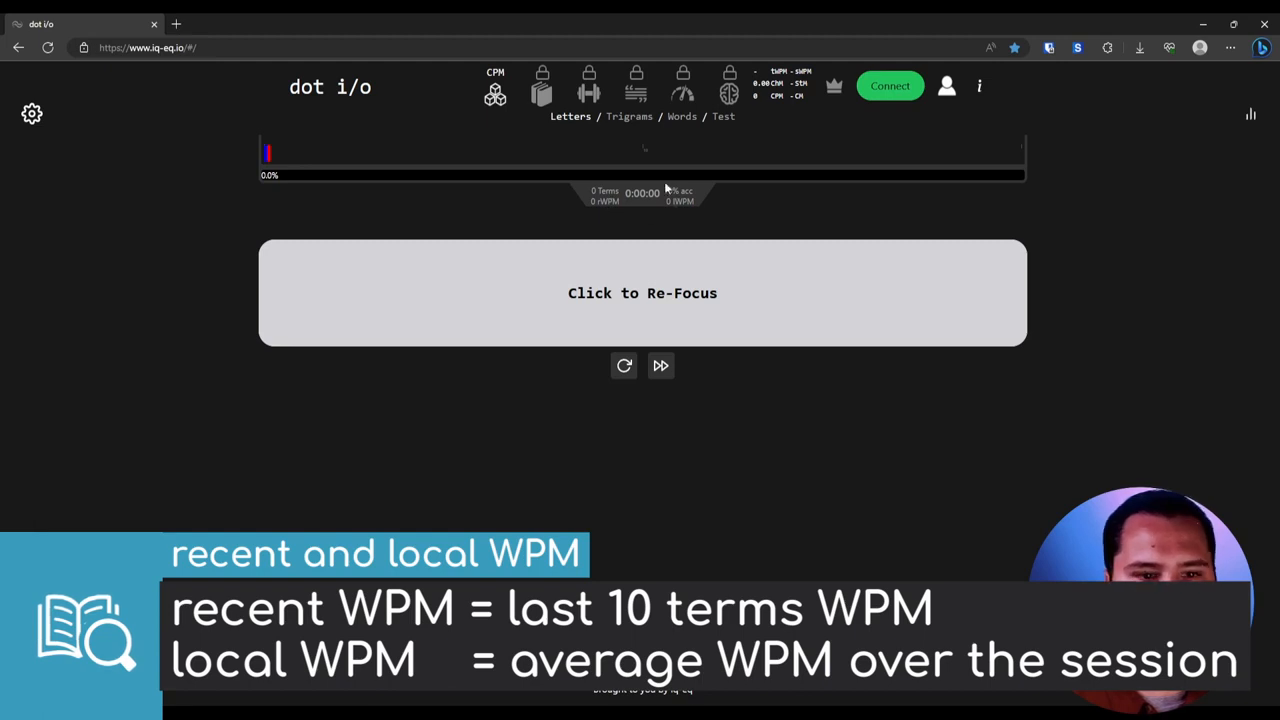
pyautogui.moveTo(642, 164)
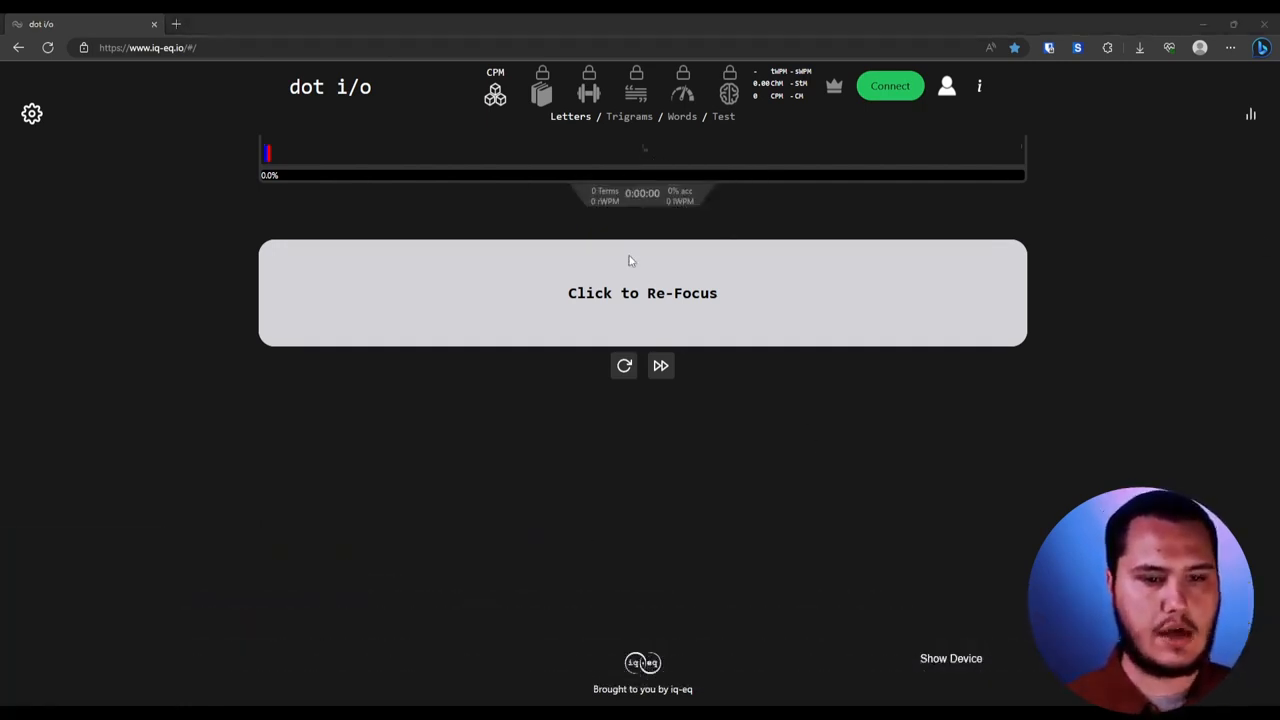
pyautogui.moveTo(472, 292)
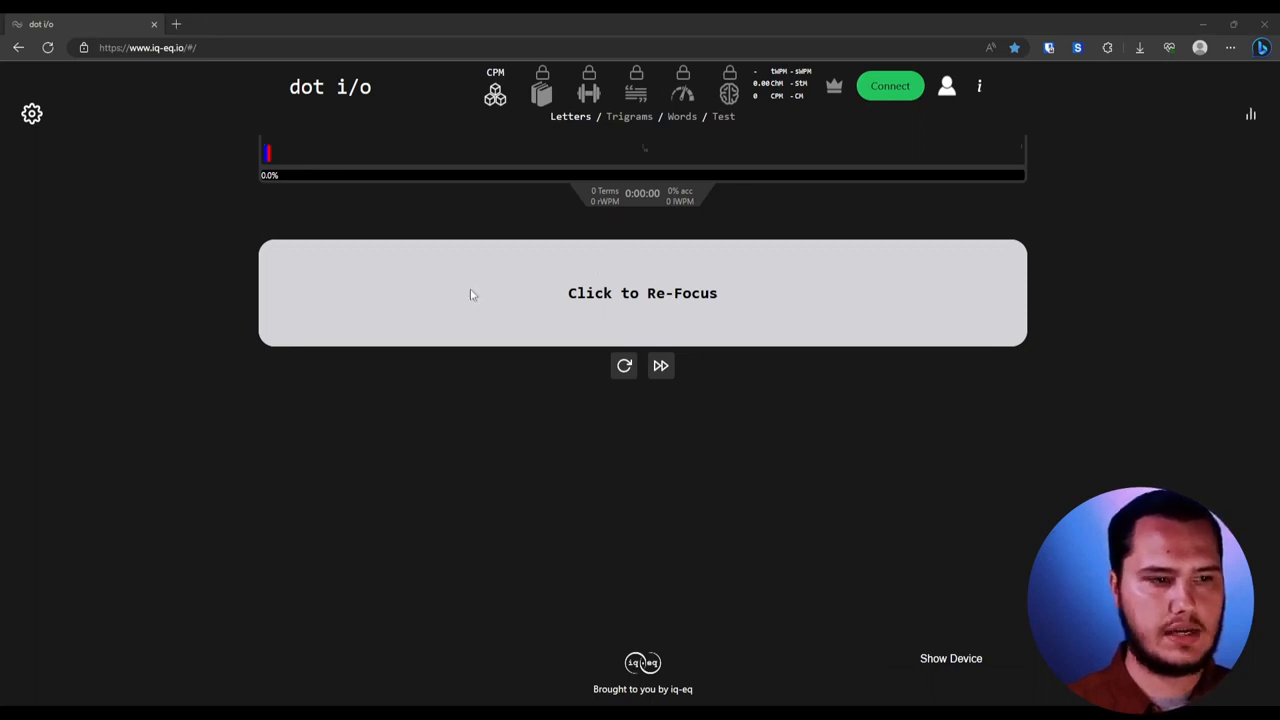
# Re-focus the practice box and load a new sequence of letters to type
pyautogui.click(472, 294)
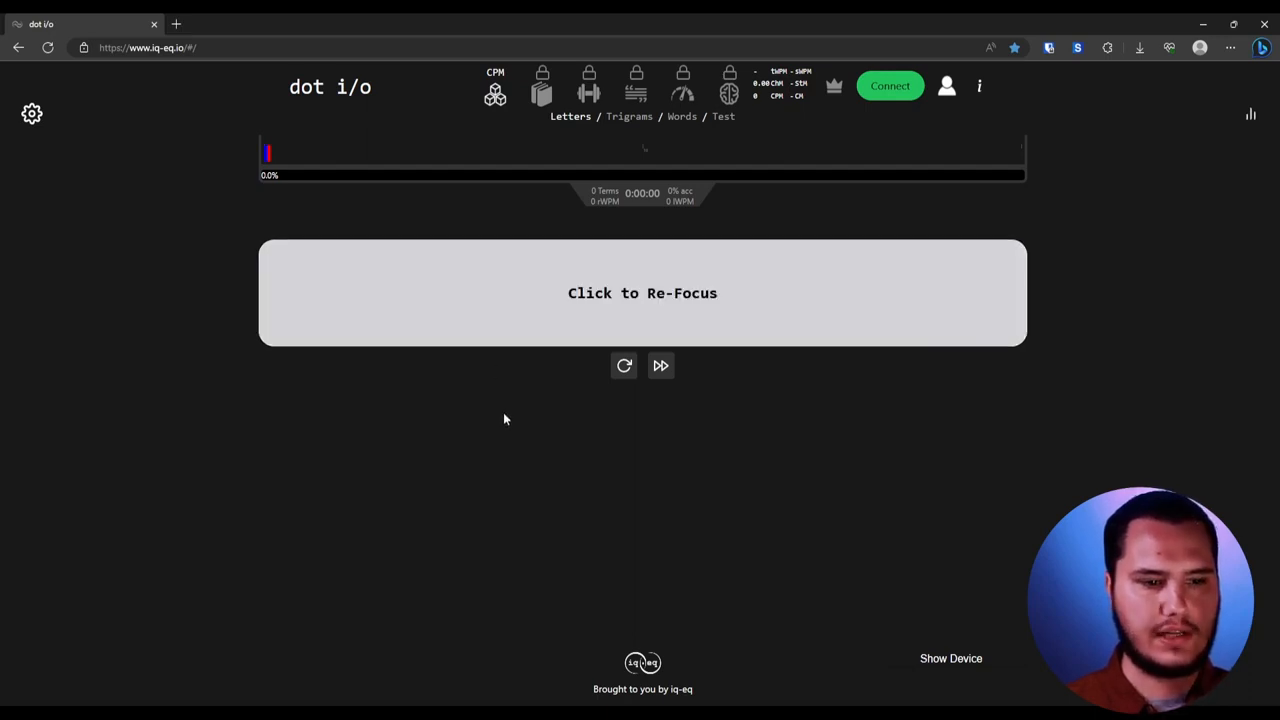
pyautogui.moveTo(626, 212)
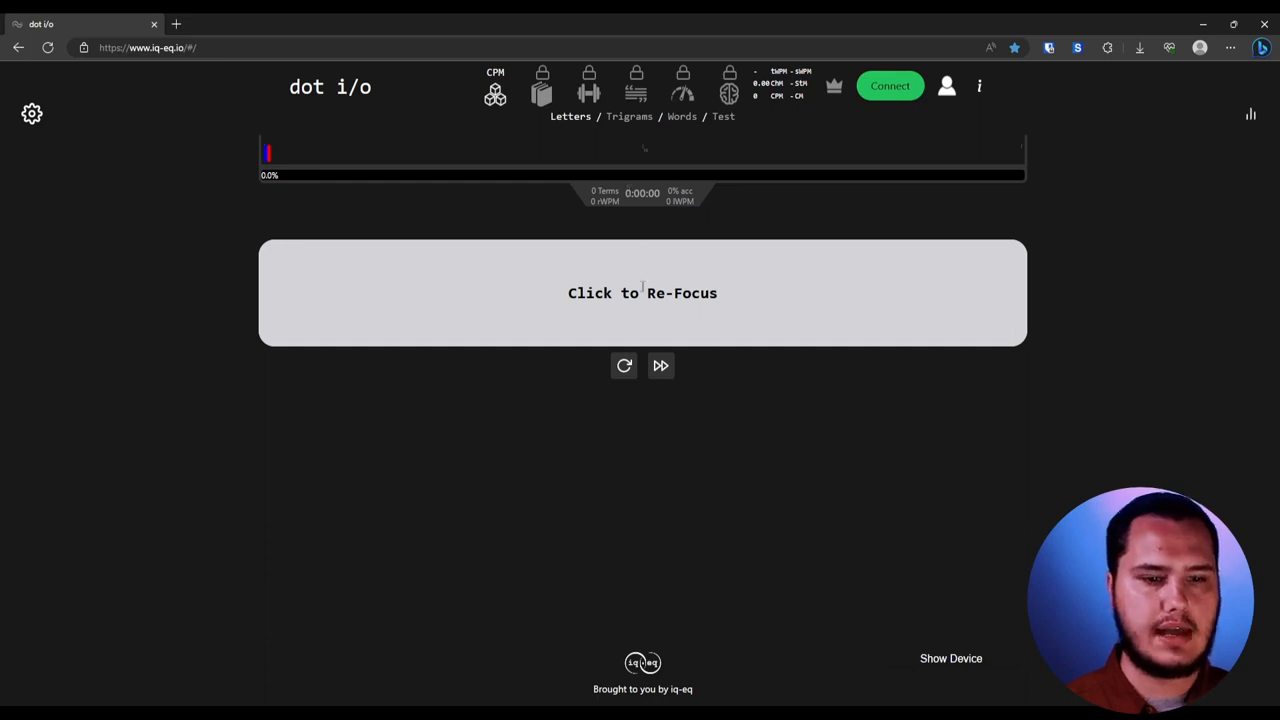
pyautogui.moveTo(712, 464)
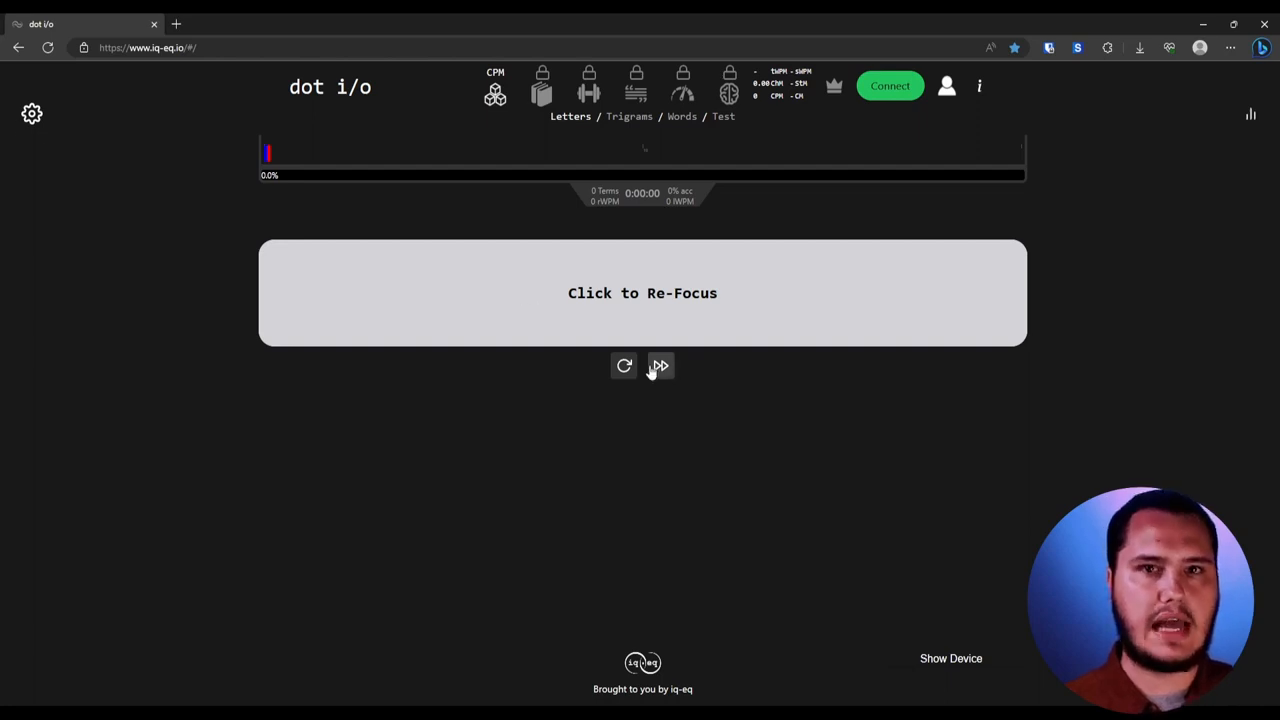
pyautogui.click(642, 292)
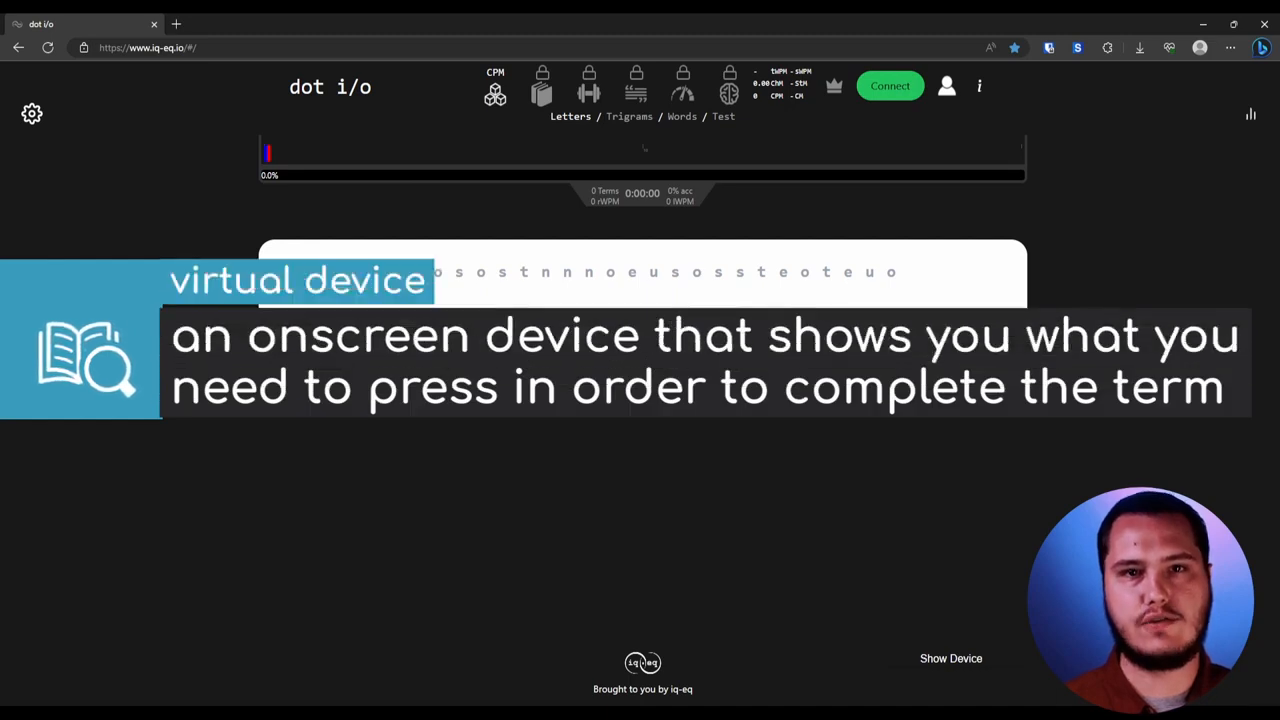
pyautogui.moveTo(850, 512)
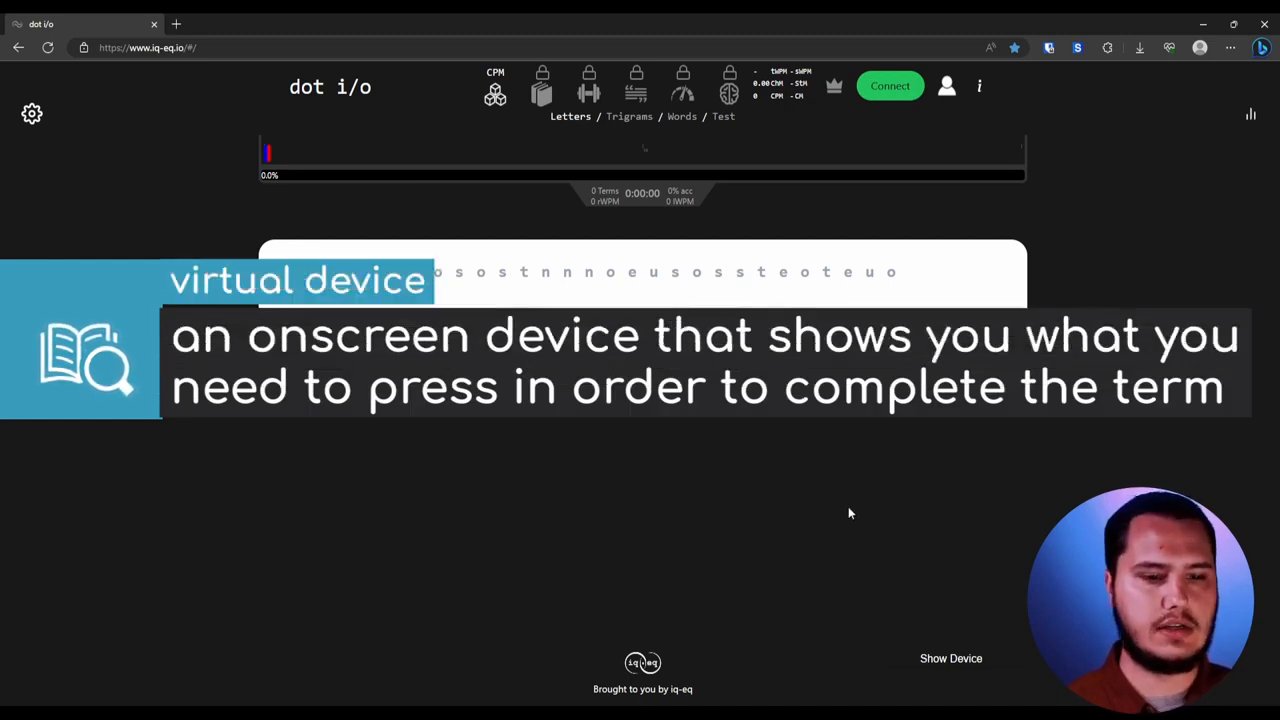
# Switch the virtual device from CharaChorder Lite to CharaChorder One and resume the letters drill
pyautogui.click(946, 660)
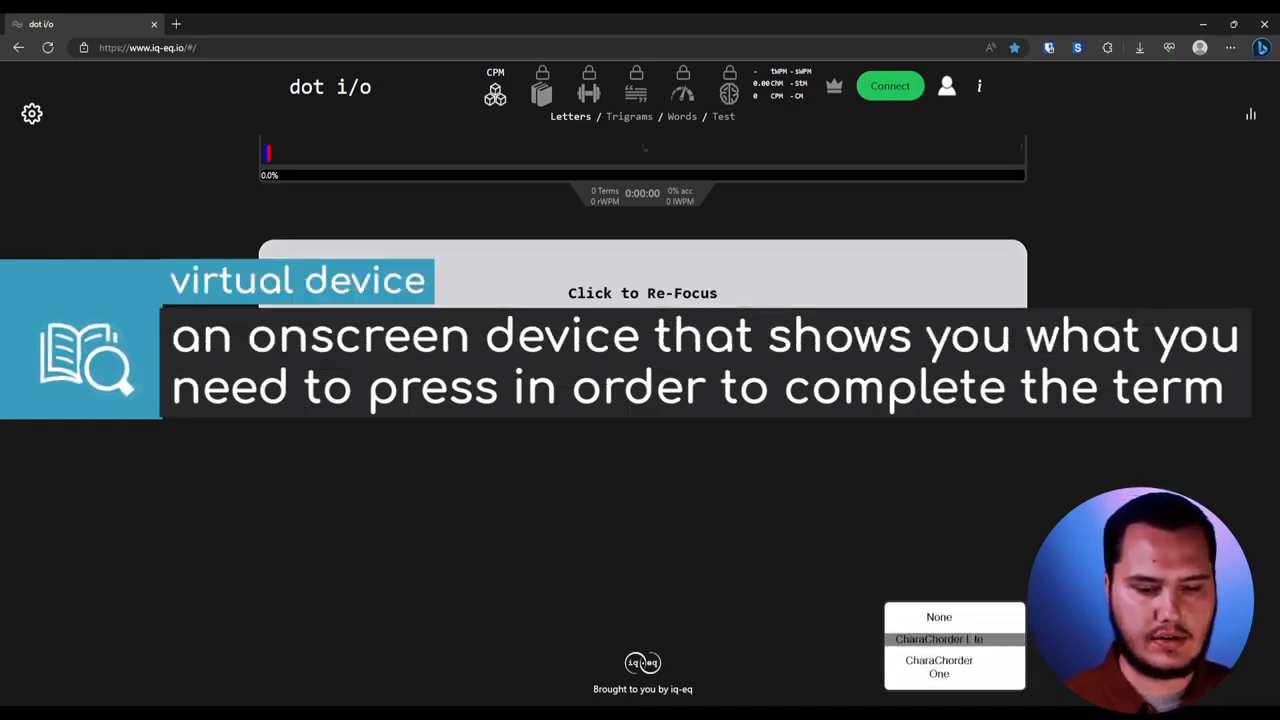
pyautogui.click(940, 636)
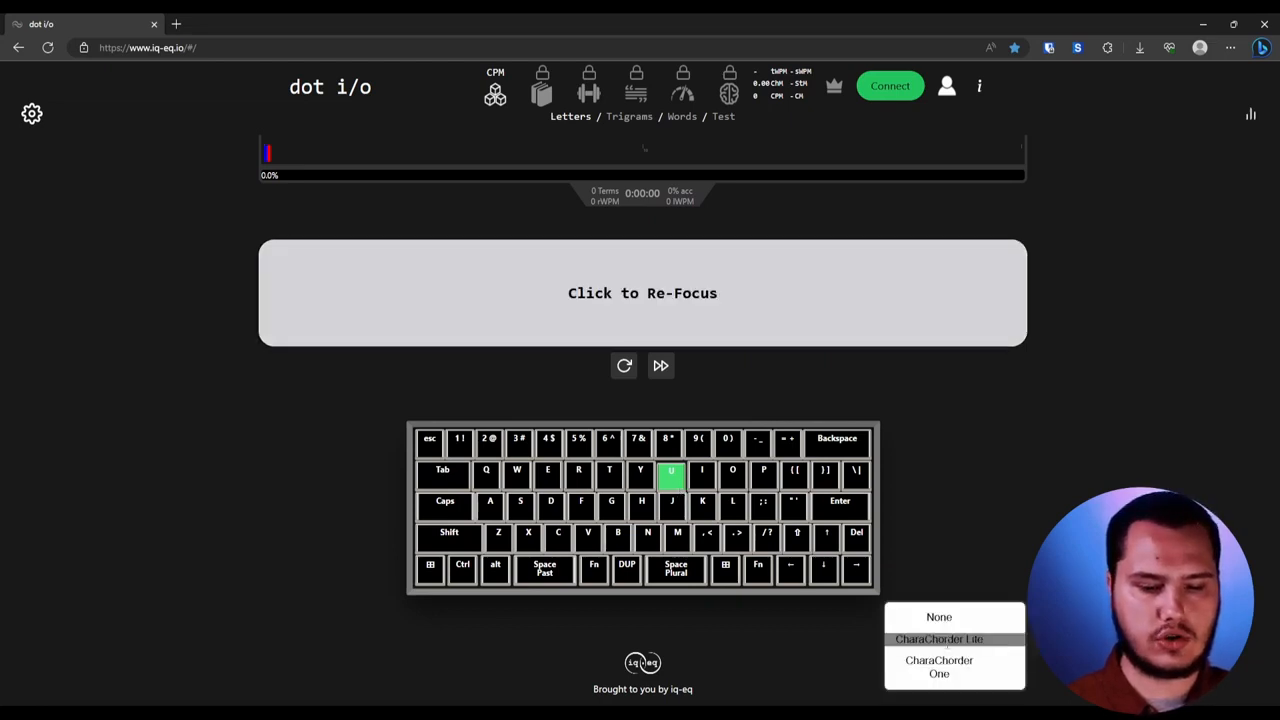
pyautogui.click(940, 666)
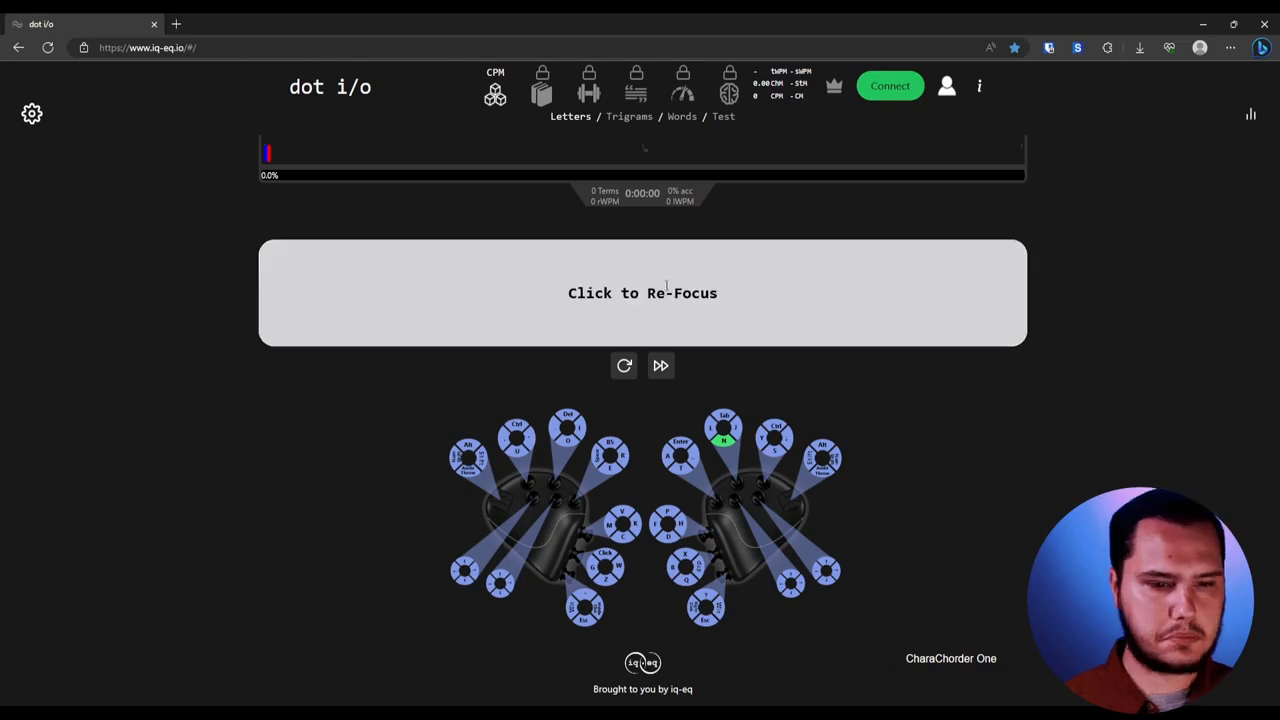
pyautogui.click(642, 292)
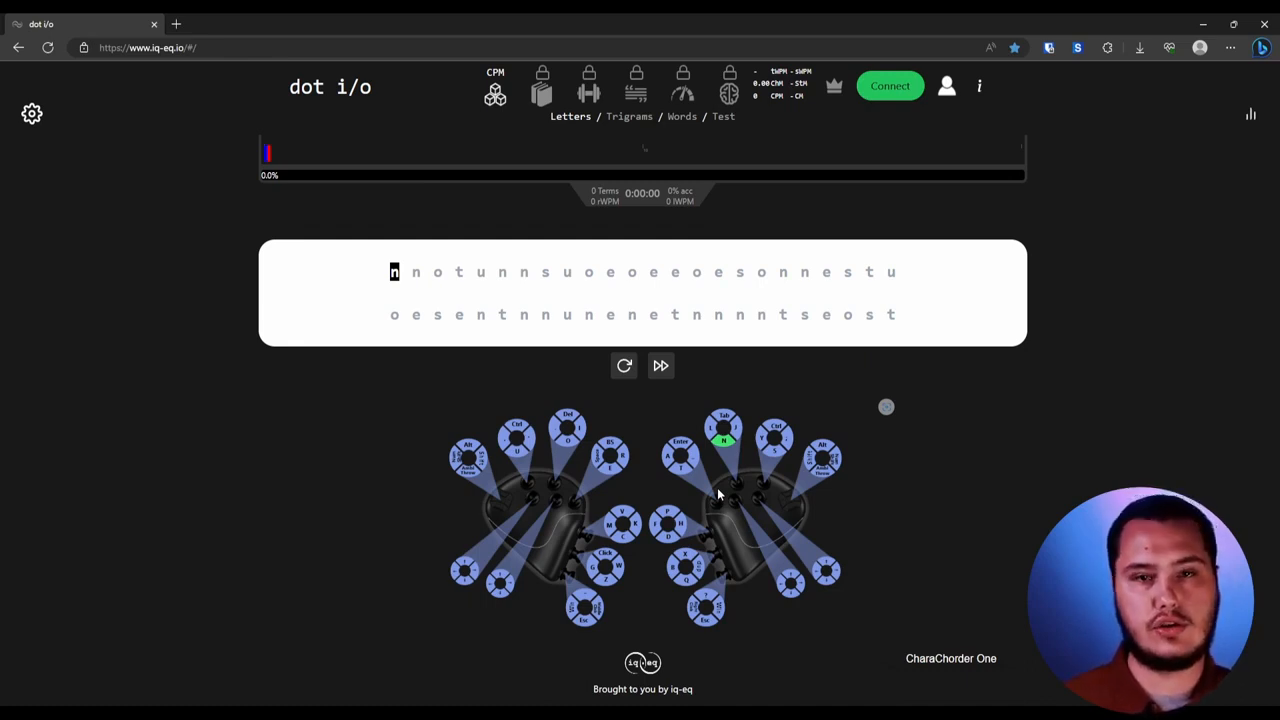
pyautogui.moveTo(816, 524)
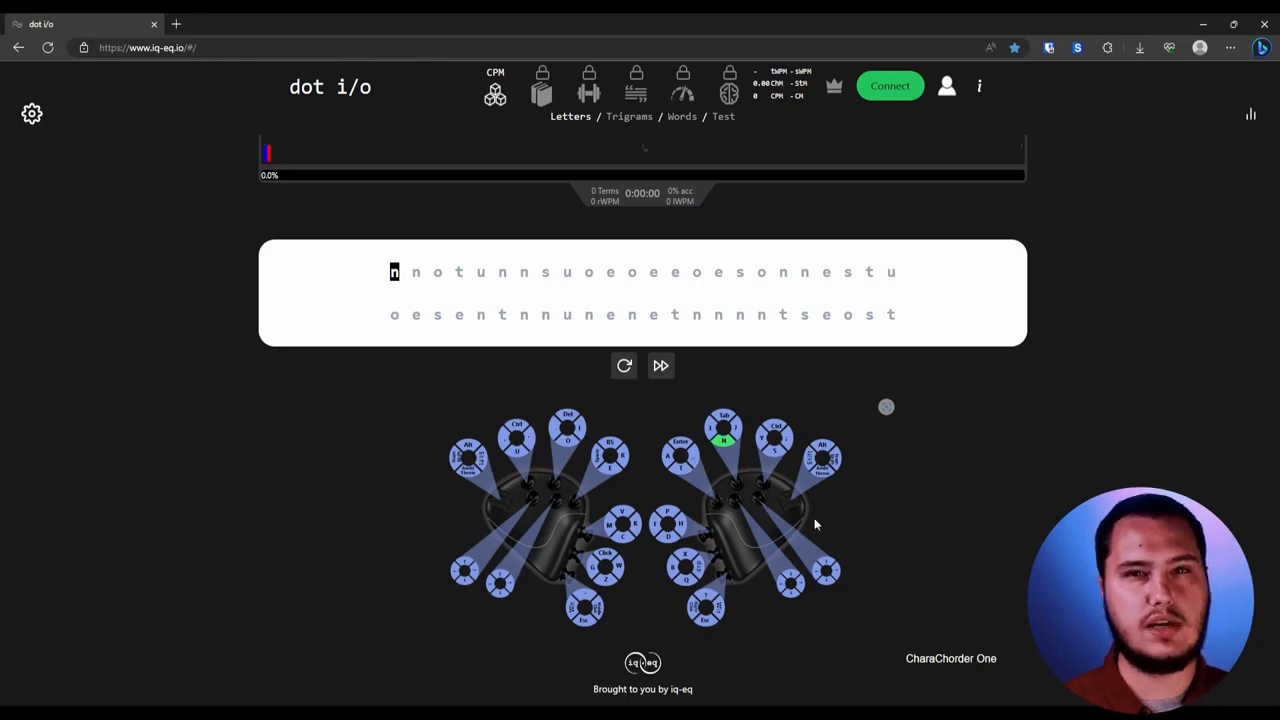
pyautogui.moveTo(966, 652)
pyautogui.write('enue')
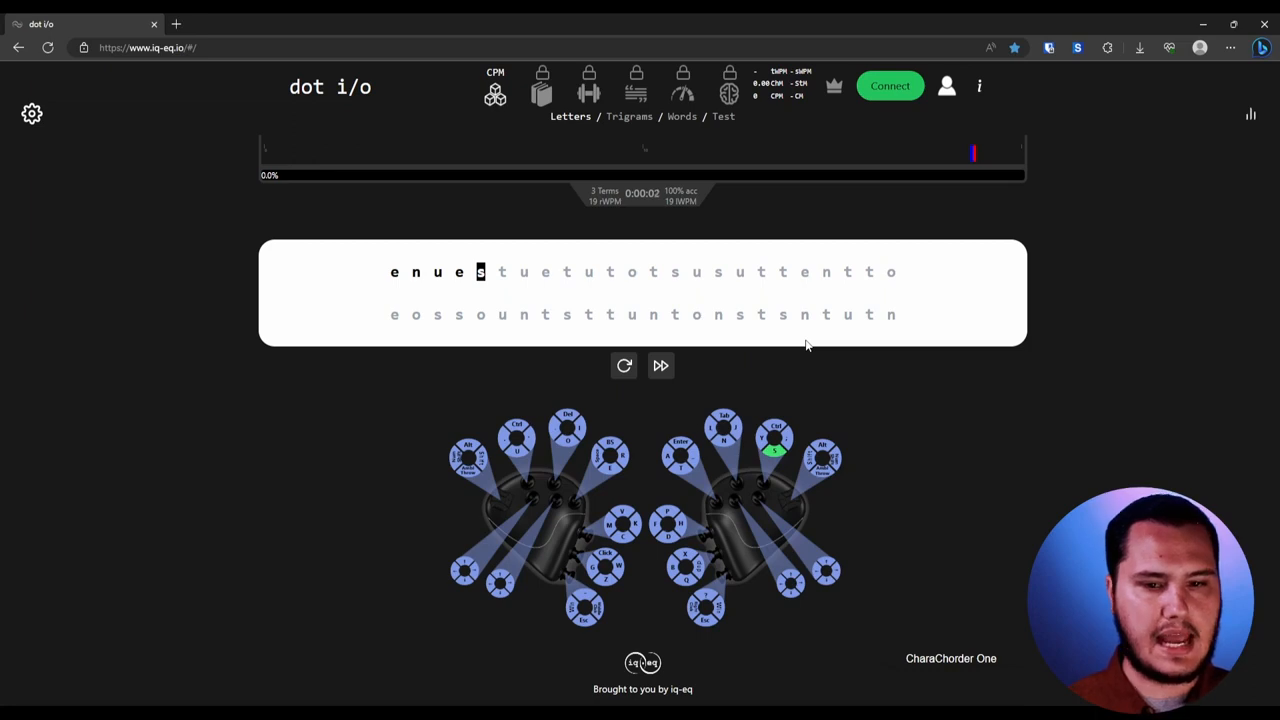
pyautogui.moveTo(974, 160)
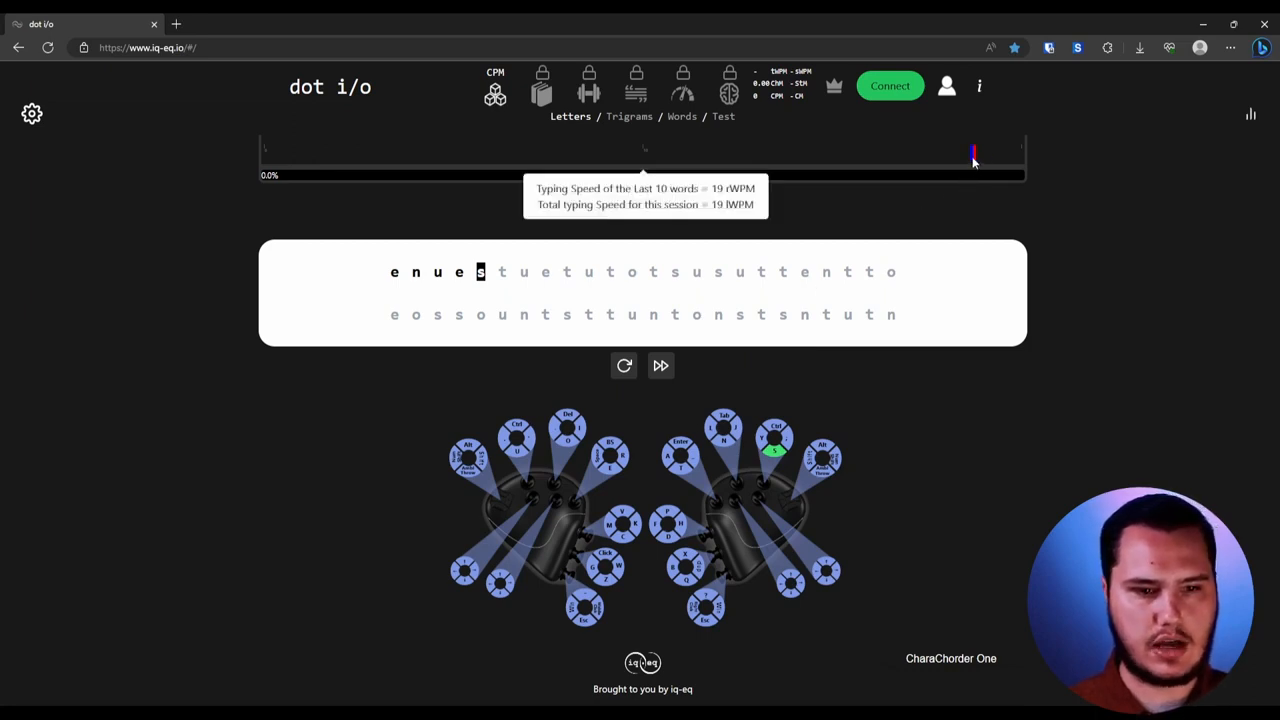
# Type the displayed letters (t, ue) on the CharaChorder, reaching 15 terms at 100% accuracy
pyautogui.write('t')
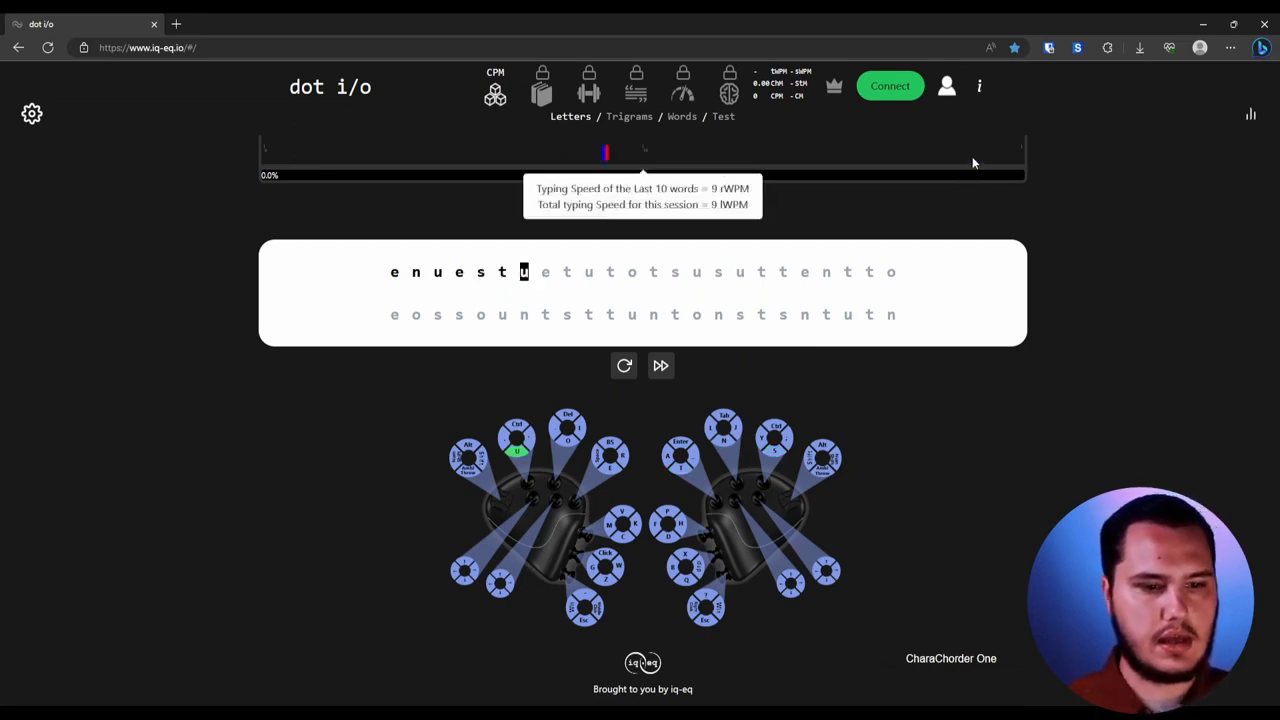
pyautogui.write('ue')
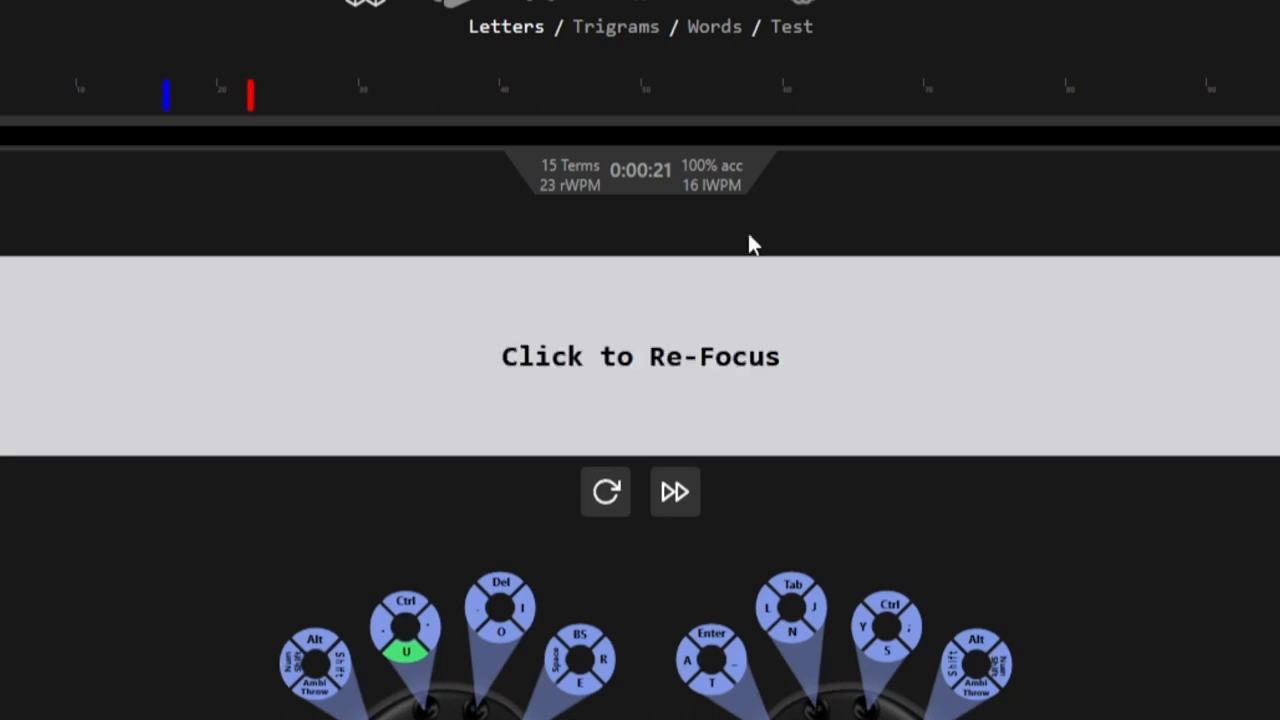
pyautogui.moveTo(536, 176)
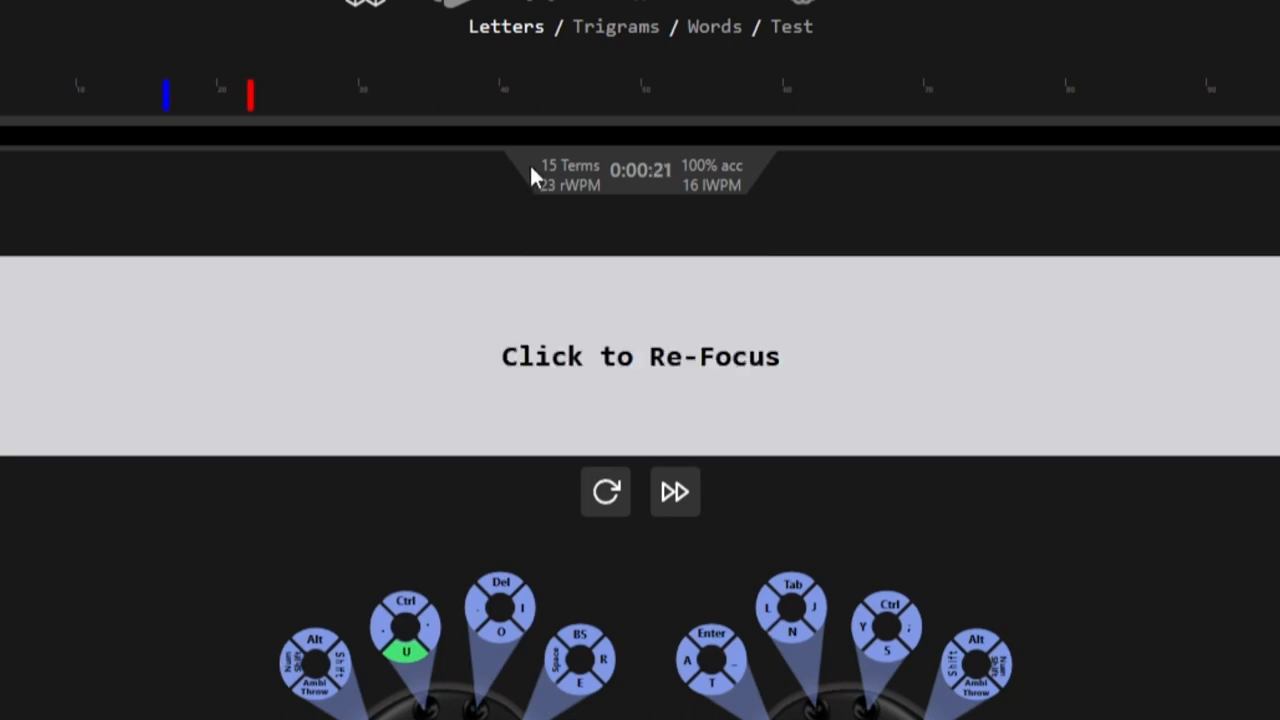
pyautogui.moveTo(572, 224)
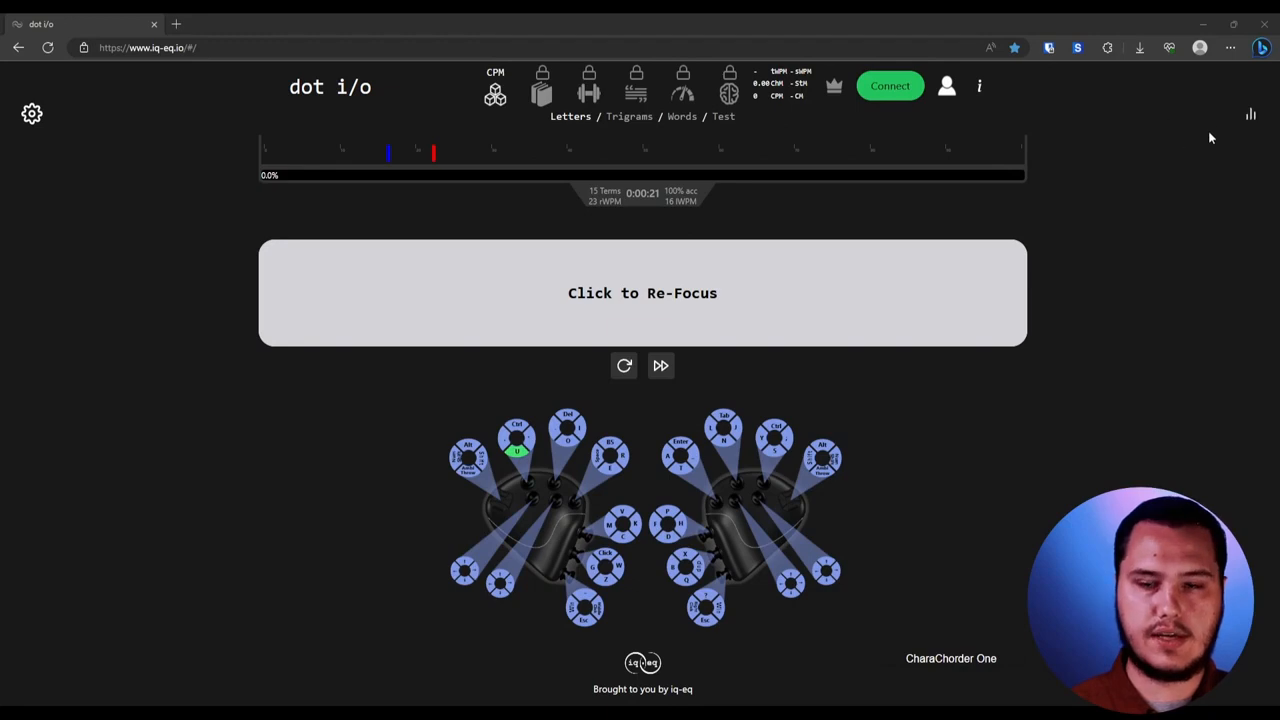
# Show the per-letter statistics table and keep typing terms up to 73 at 96% accuracy
pyautogui.click(1250, 114)
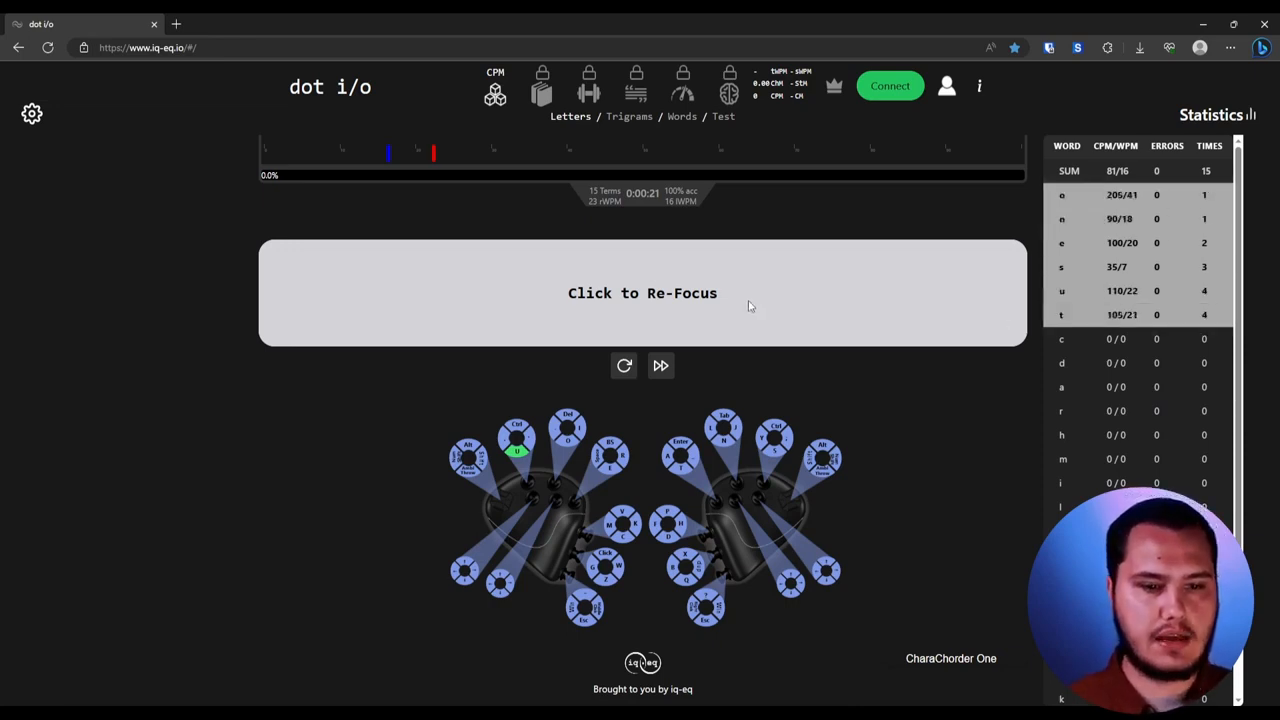
pyautogui.click(642, 292)
pyautogui.write('e n u e s t u e t u t o t s u s')
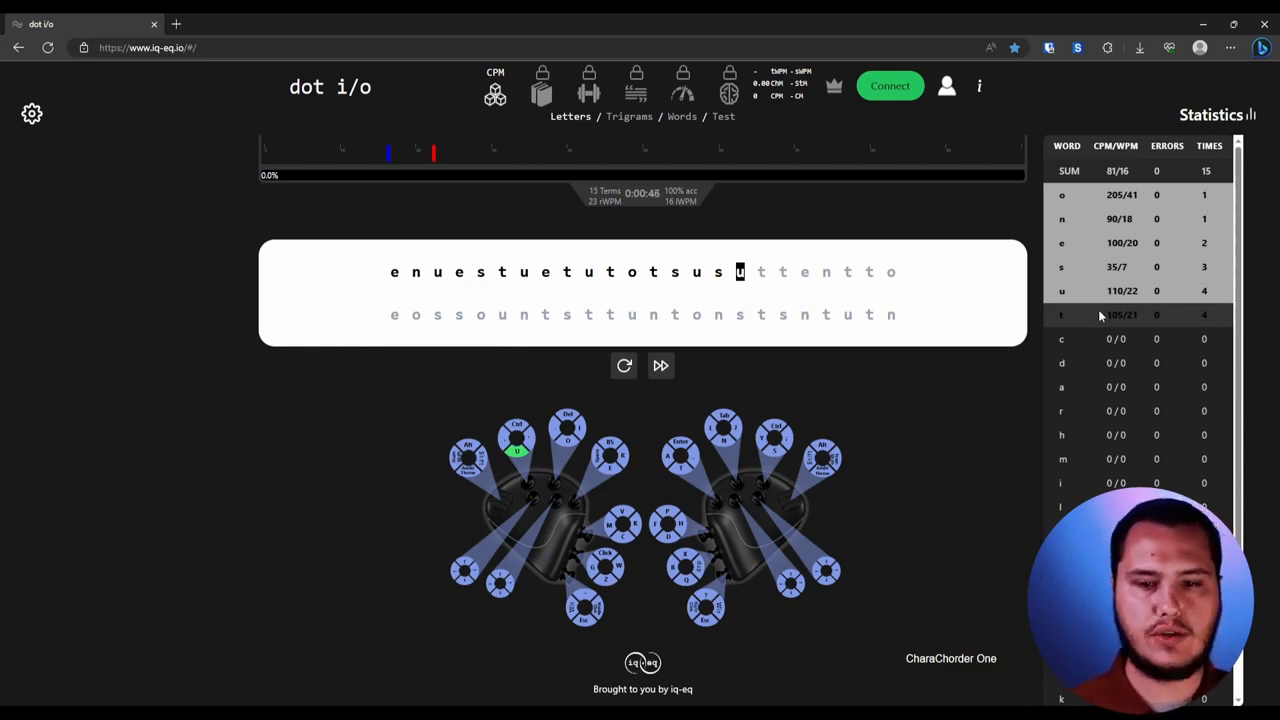
pyautogui.moveTo(1172, 320)
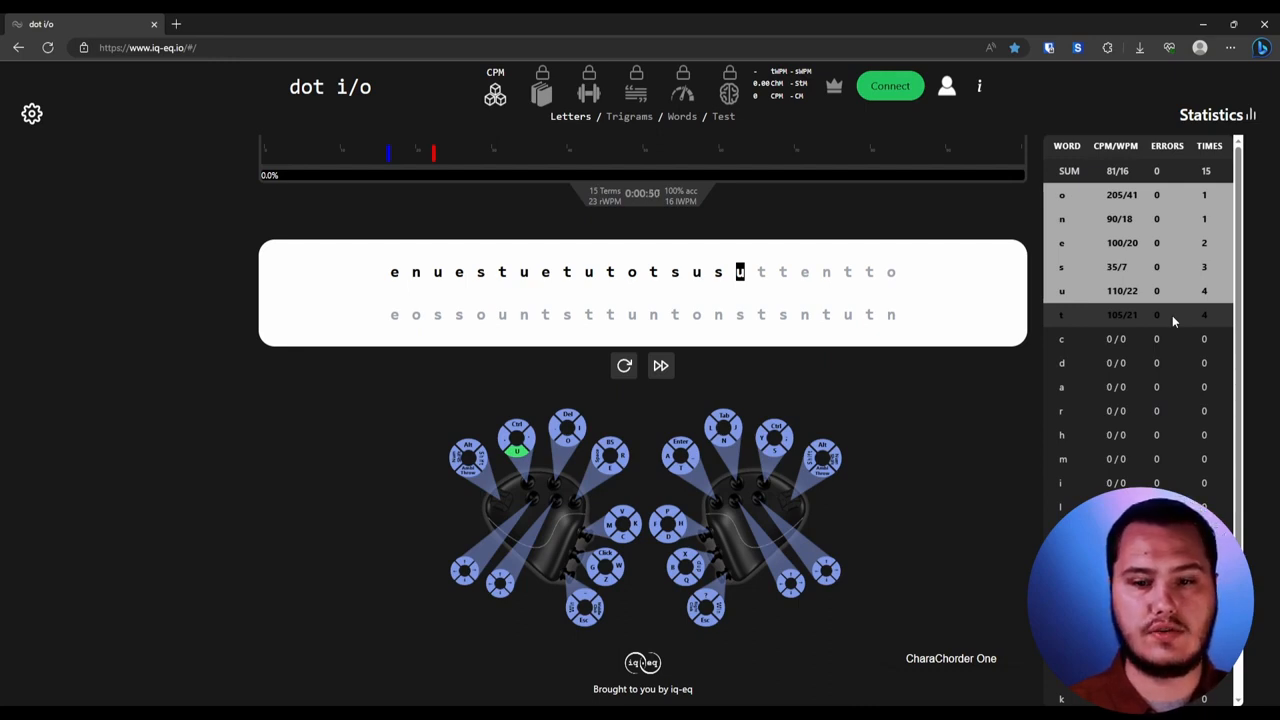
pyautogui.moveTo(760, 370)
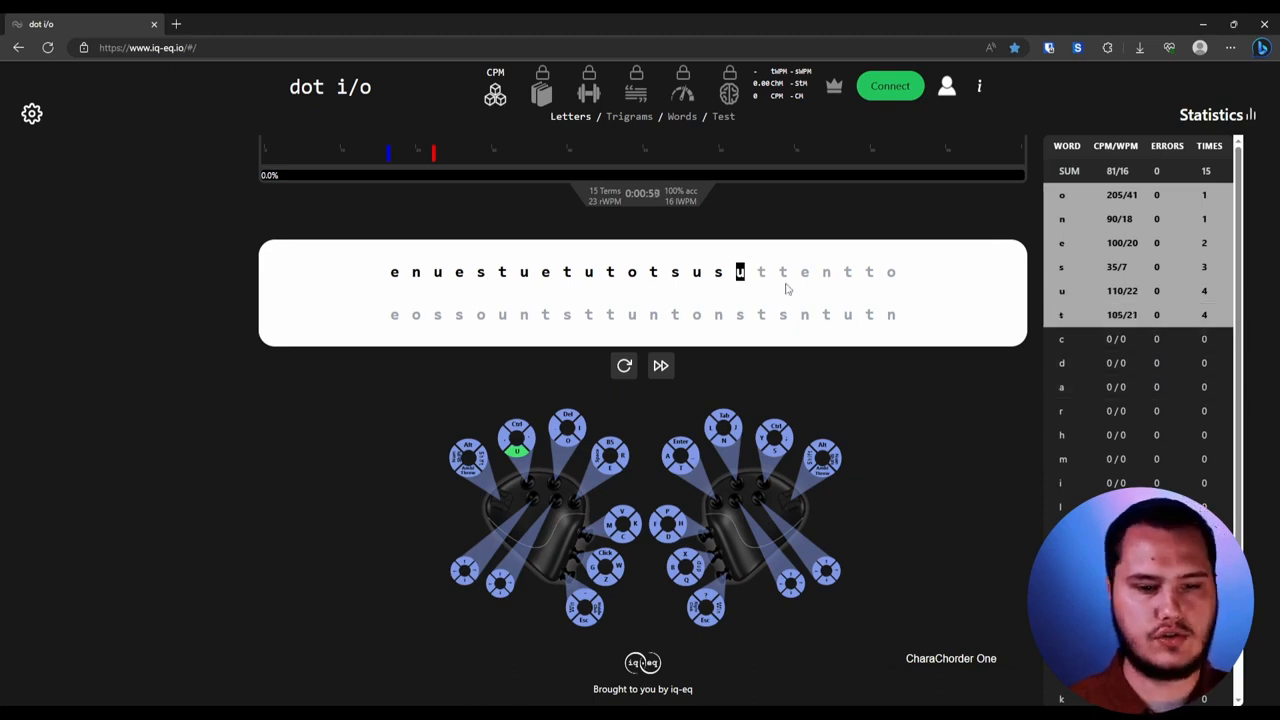
pyautogui.write('t')
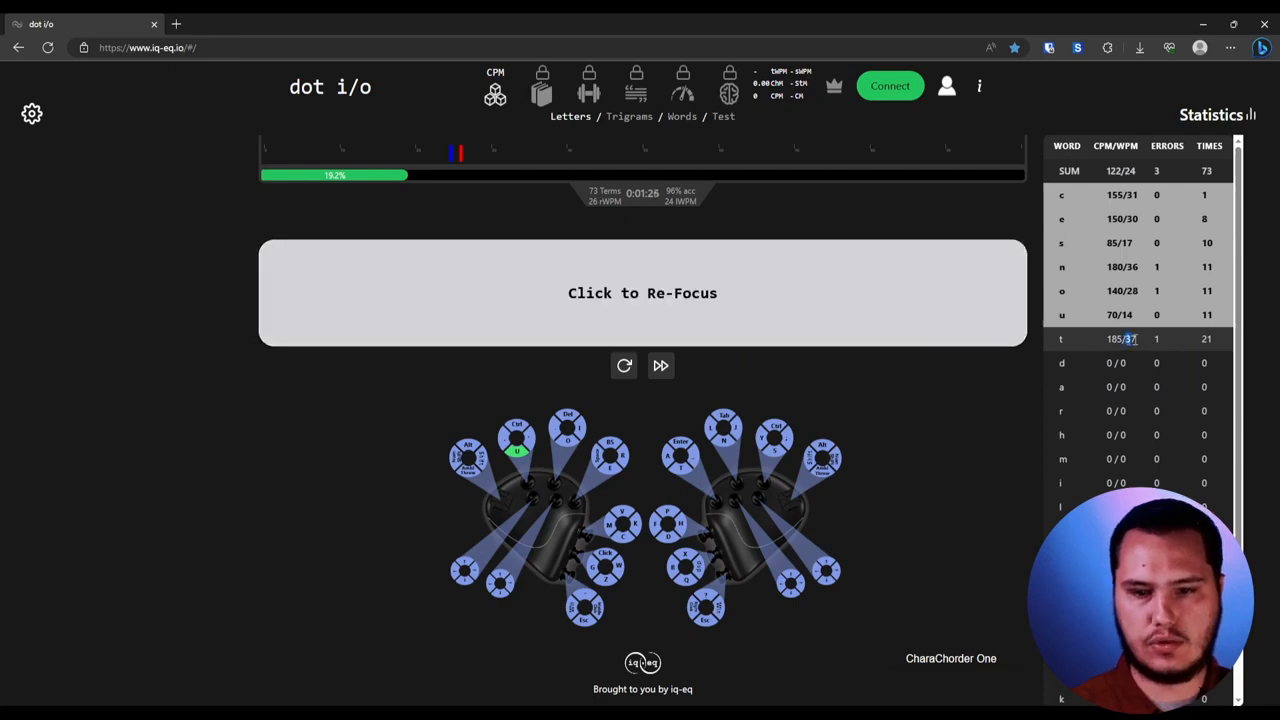
pyautogui.moveTo(1136, 344)
pyautogui.write('oc')
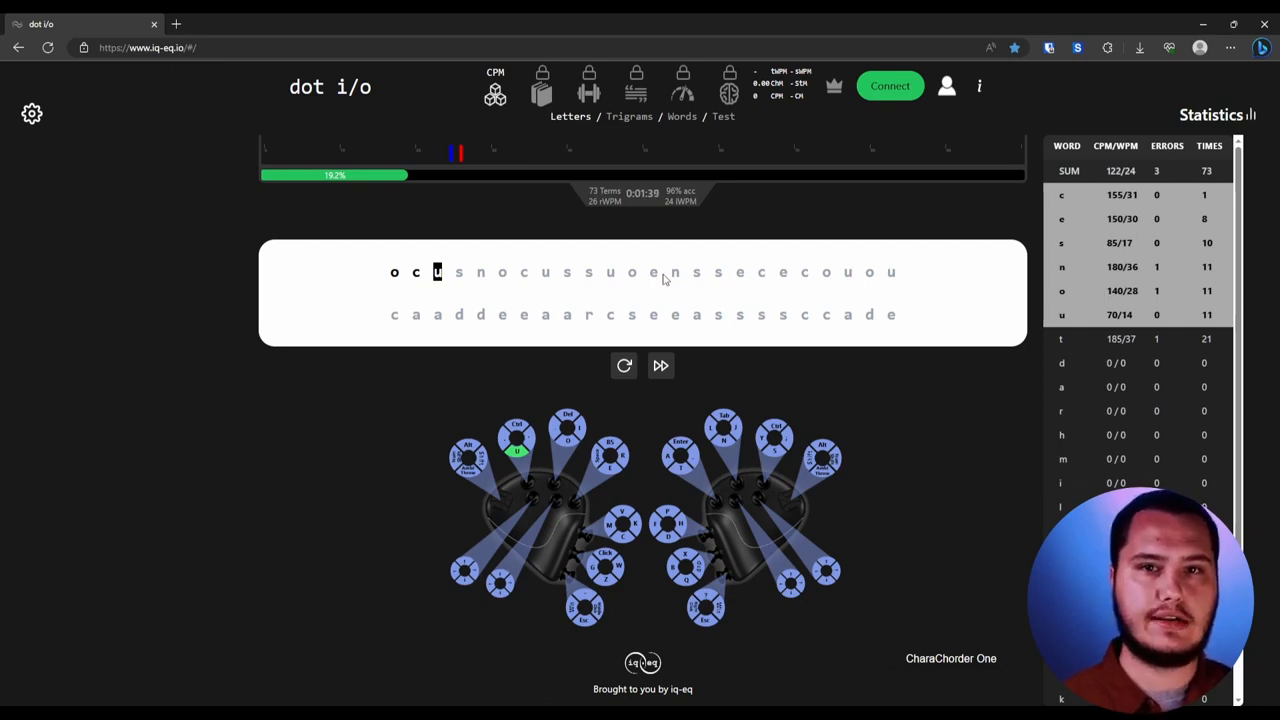
pyautogui.moveTo(656, 260)
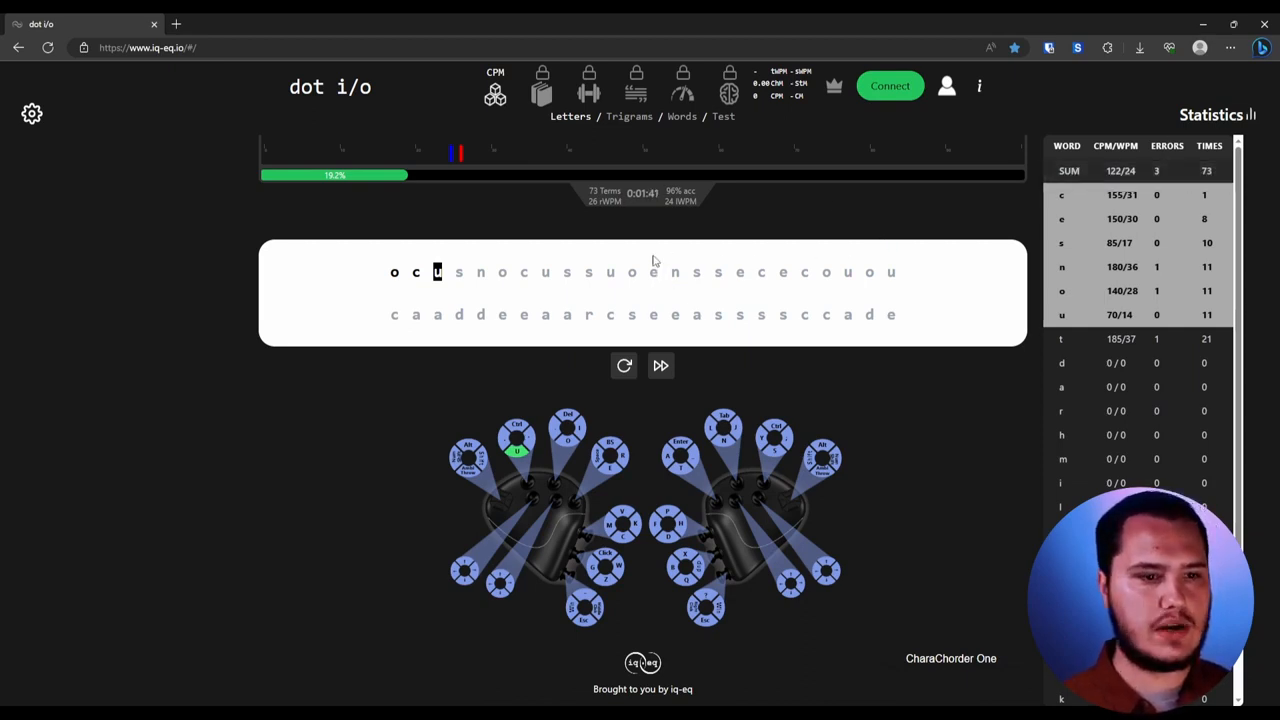
pyautogui.moveTo(418, 184)
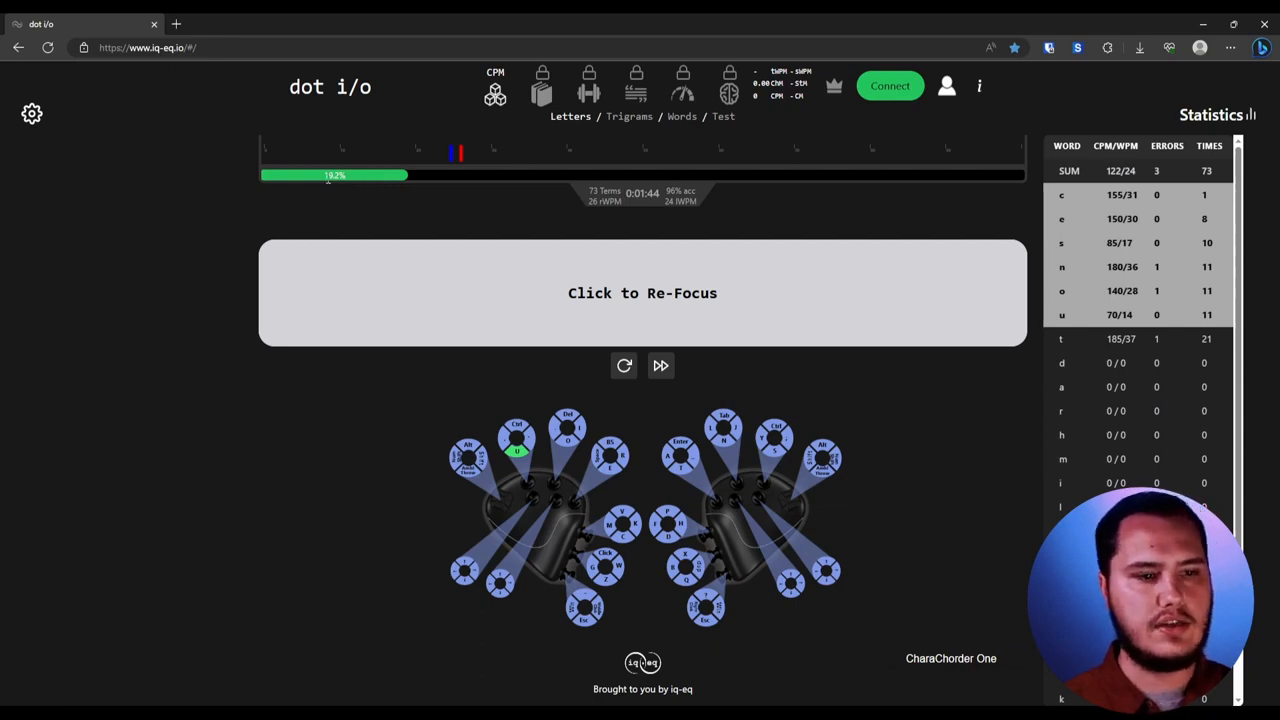
pyautogui.moveTo(358, 208)
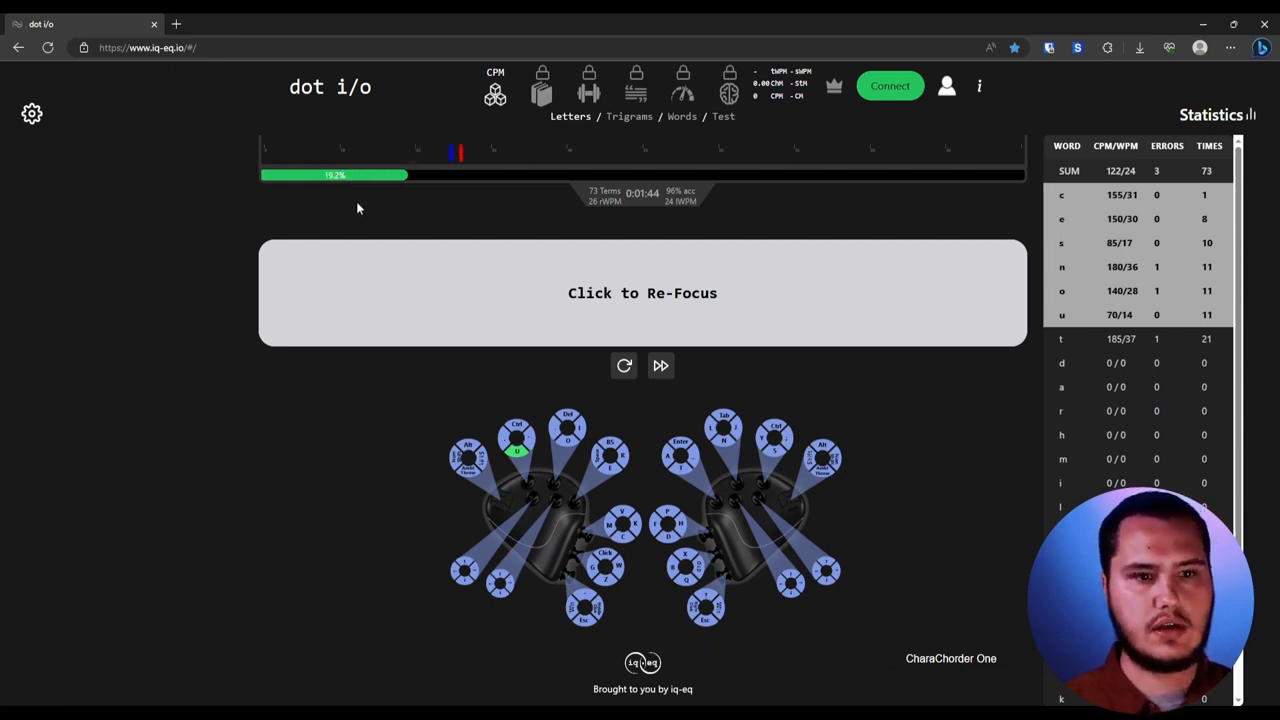
# Re-focus the drill and type new letters (ou, m), raising the total past 130 terms
pyautogui.click(642, 292)
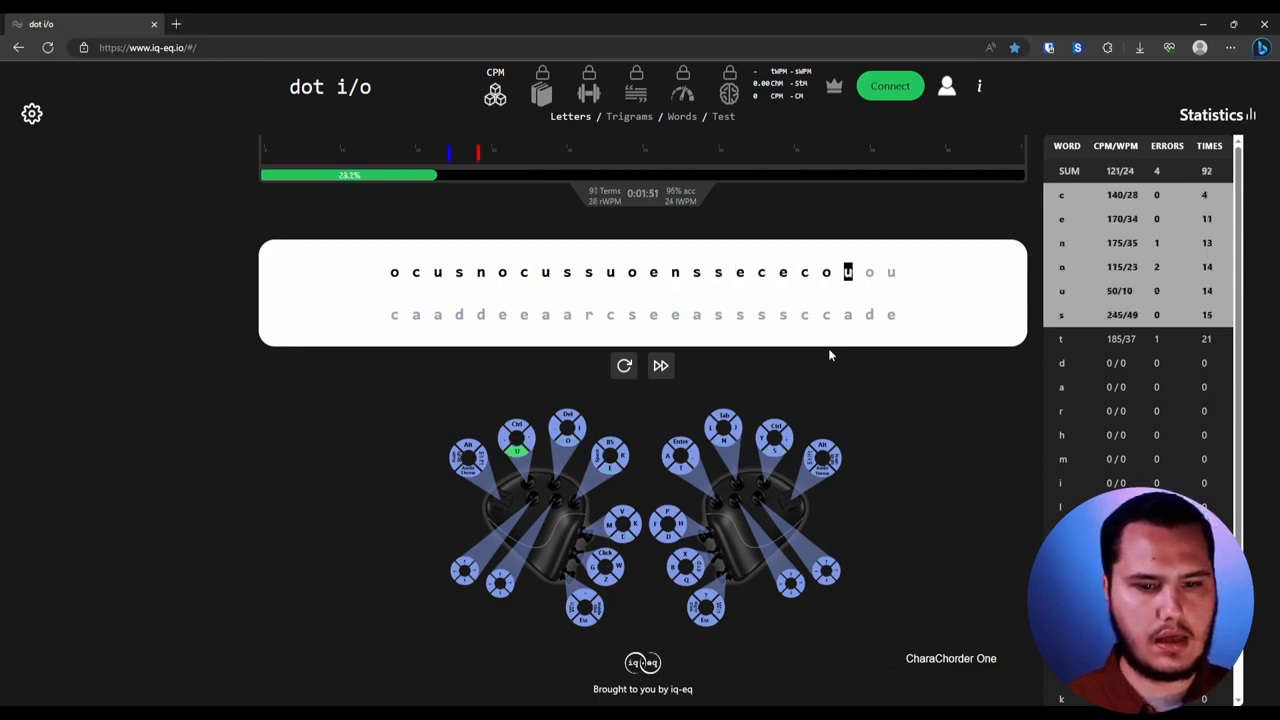
pyautogui.write('ou')
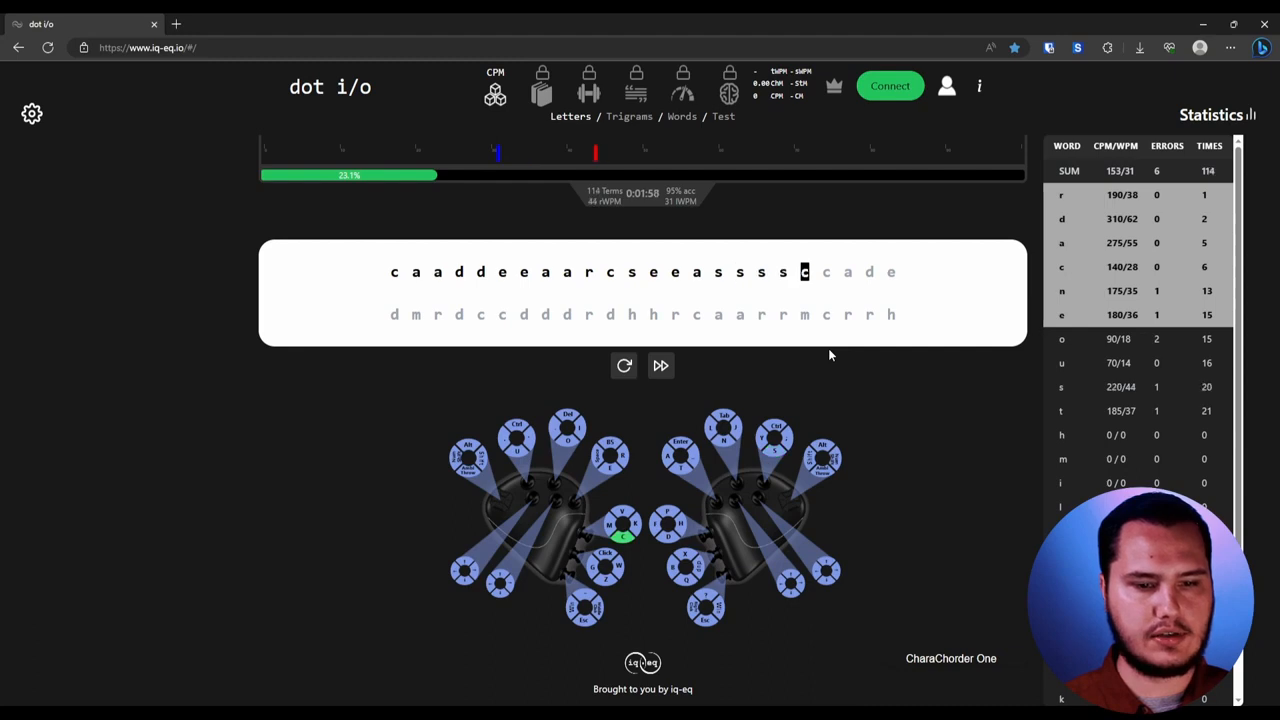
pyautogui.write('m')
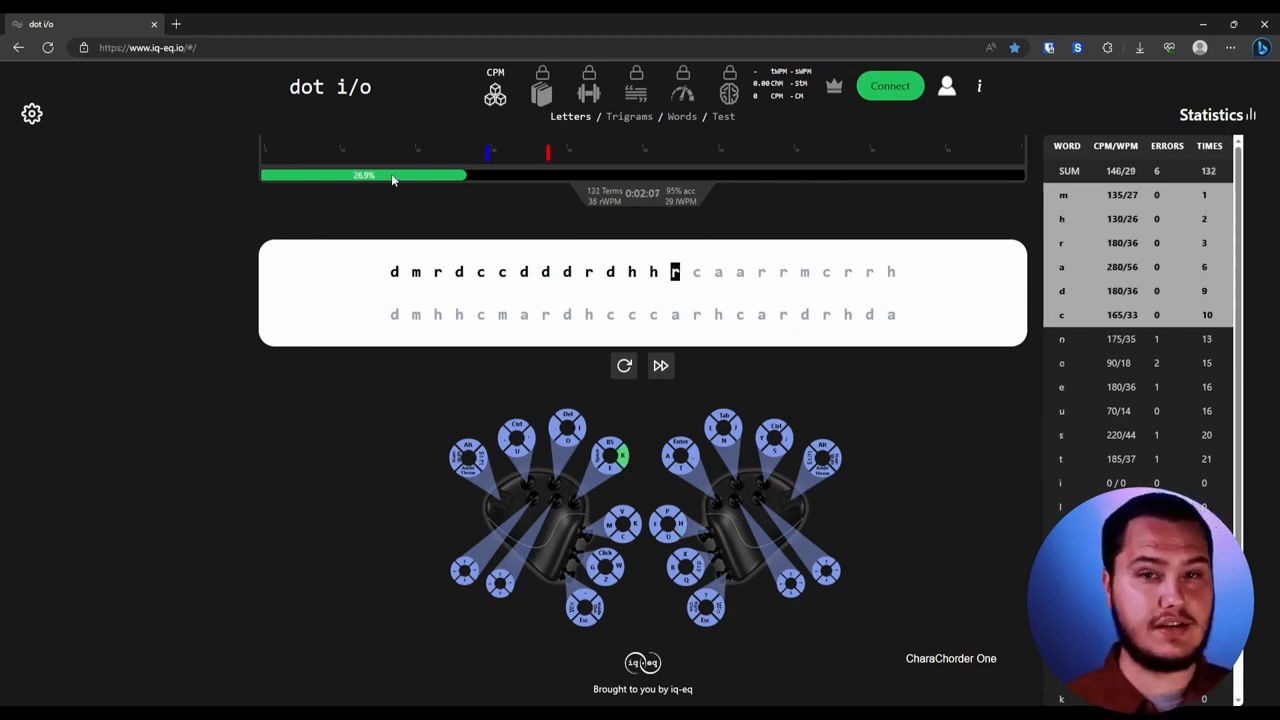
pyautogui.moveTo(448, 218)
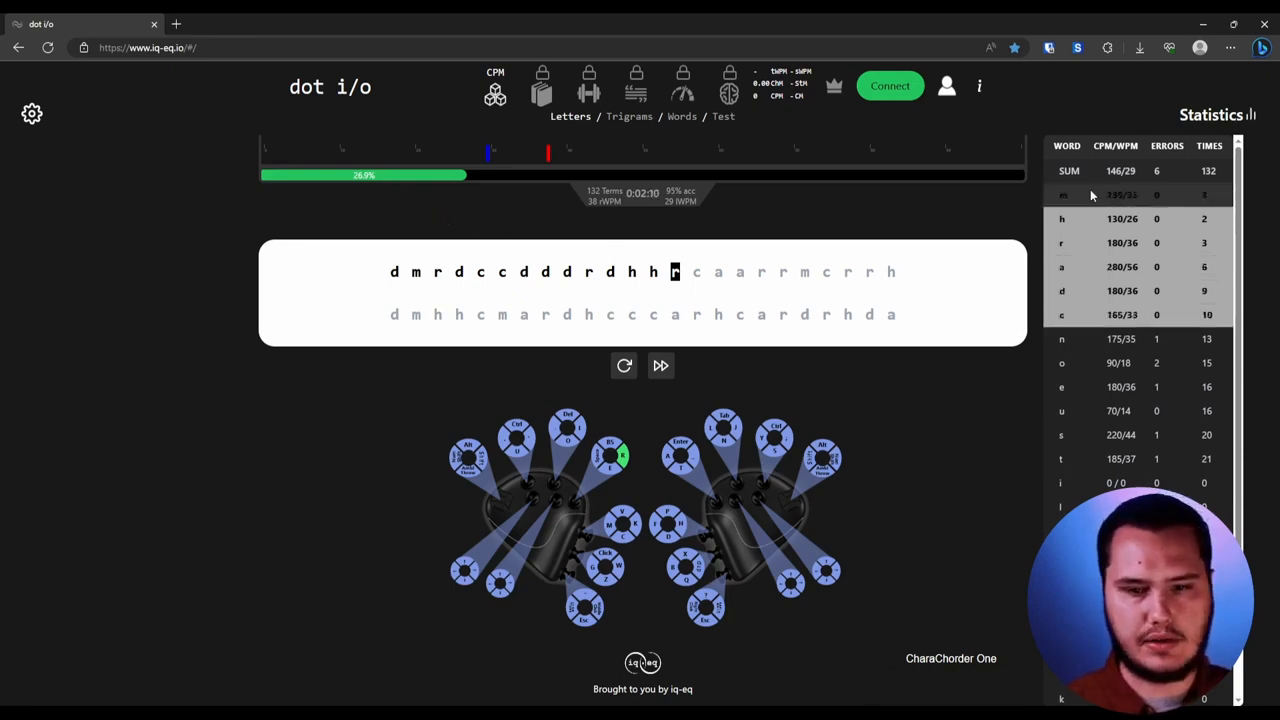
pyautogui.moveTo(568, 136)
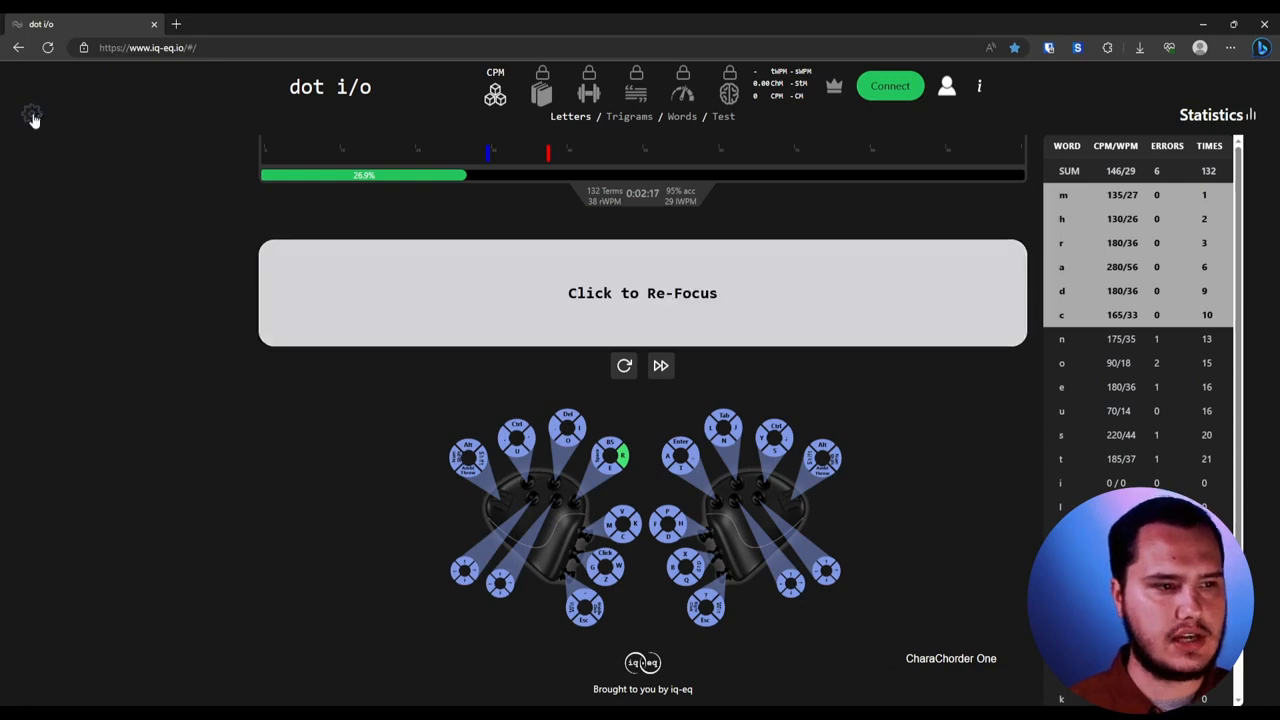
# Review the training settings (target 6 chords, speed goal 13) and collapse the Settings sidebar
pyautogui.click(30, 112)
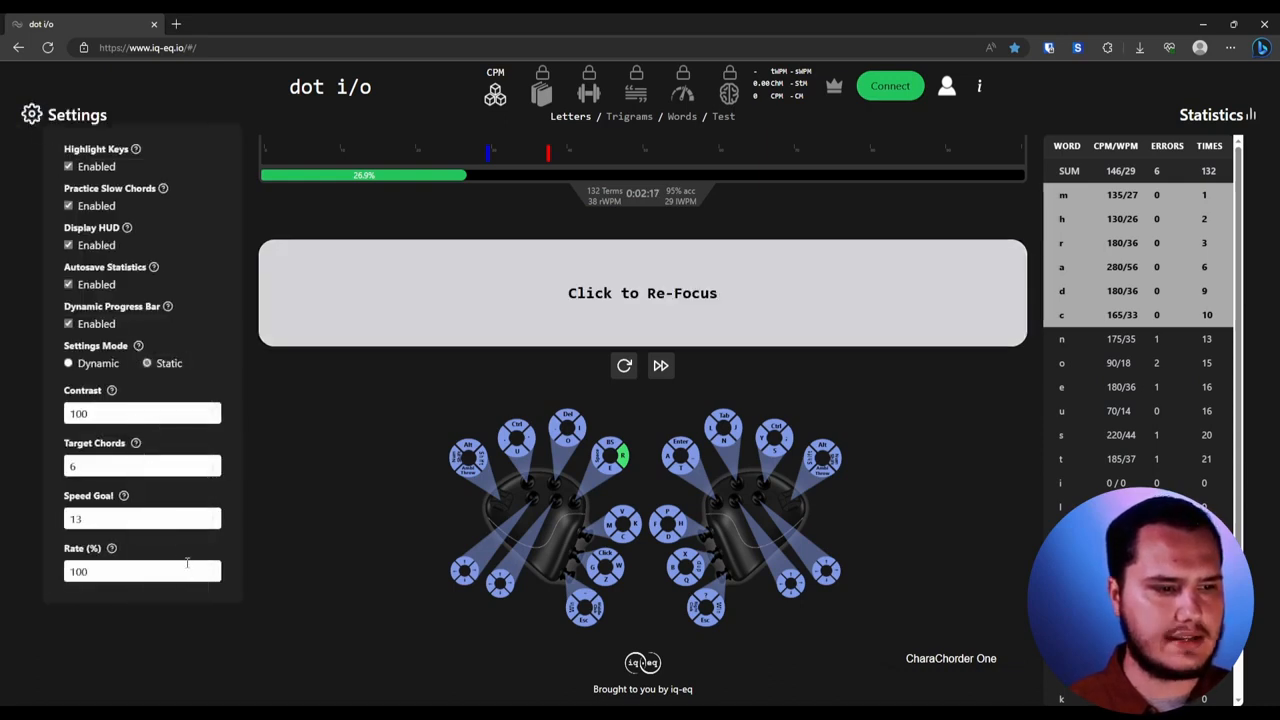
pyautogui.moveTo(156, 324)
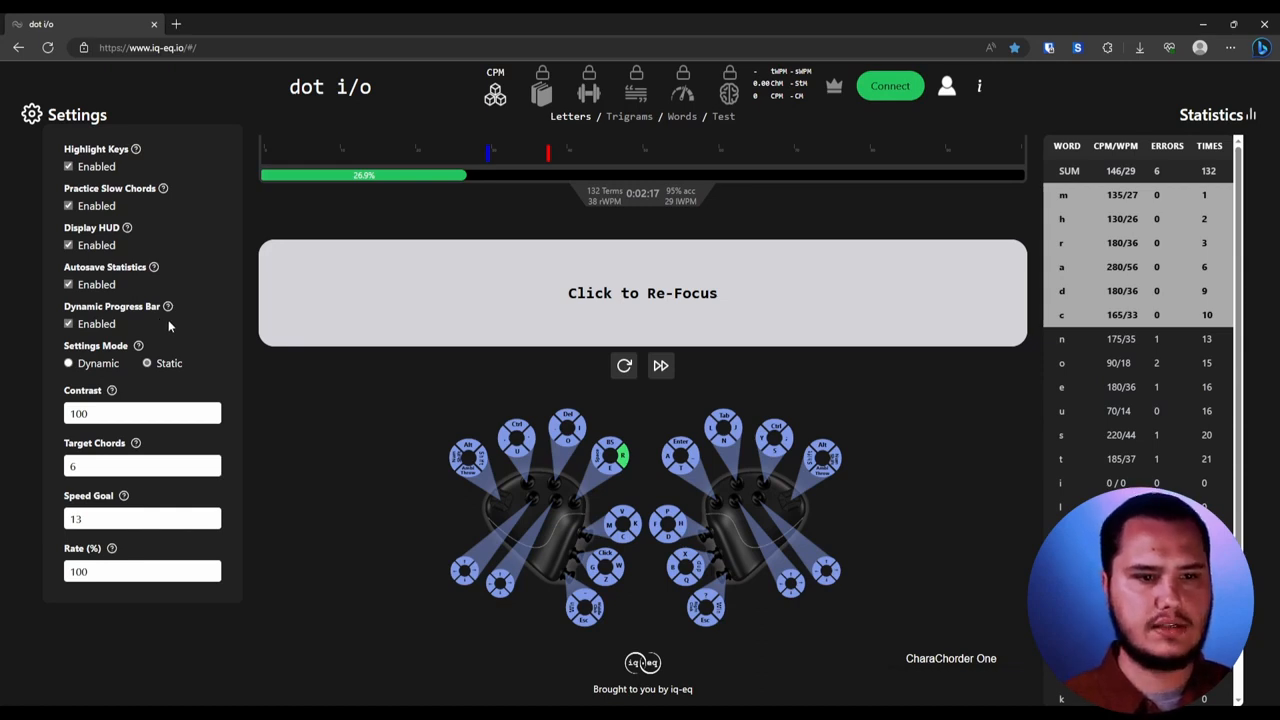
pyautogui.moveTo(288, 390)
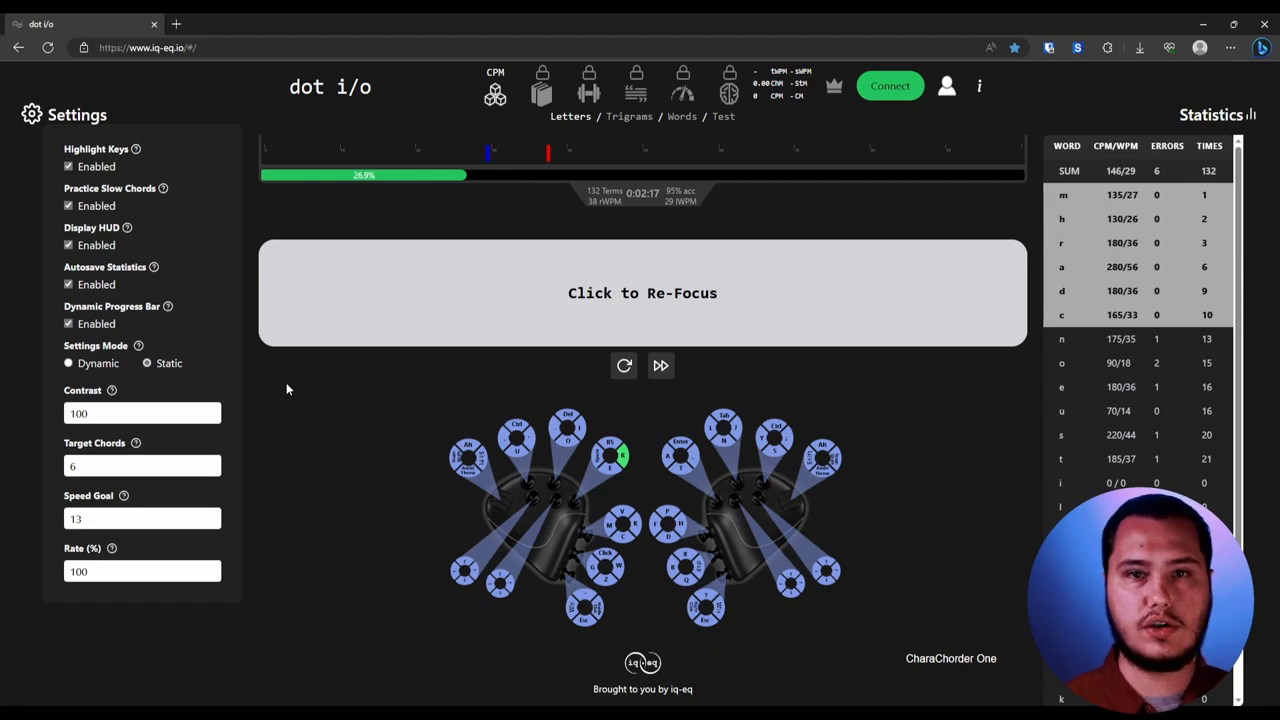
pyautogui.click(142, 518)
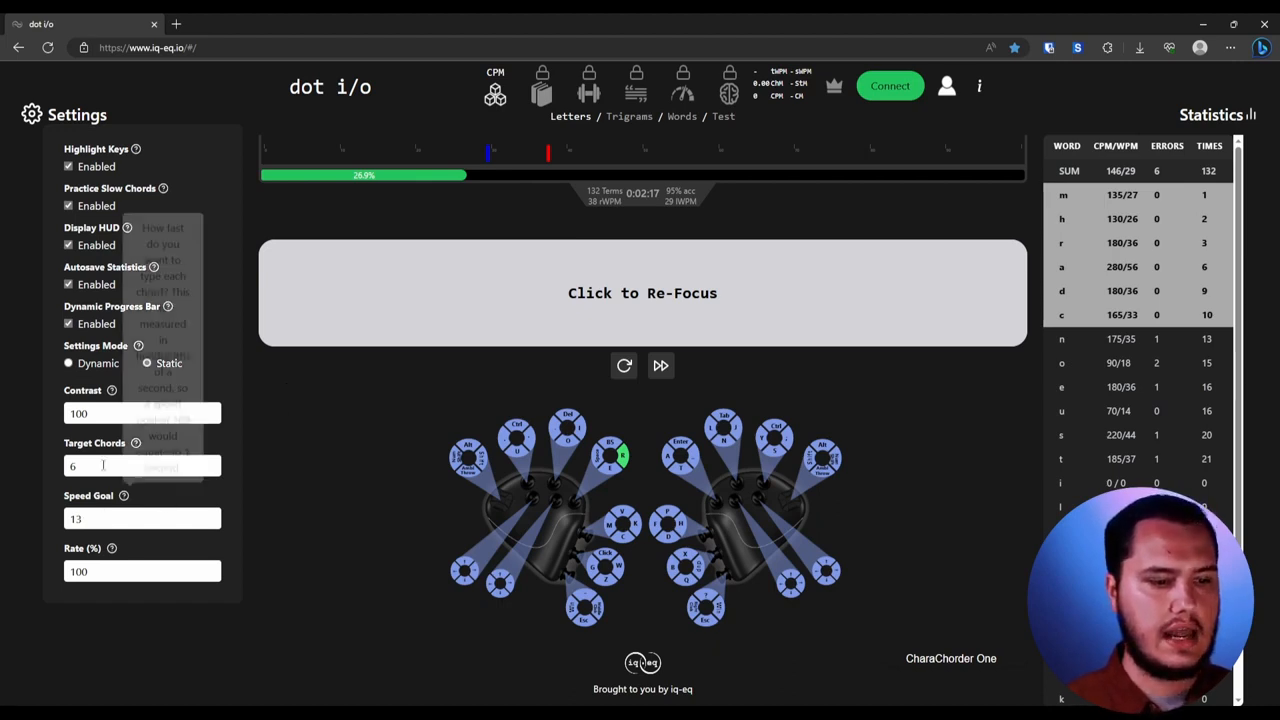
pyautogui.moveTo(348, 394)
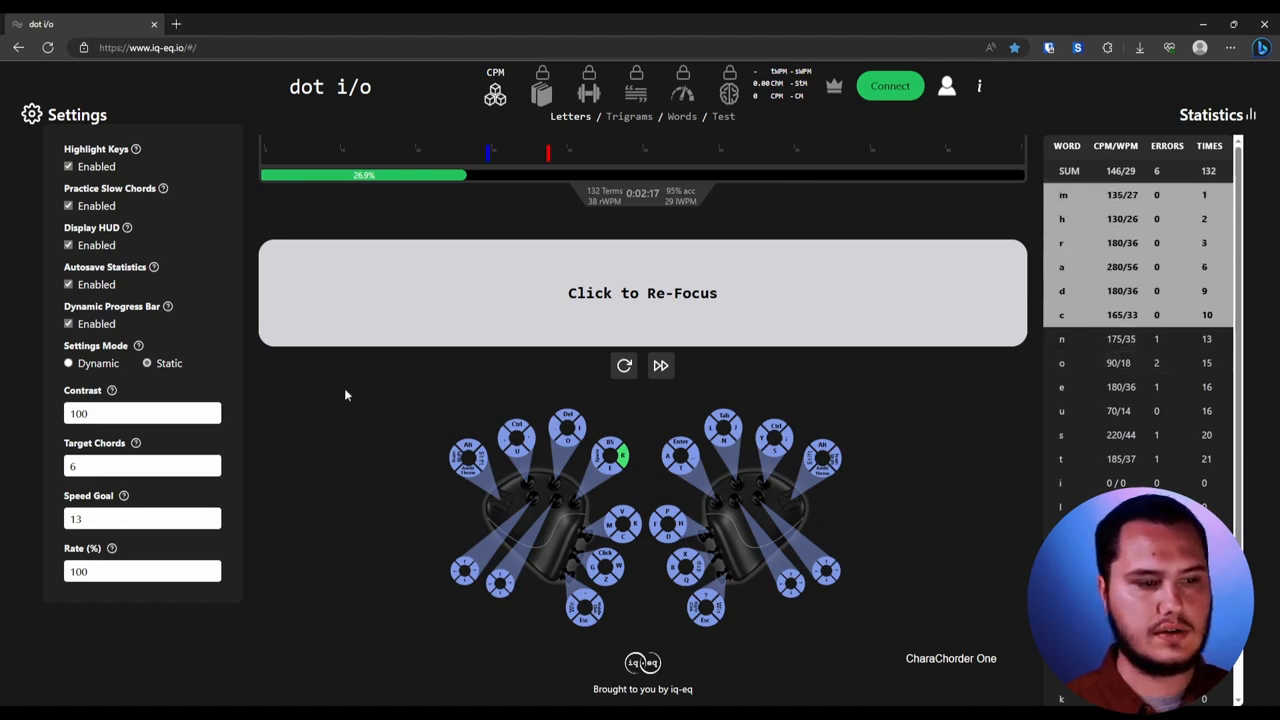
pyautogui.click(142, 412)
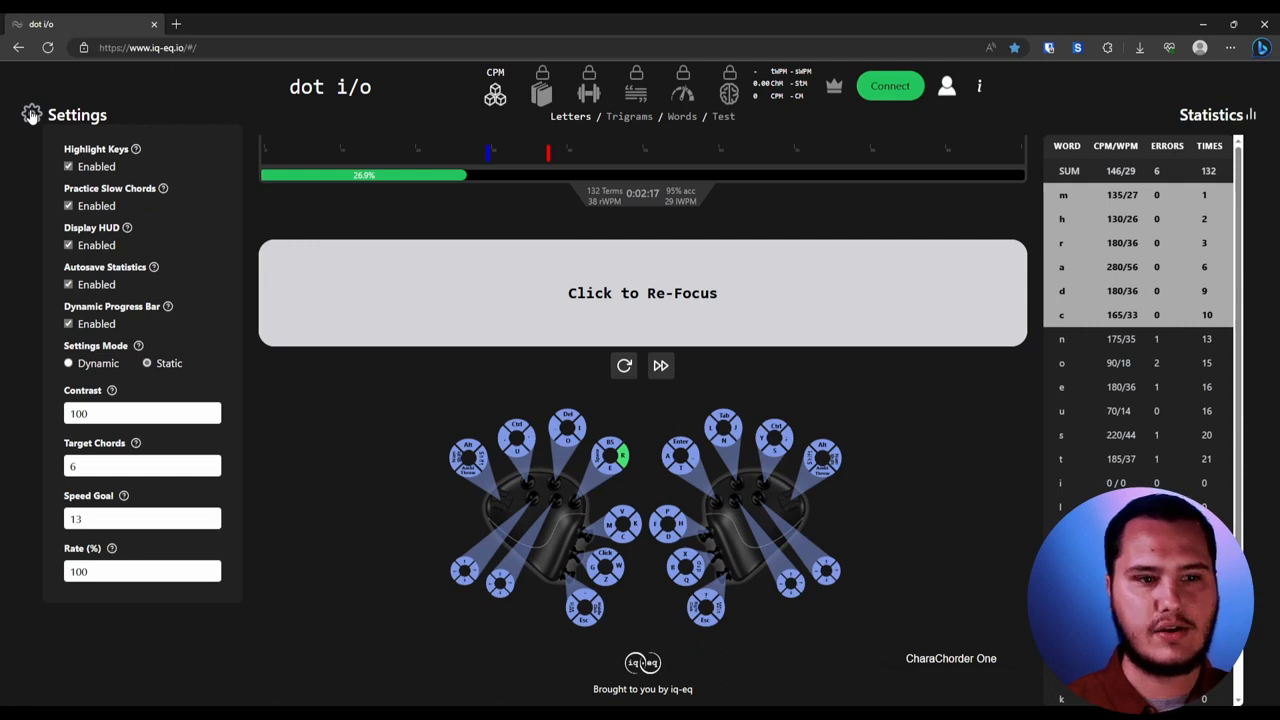
pyautogui.click(30, 112)
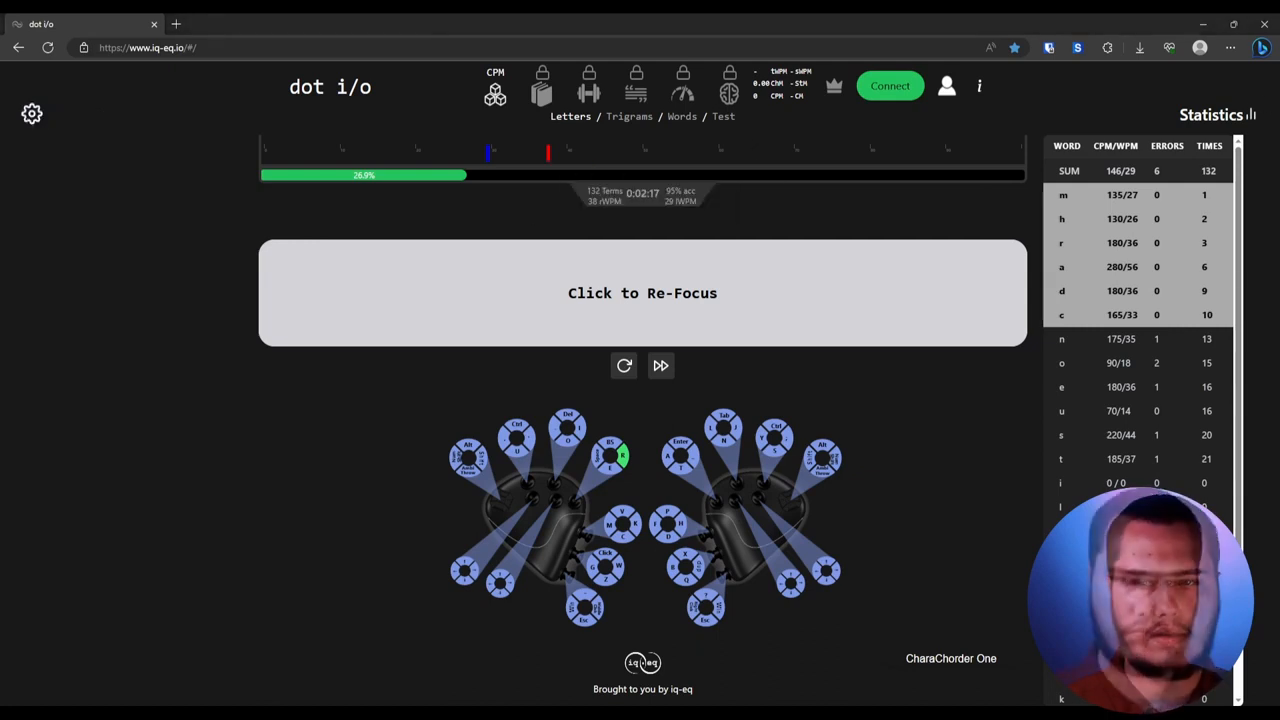
# Refocus the drill box and chord the shown letters (a, a, r) to advance the progress bar
pyautogui.click(642, 292)
pyautogui.write('d m r d c c d d d r d h h r')
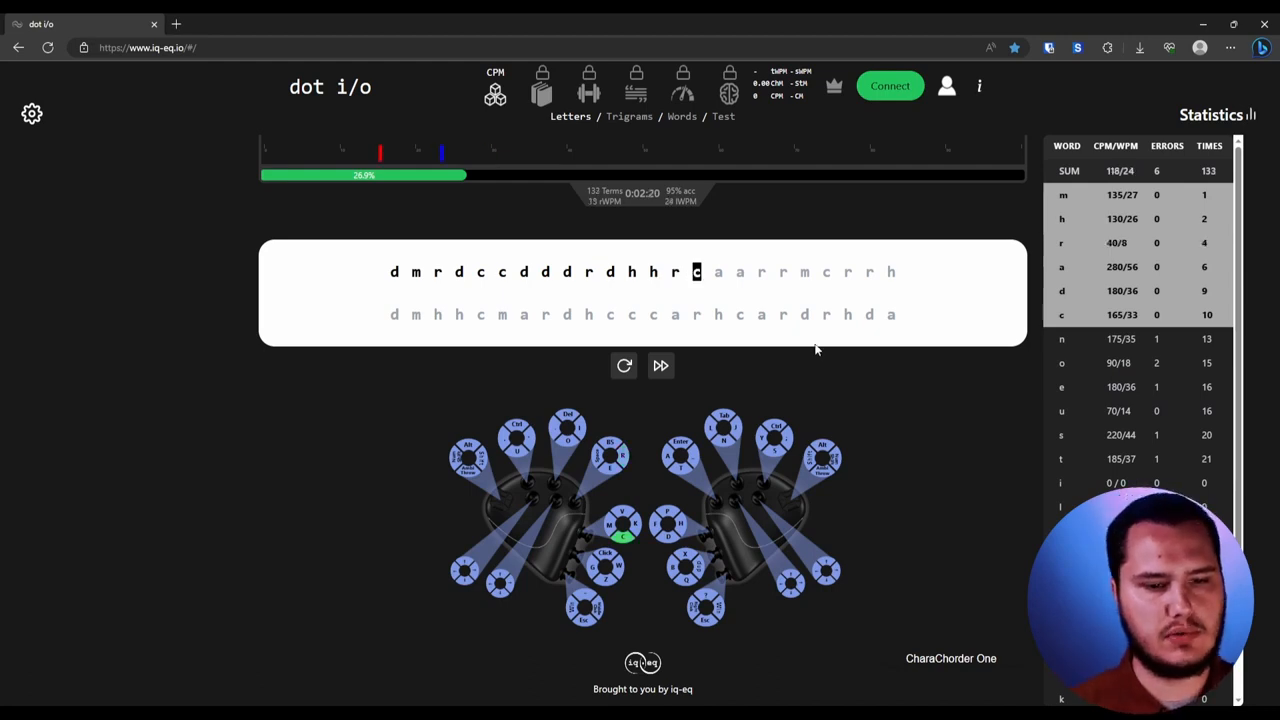
pyautogui.write('aarrmc')
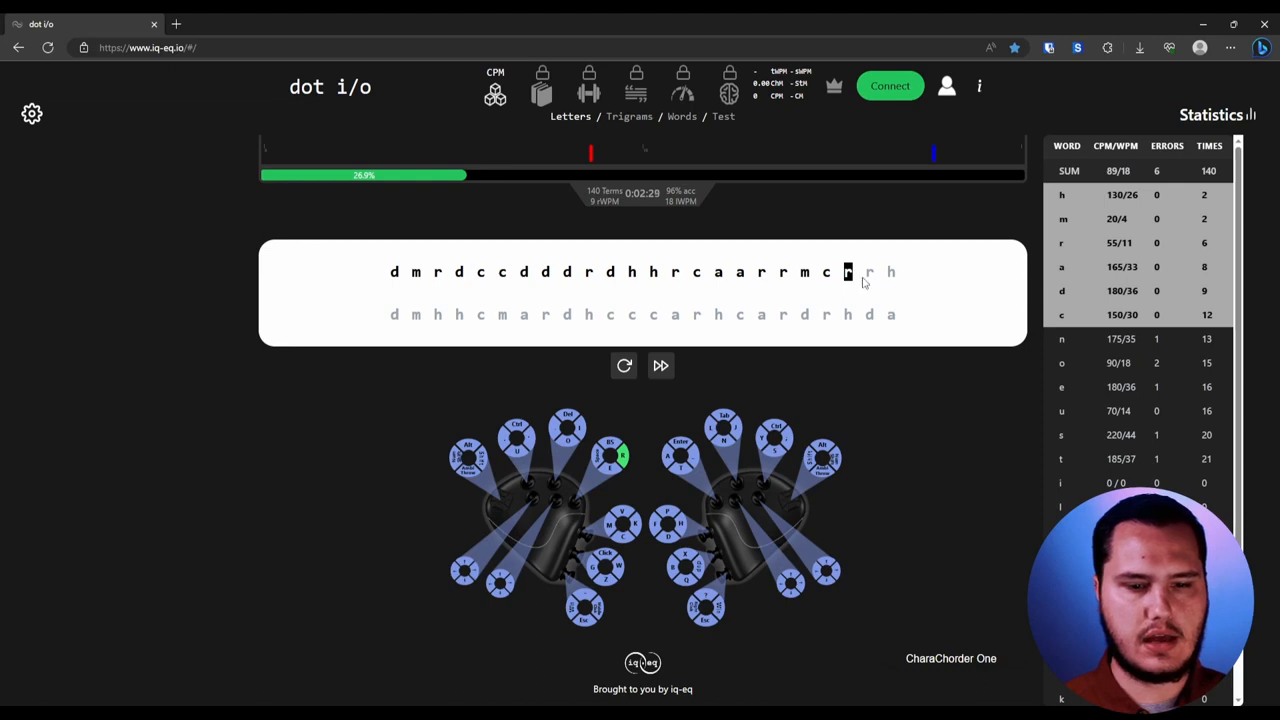
pyautogui.press('r')
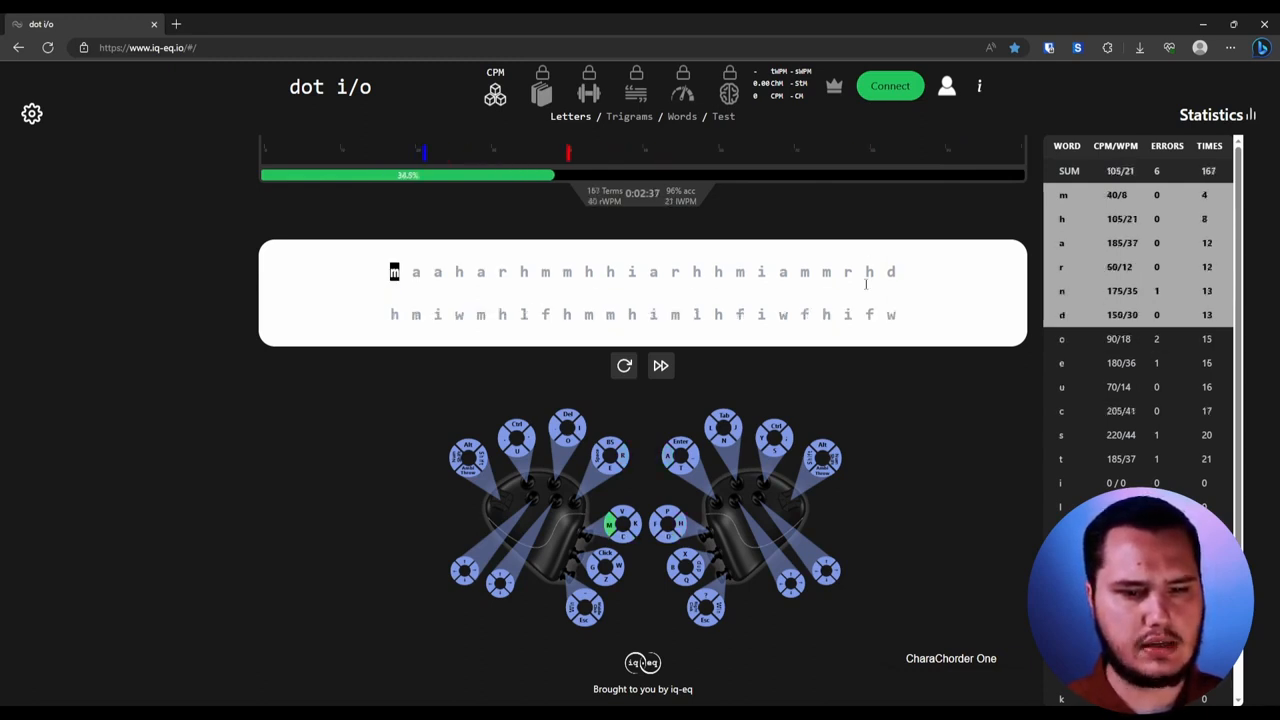
pyautogui.moveTo(498, 152)
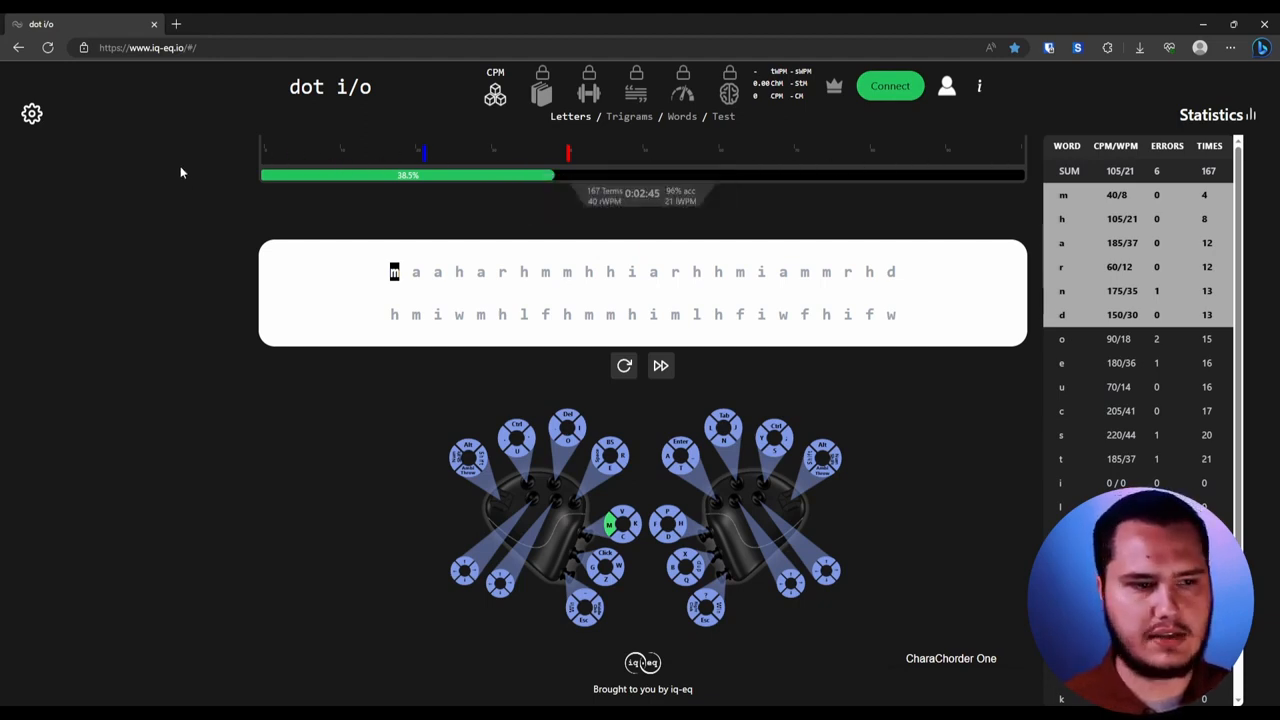
pyautogui.click(30, 112)
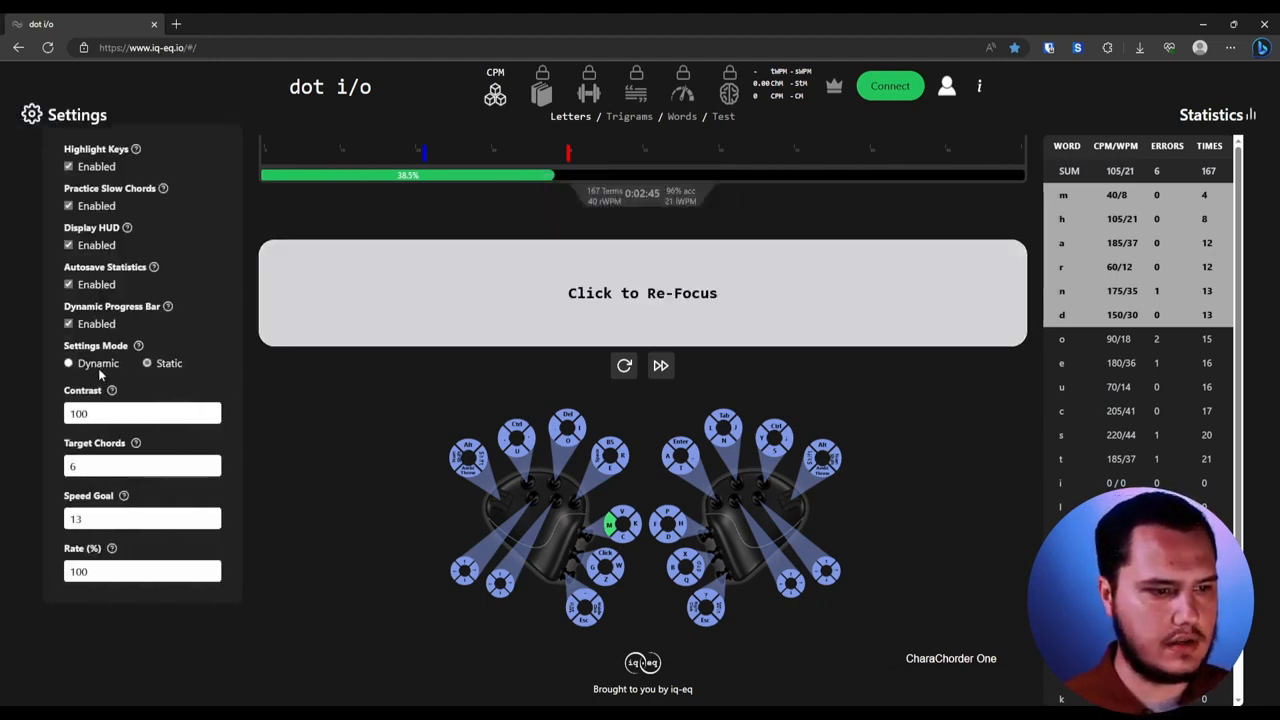
pyautogui.click(68, 324)
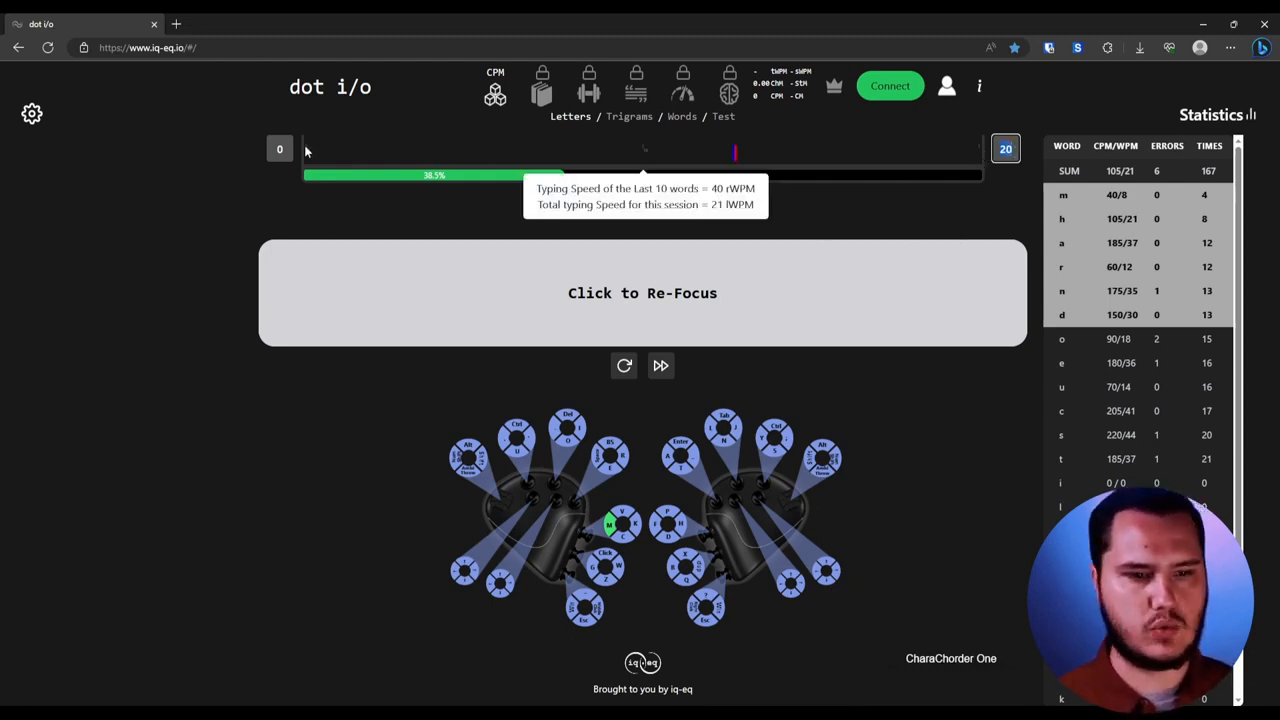
pyautogui.click(30, 110)
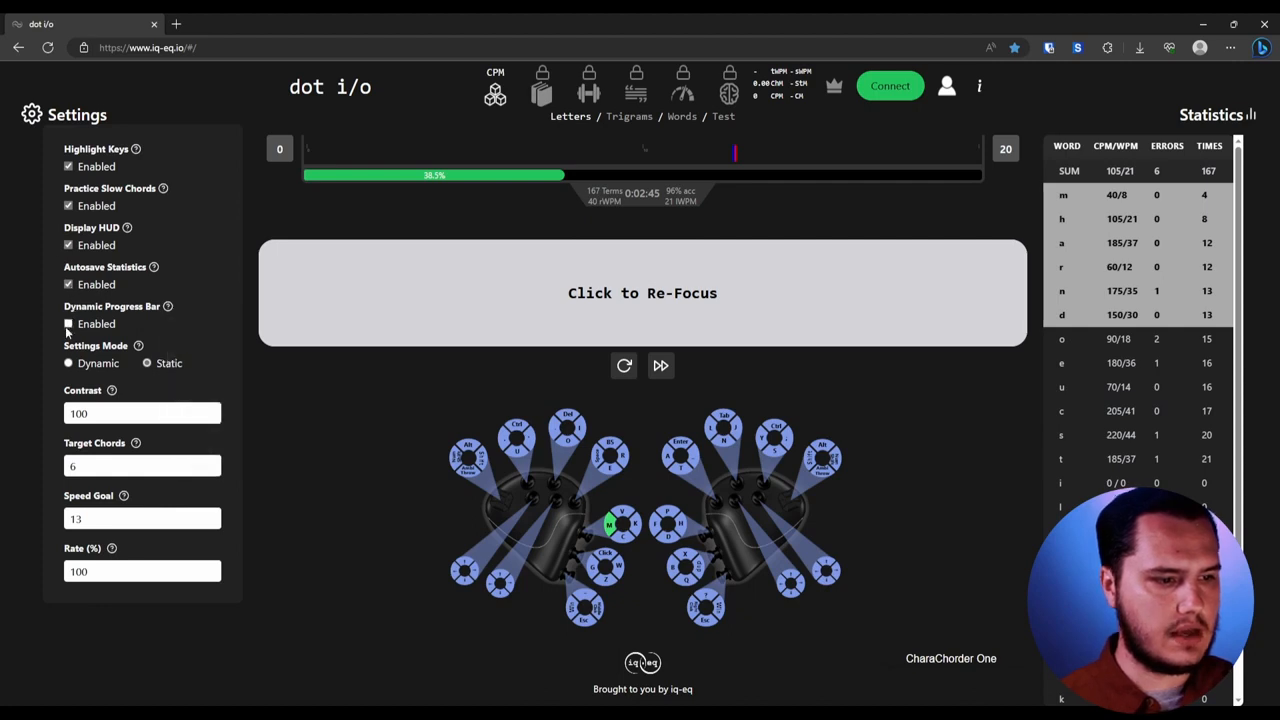
pyautogui.click(28, 112)
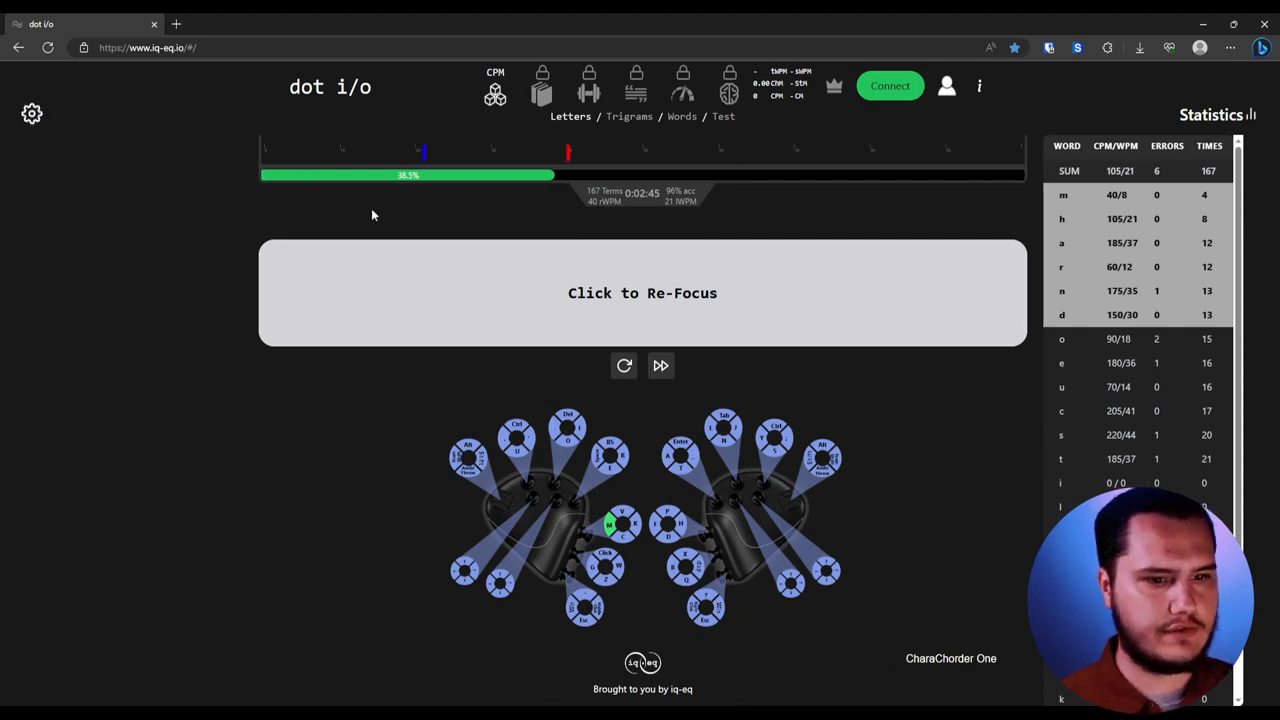
# Refocus the drill and keep chording sequences like 'gi' as progress passes halfway
pyautogui.click(642, 292)
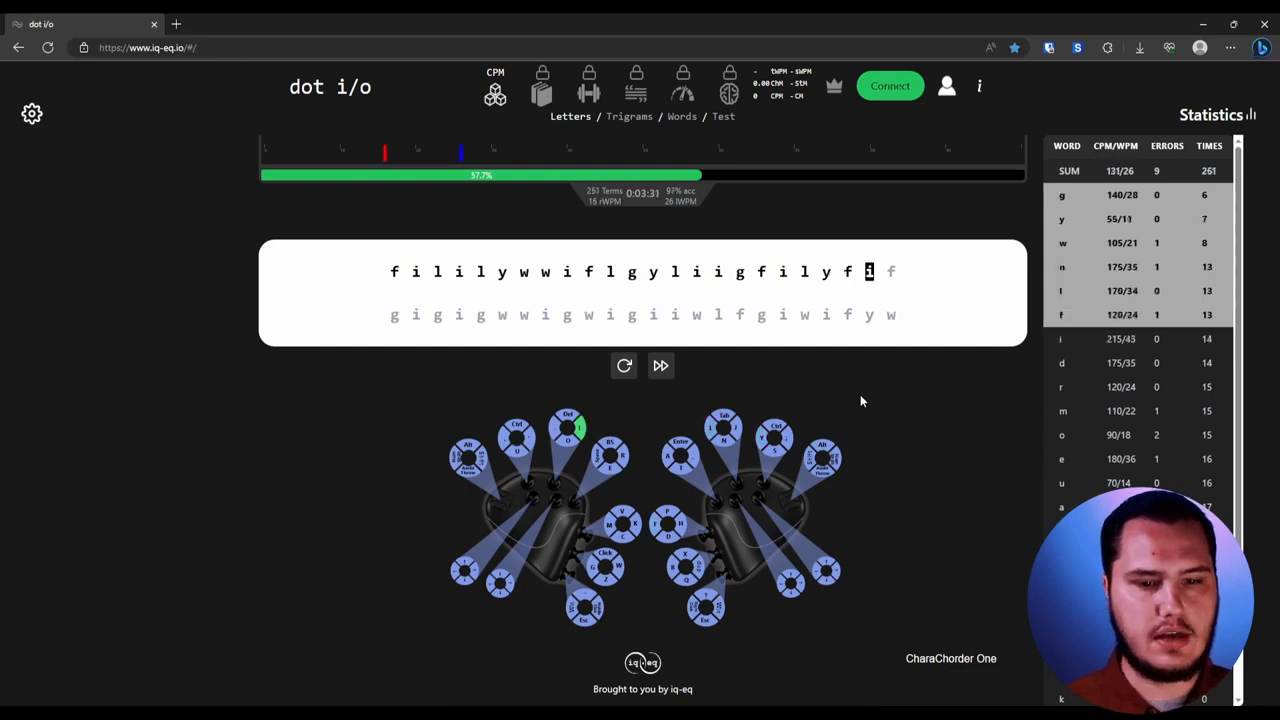
pyautogui.write('gi')
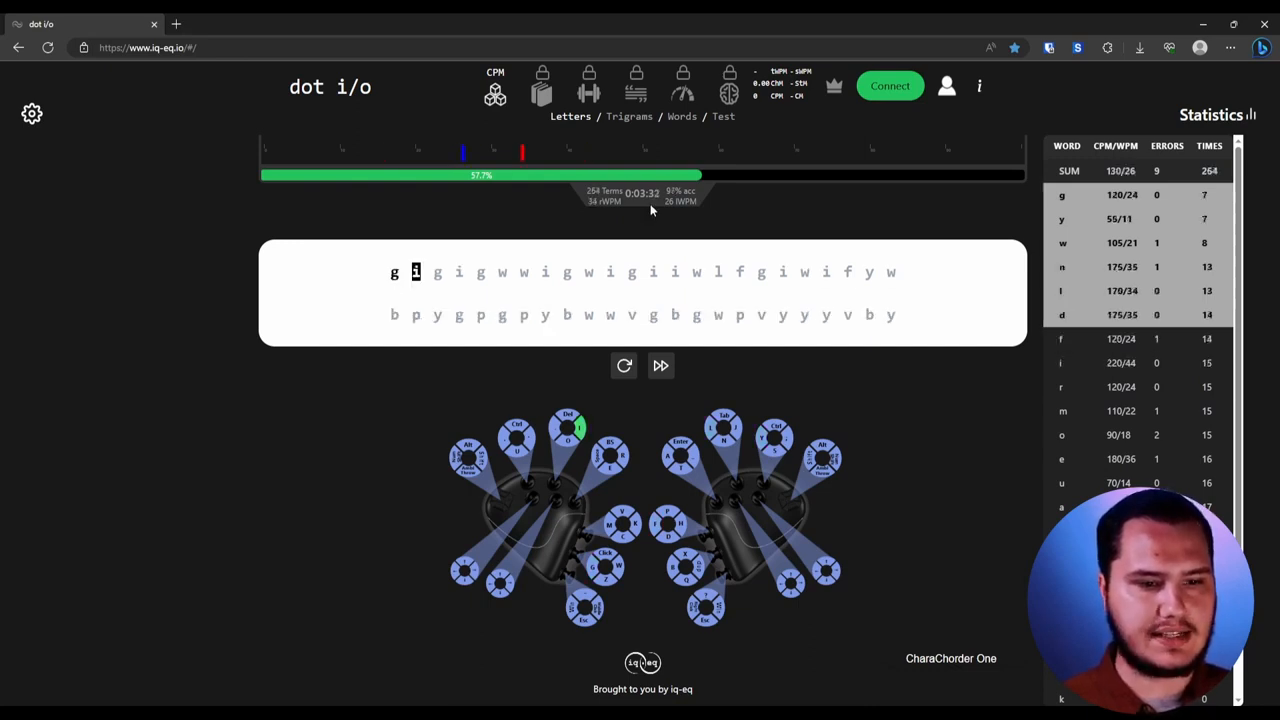
pyautogui.write('gi')
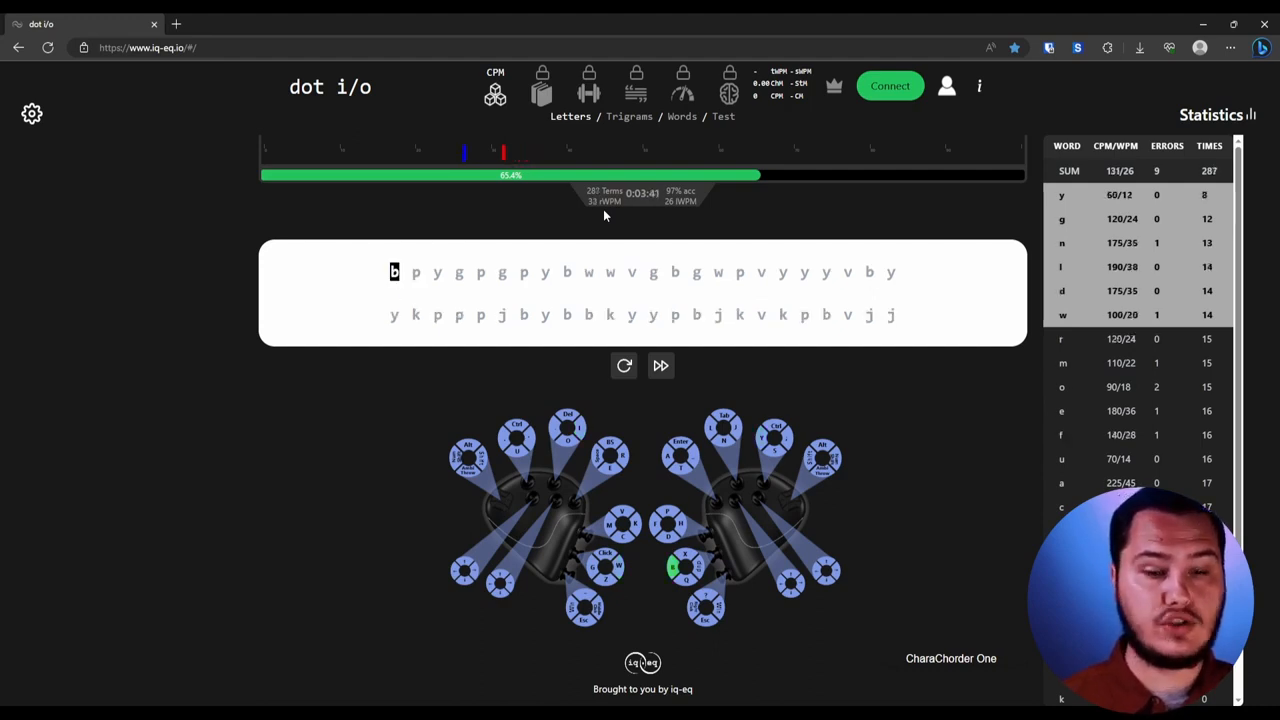
pyautogui.moveTo(726, 250)
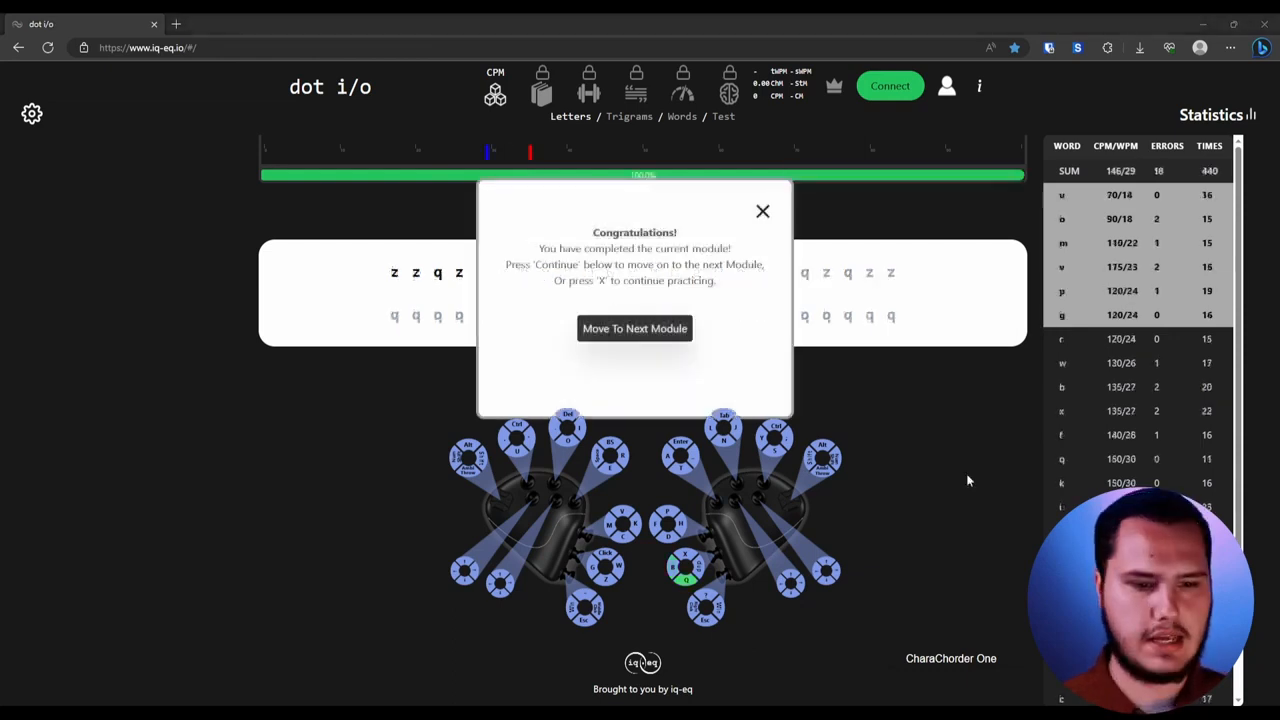
pyautogui.moveTo(966, 492)
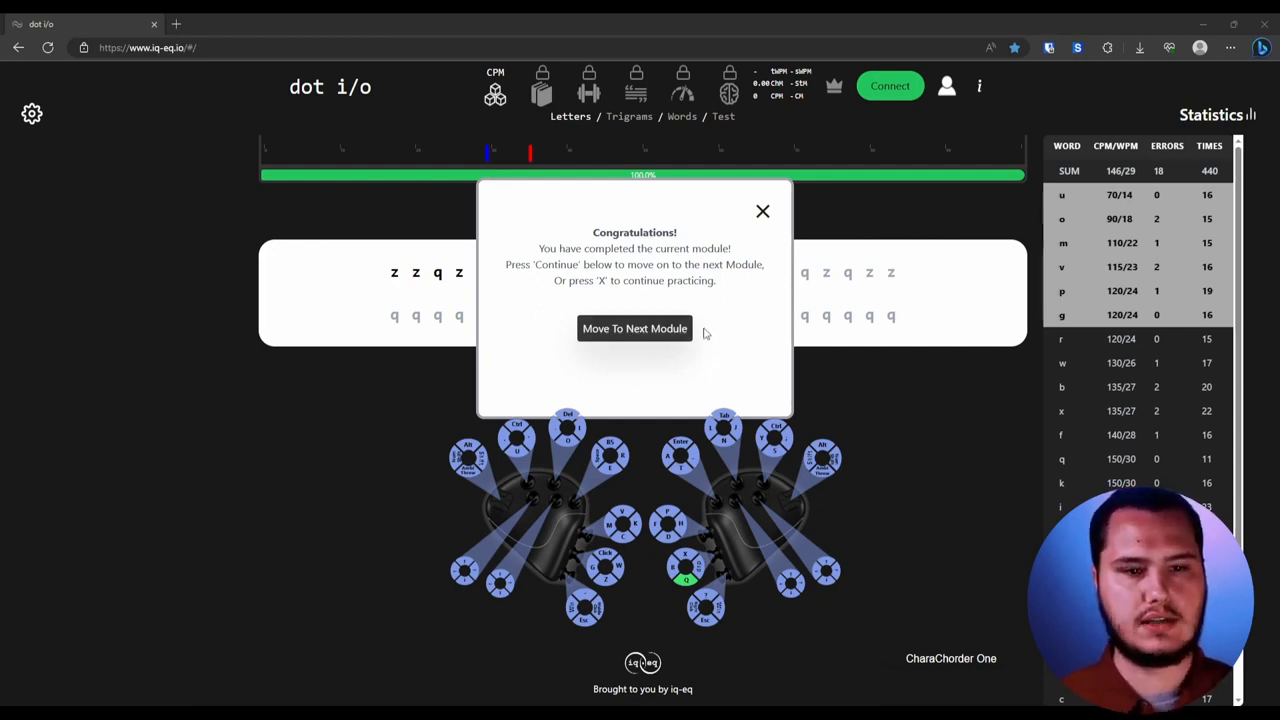
pyautogui.moveTo(724, 344)
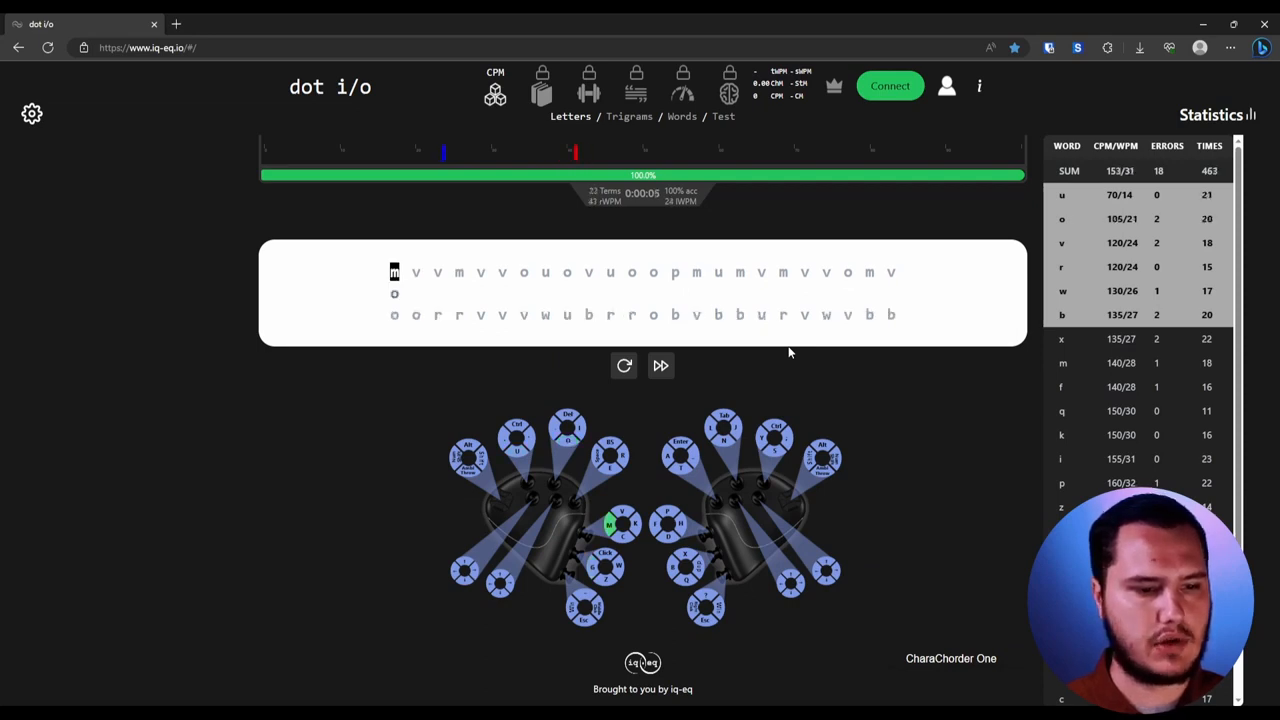
# Continue the finished module by entering the next letter 'v' of the new row
pyautogui.press('v')
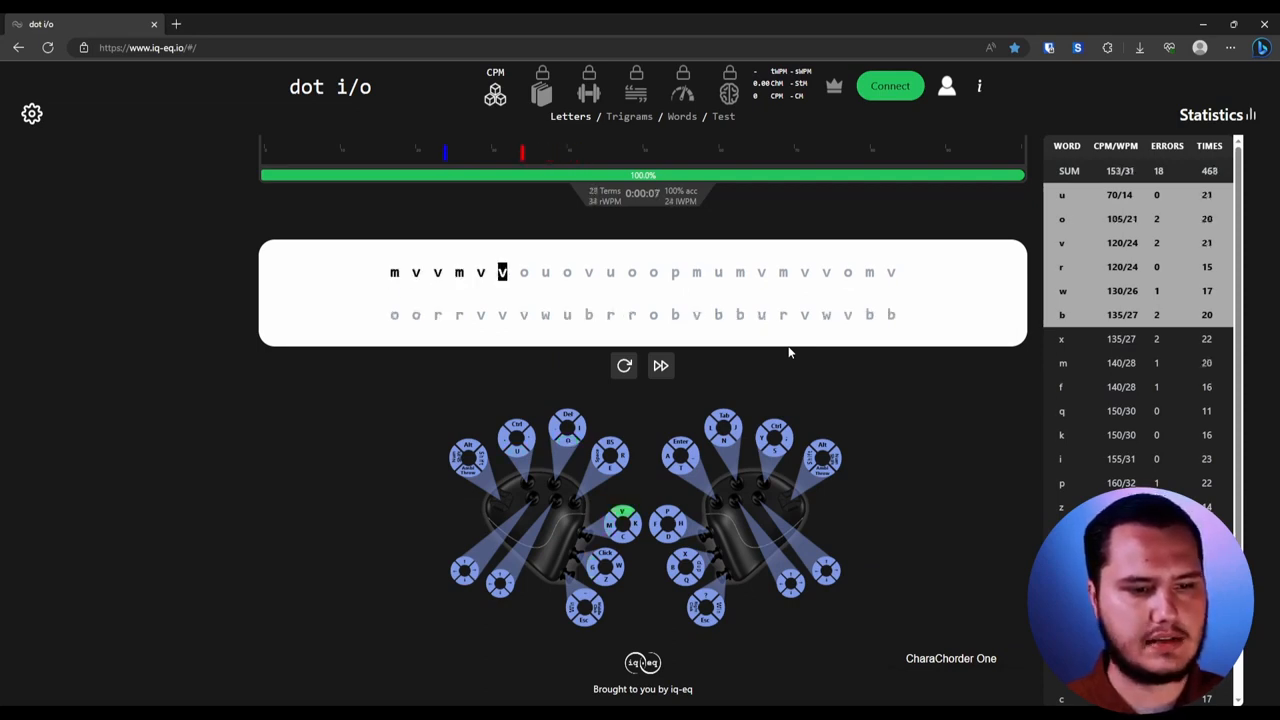